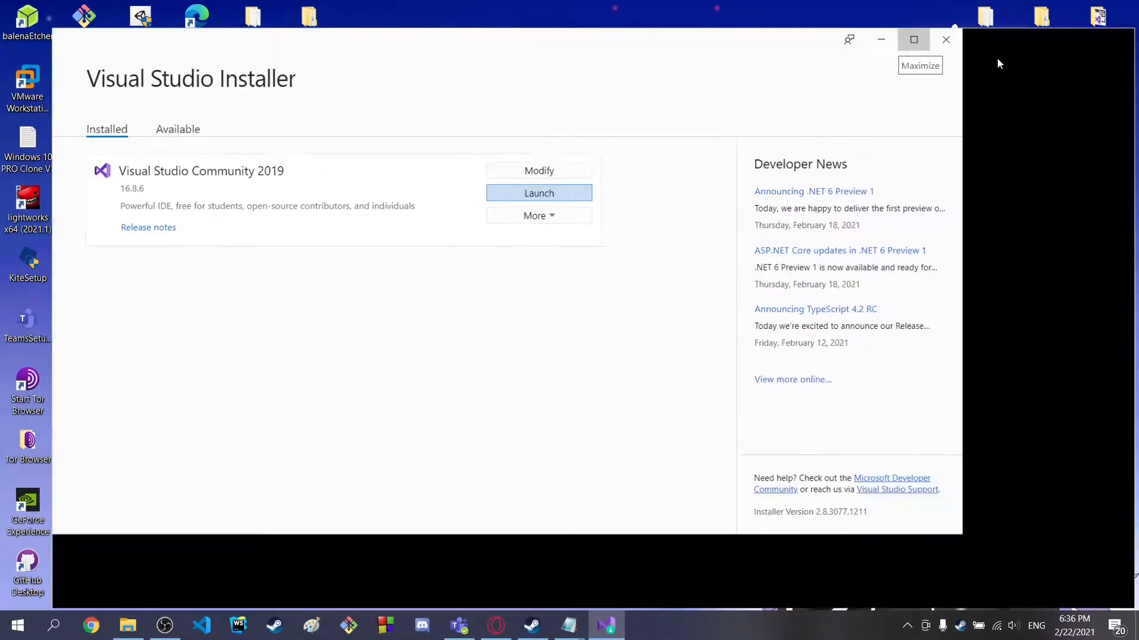
Maximize the installer, launch Visual Studio Community 2019 and choose Create a new project
click(913, 40)
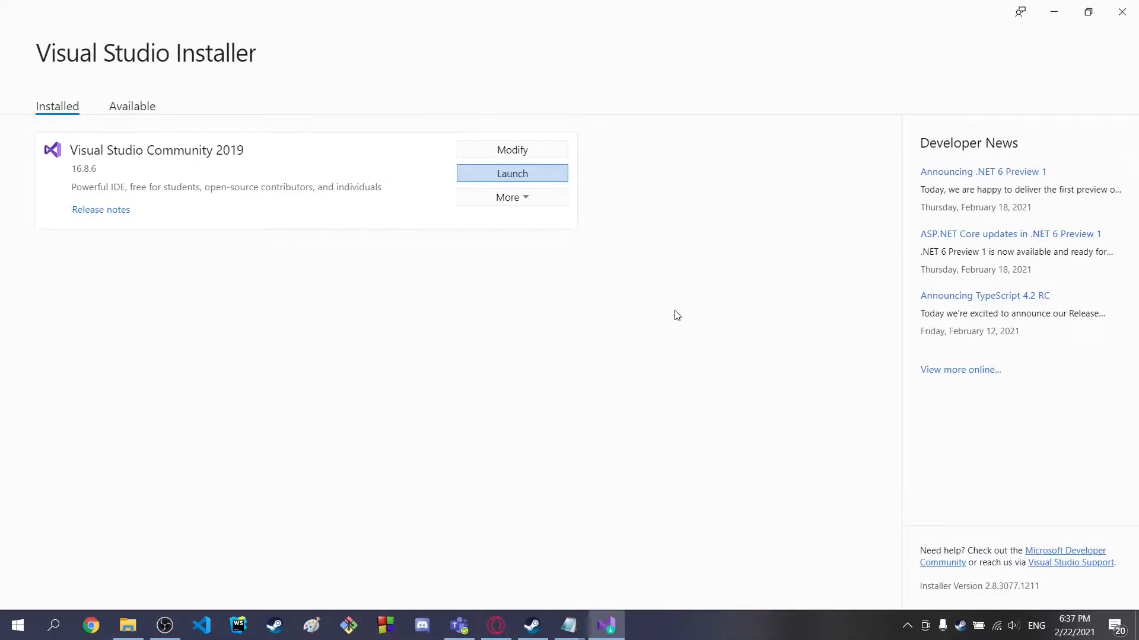
click(512, 174)
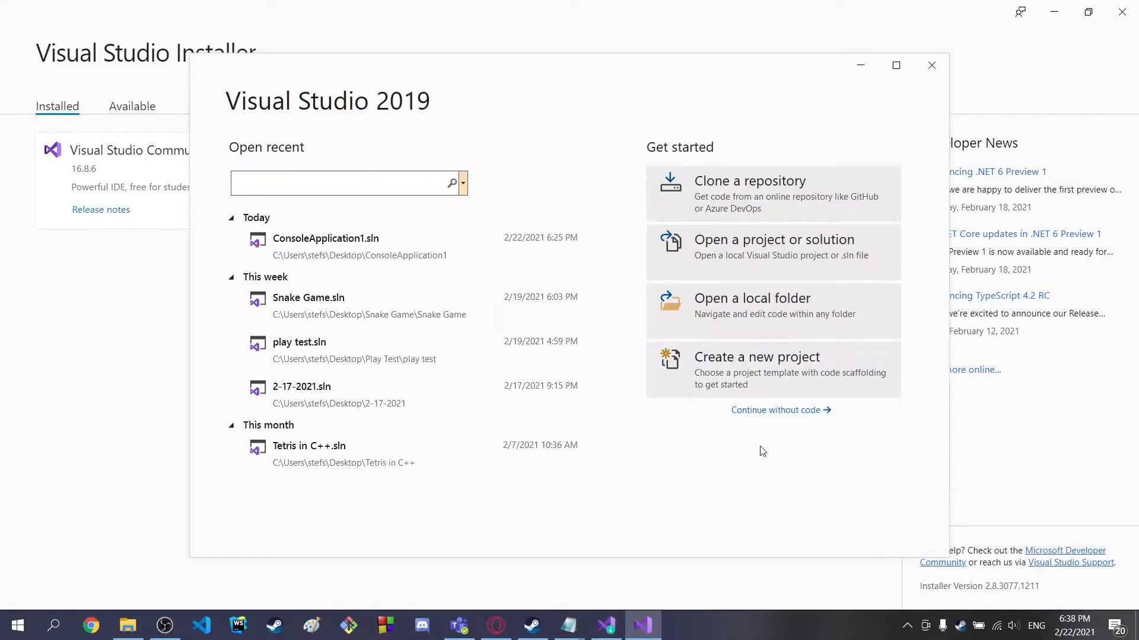
click(340, 183)
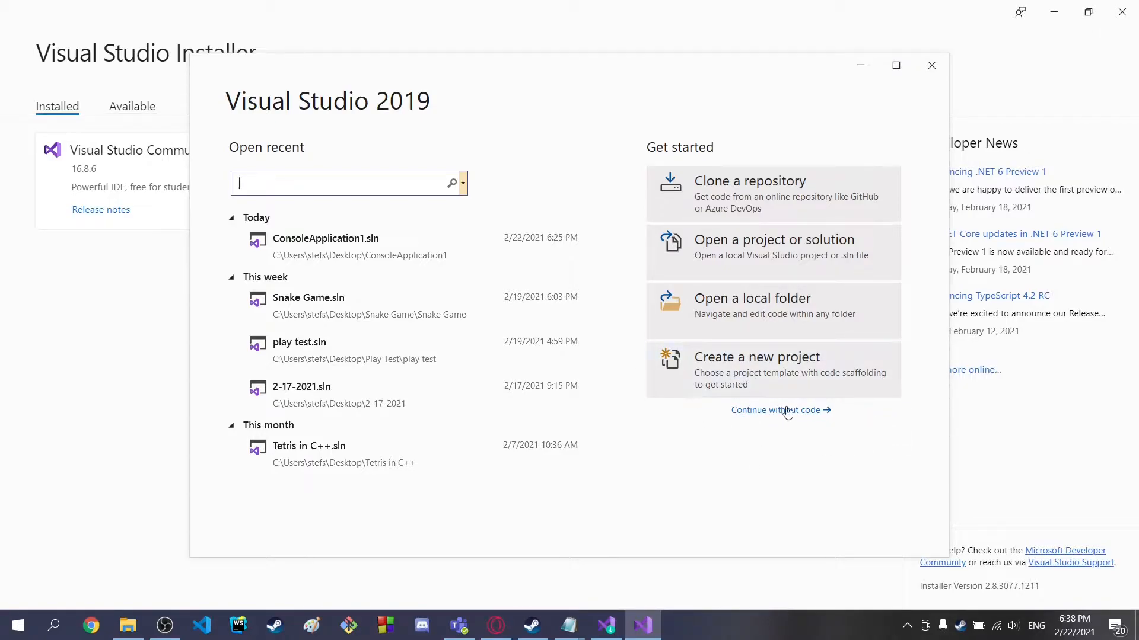
click(757, 368)
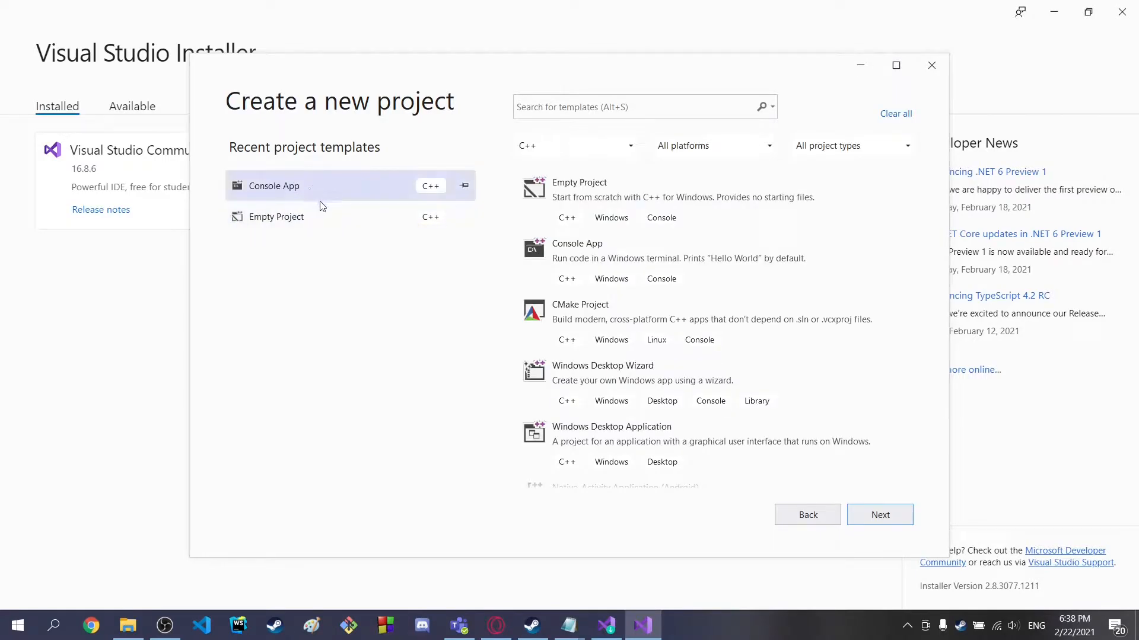
Create a C++ Console App project named 'Youtube game' on the Desktop
click(880, 515)
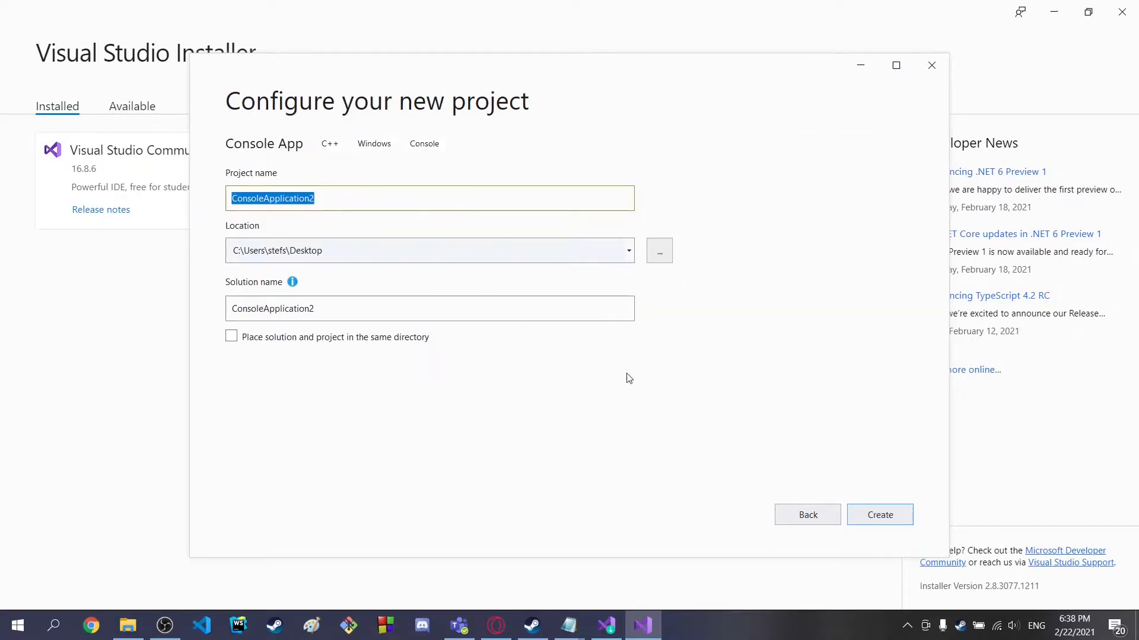
mouse_move(781, 323)
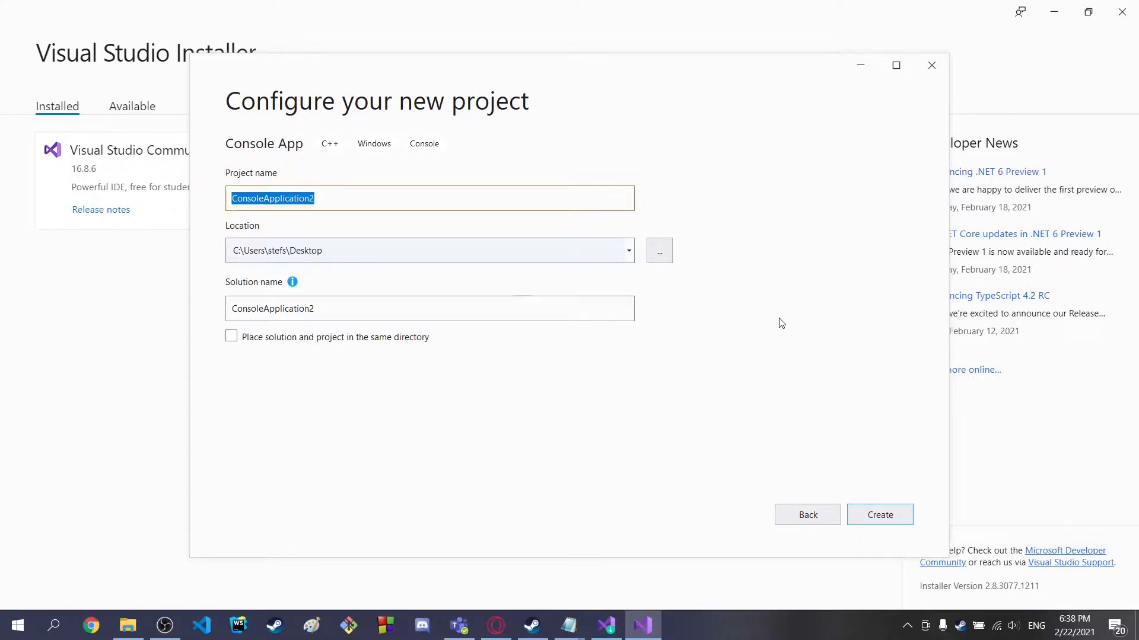
text(Youtube game)
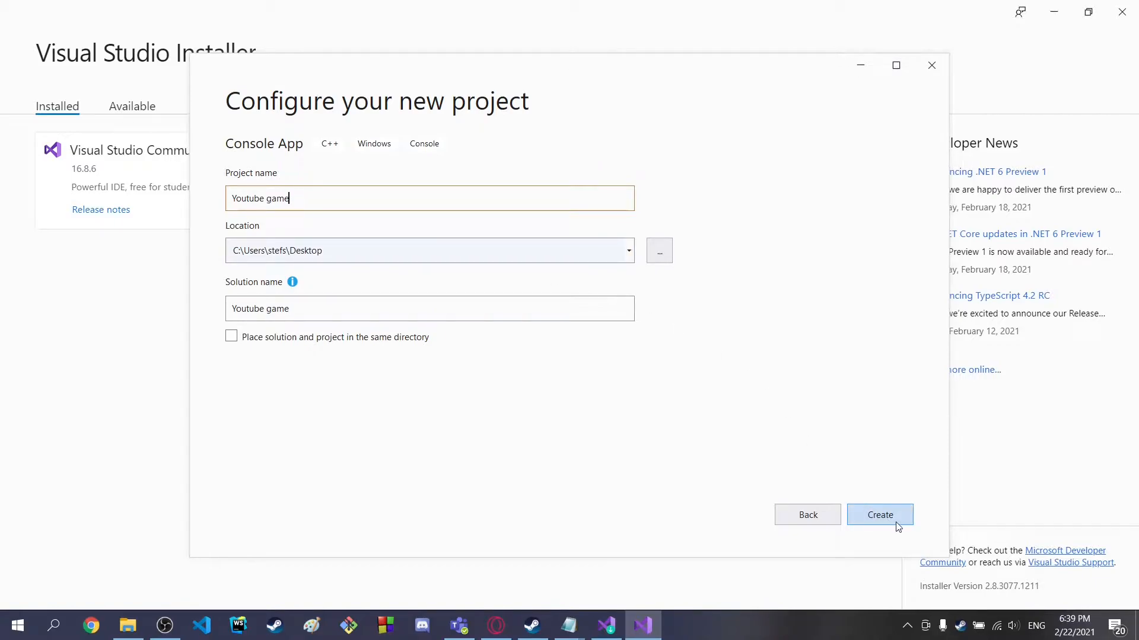
click(880, 514)
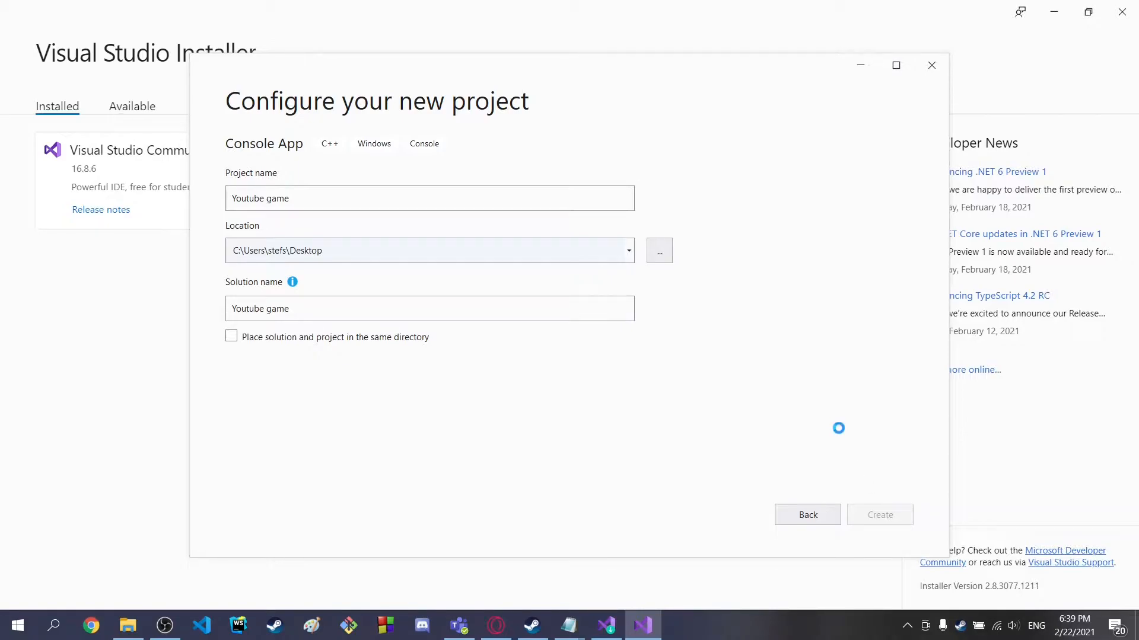
click(880, 515)
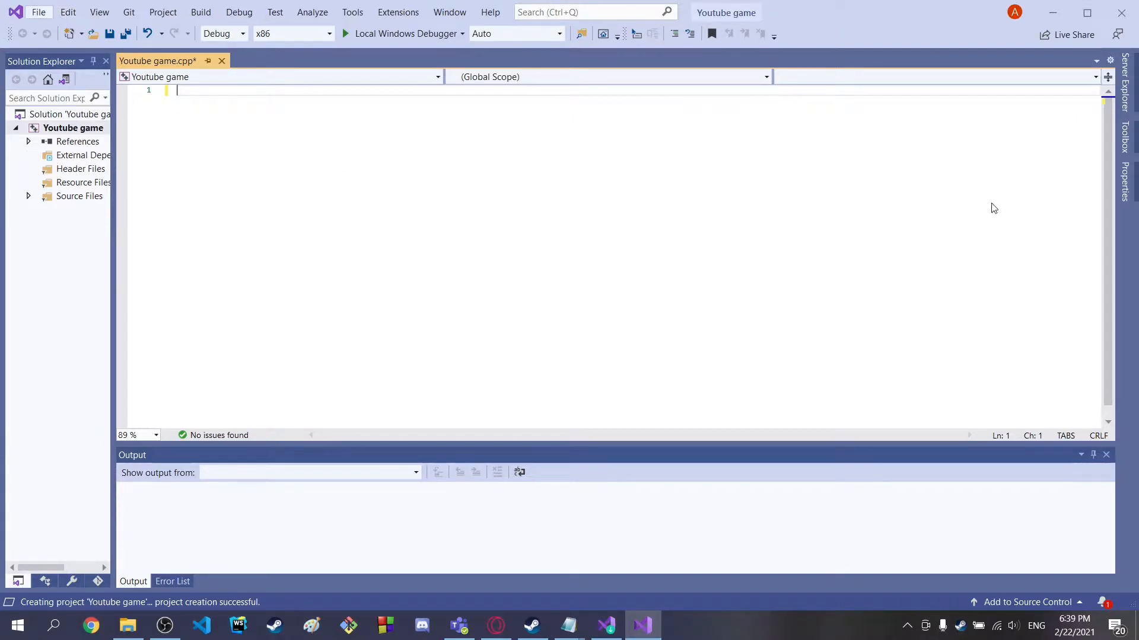
Remove the template header comment lines at the top of Youtube game.cpp
click(42, 11)
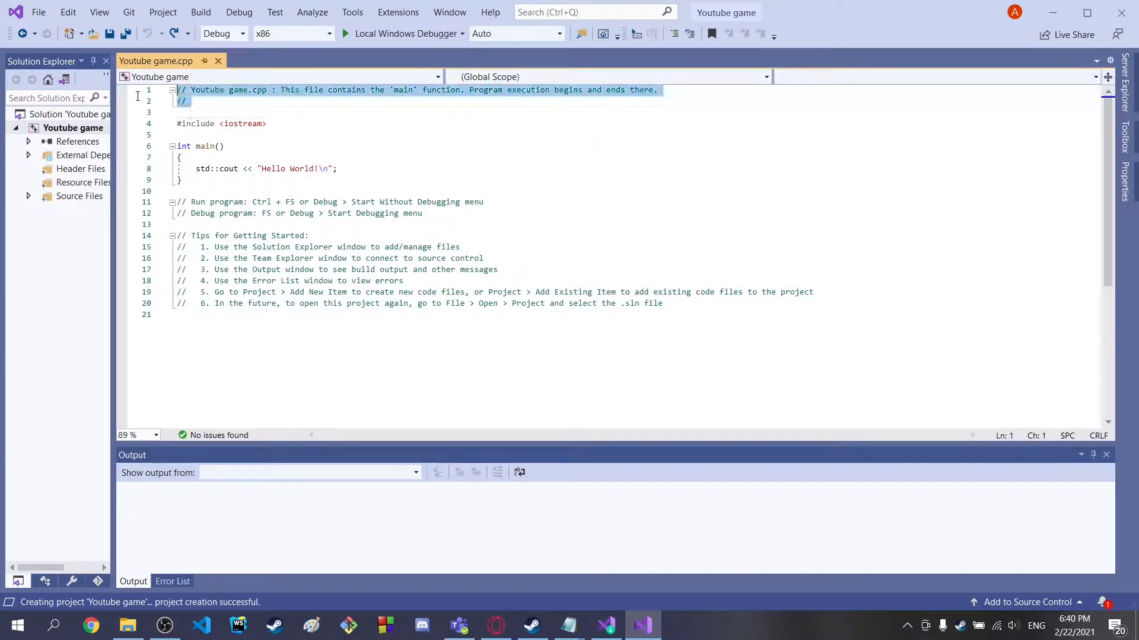
key(Delete)
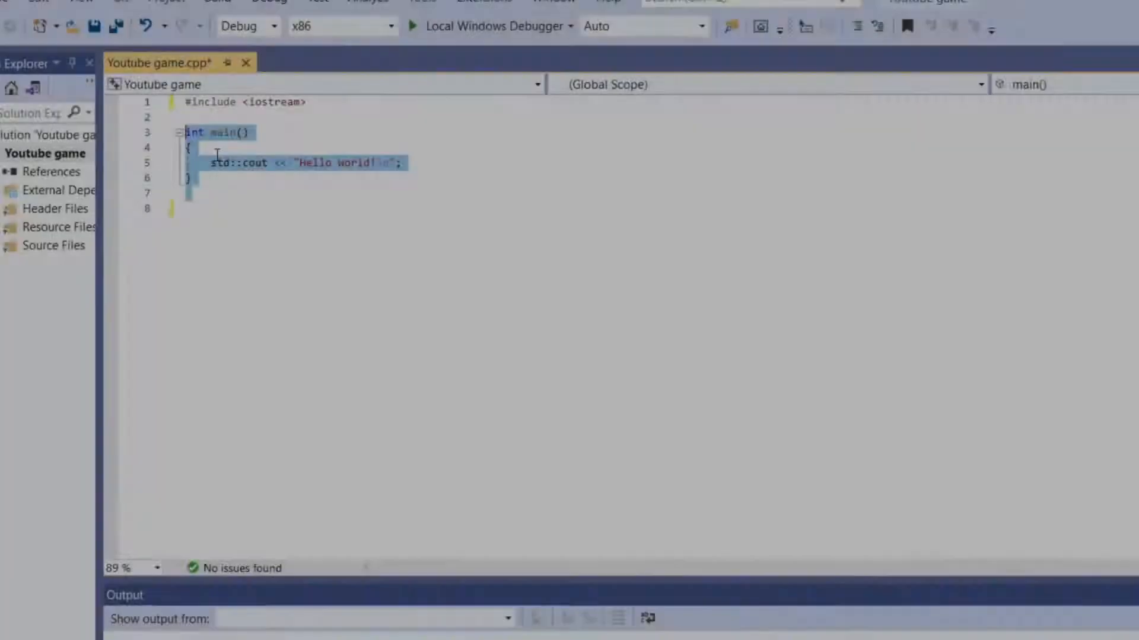
Delete the sample main function and add #include <string> below the iostream include
key(Delete)
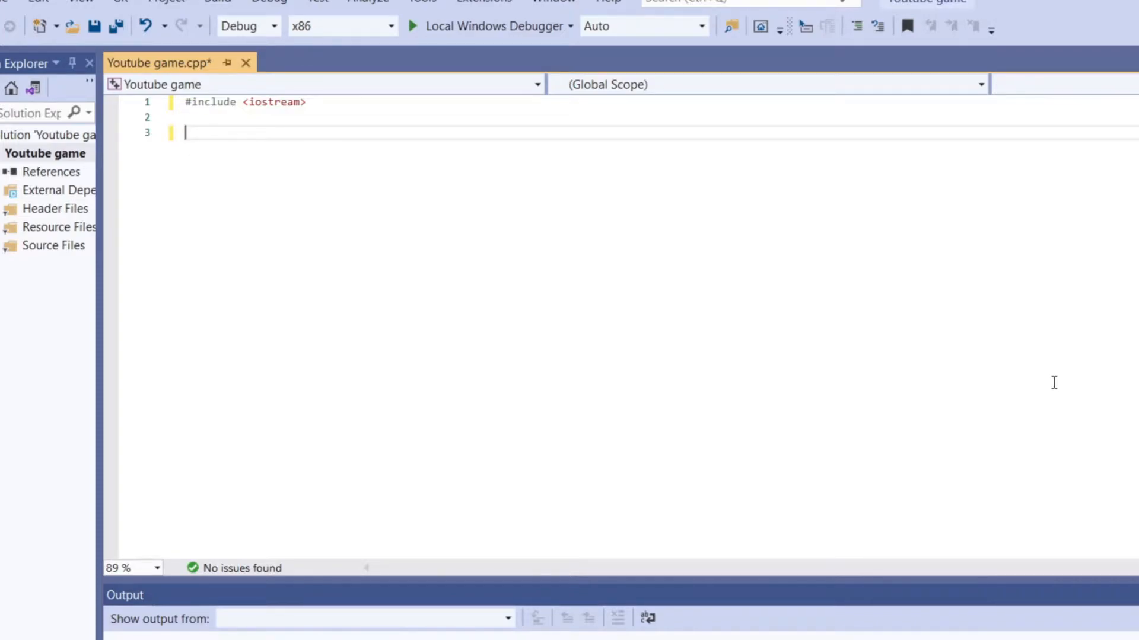
text(#)
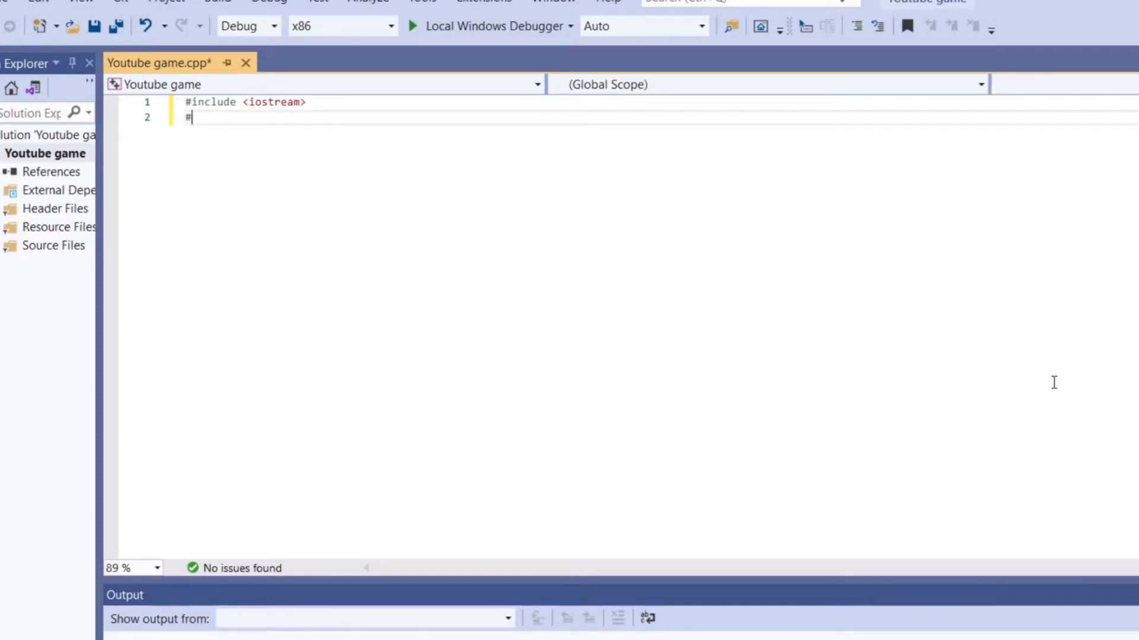
text(inclus)
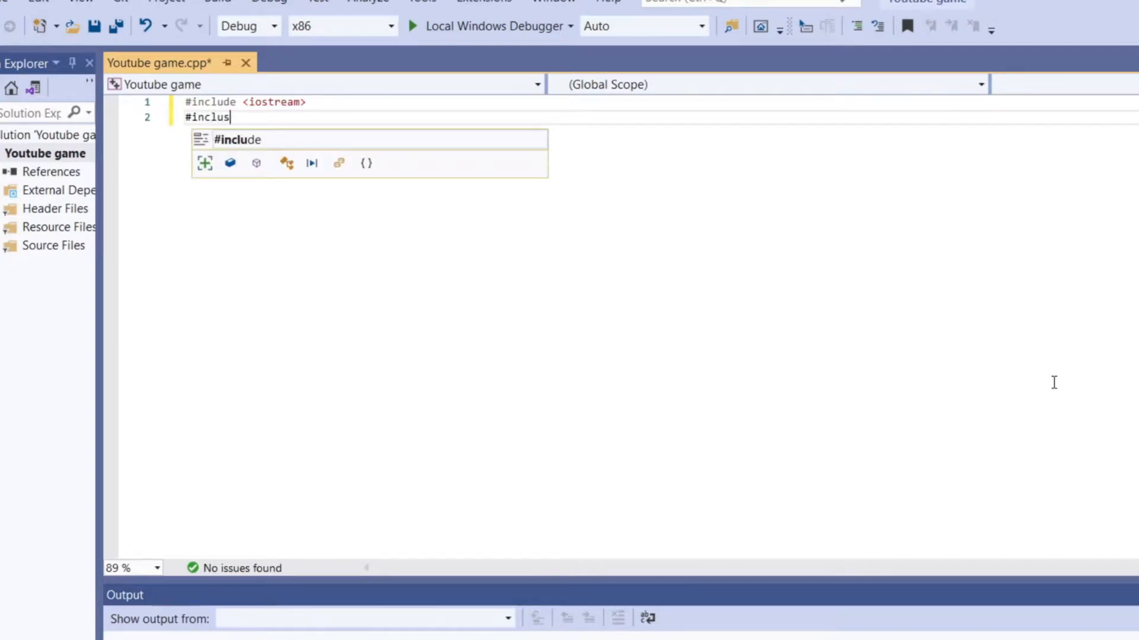
key(Backspace)
text(de <string>)
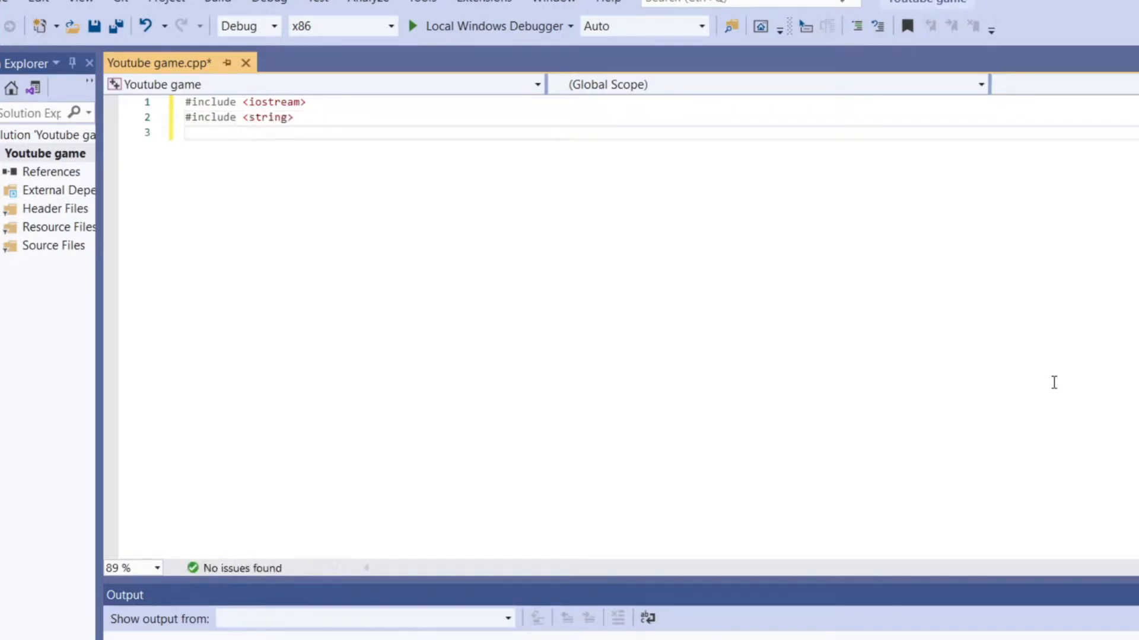
key(Enter)
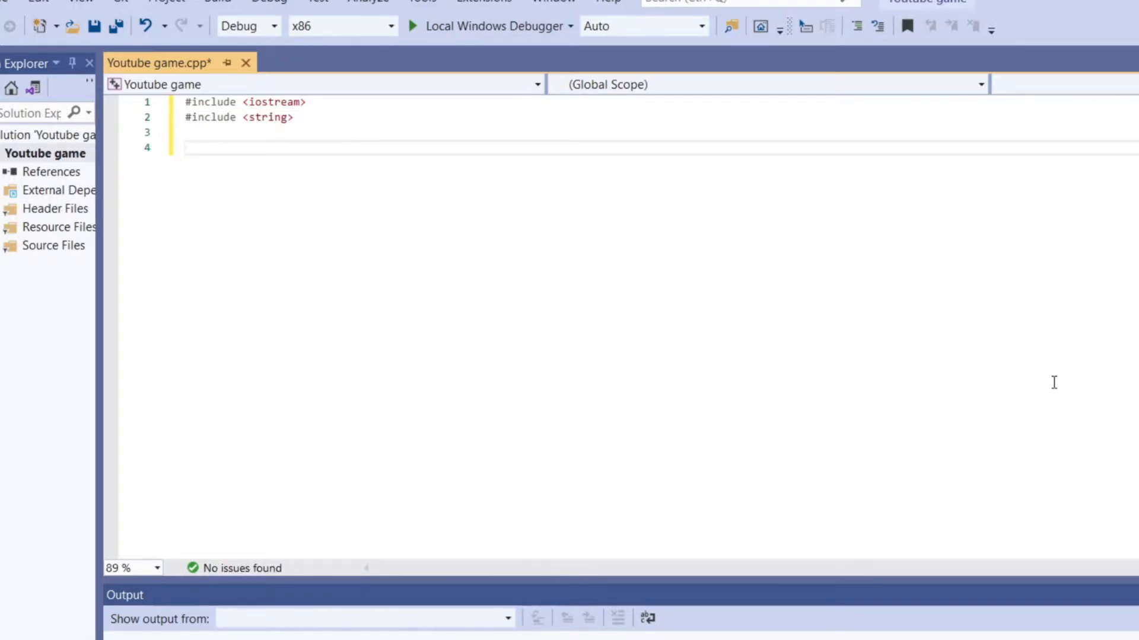
Add using namespace std; and select the leftover std::cout statement for removal
text(using namespace std;)
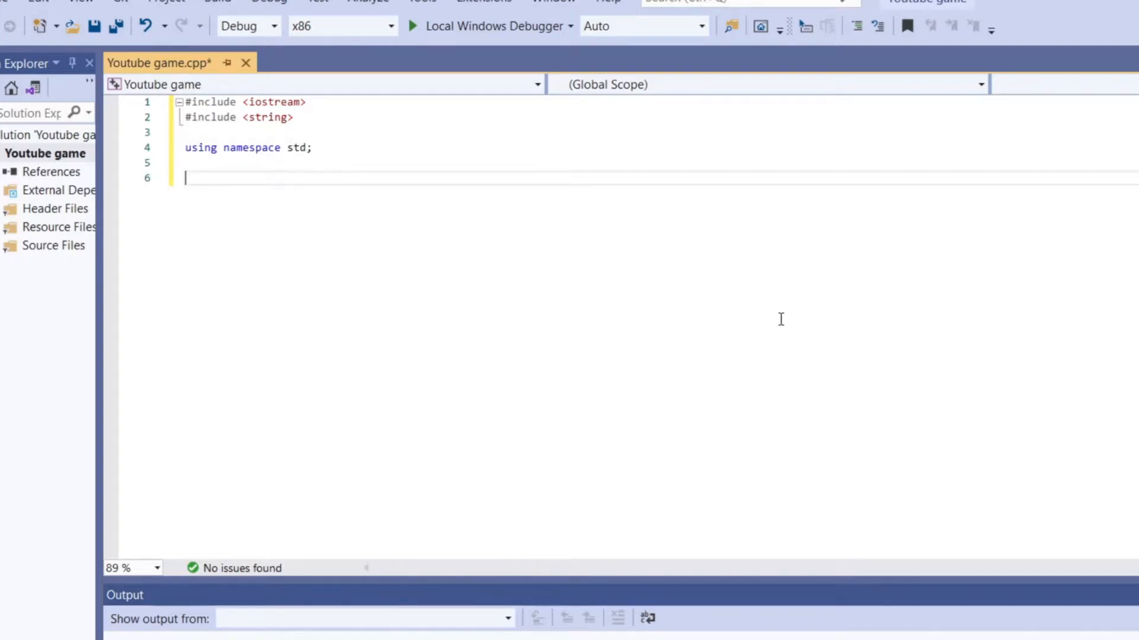
text(str)
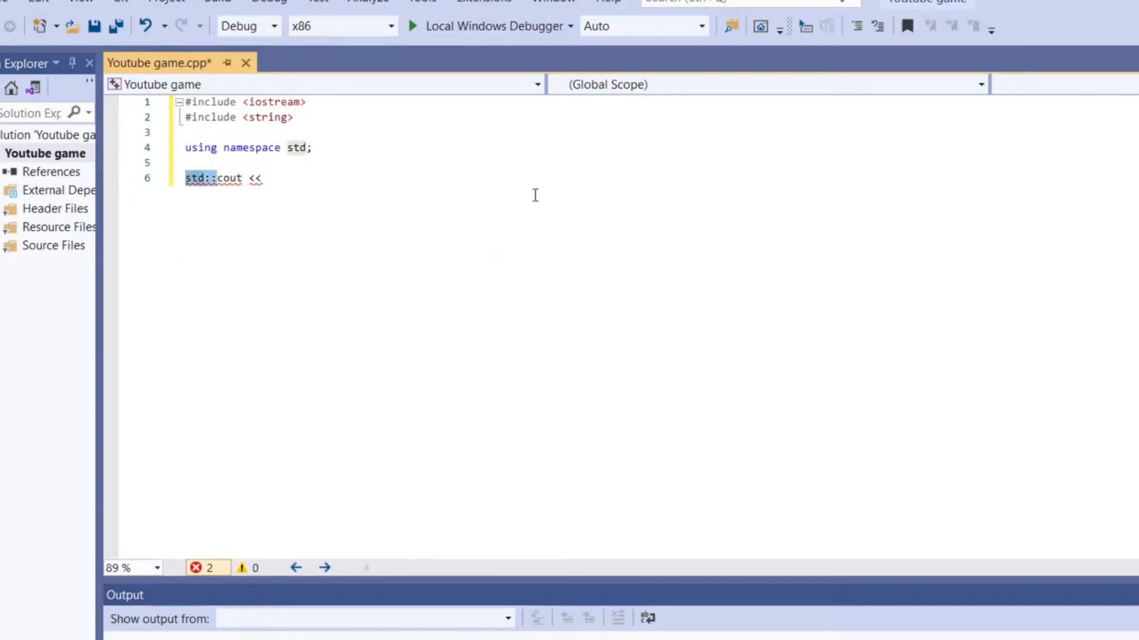
click(159, 177)
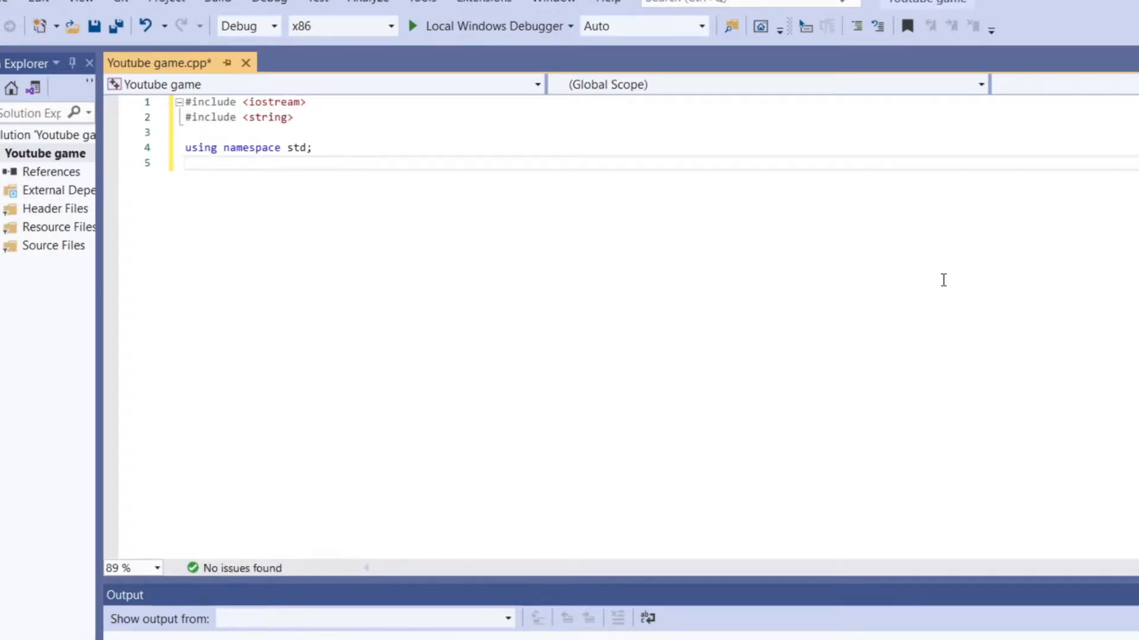
Write an empty int main() with braces below the using line, leaving blank lines above it
key(Enter)
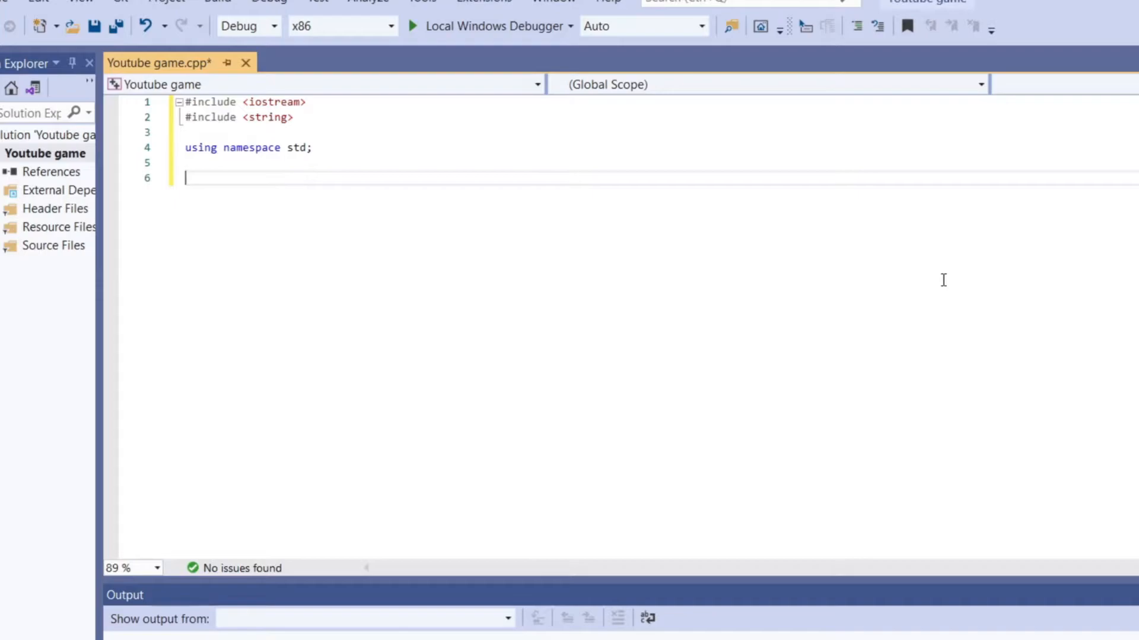
text(mi)
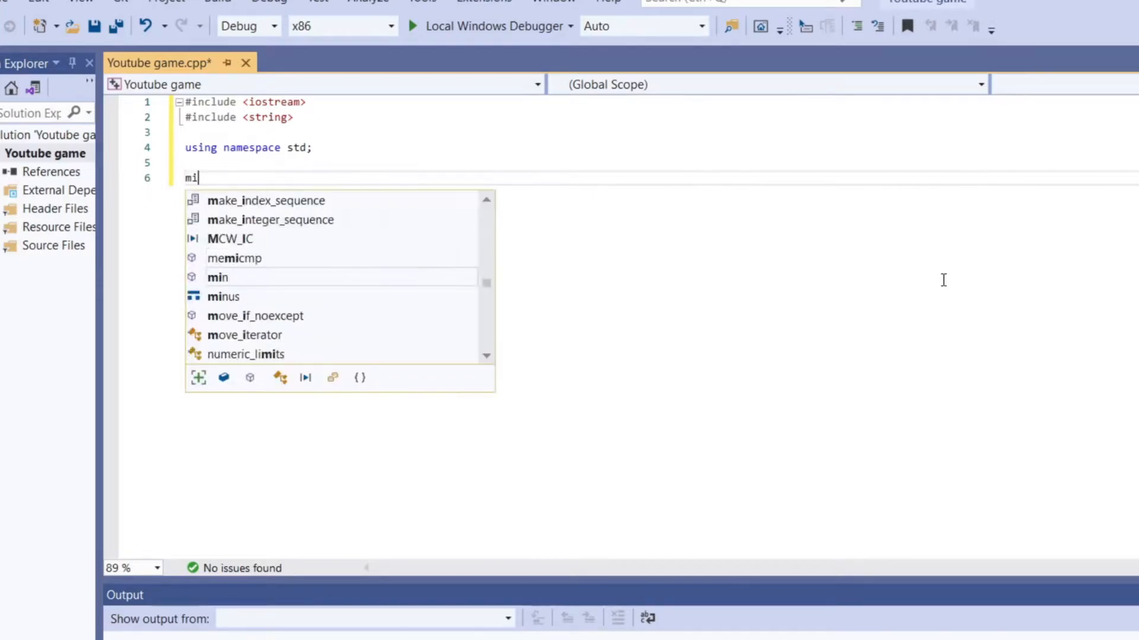
text(int)
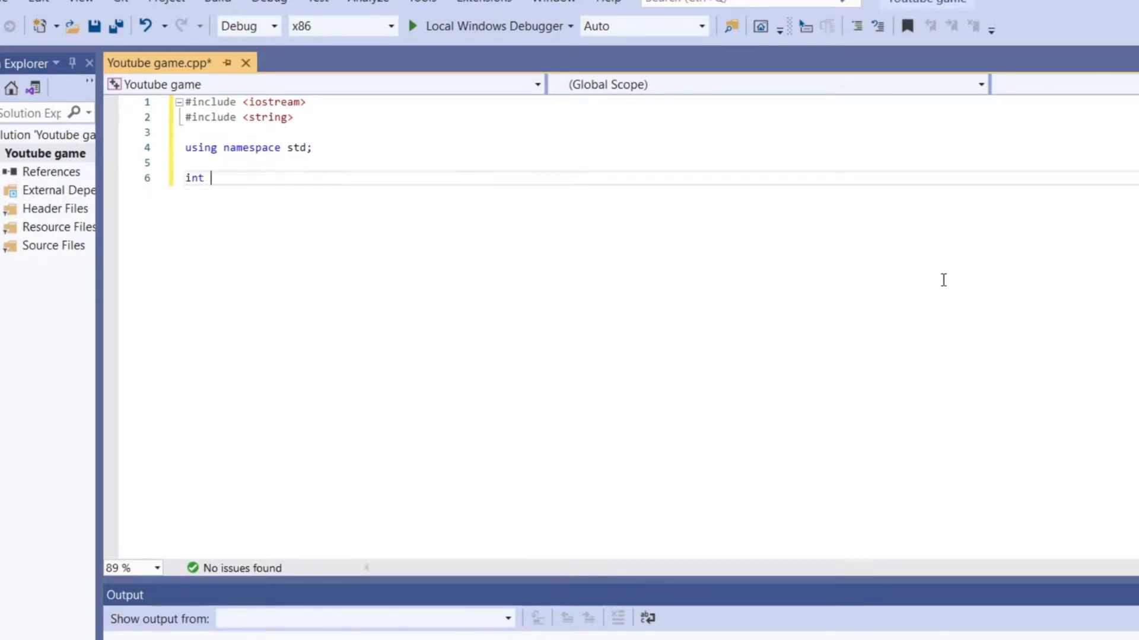
text(main())
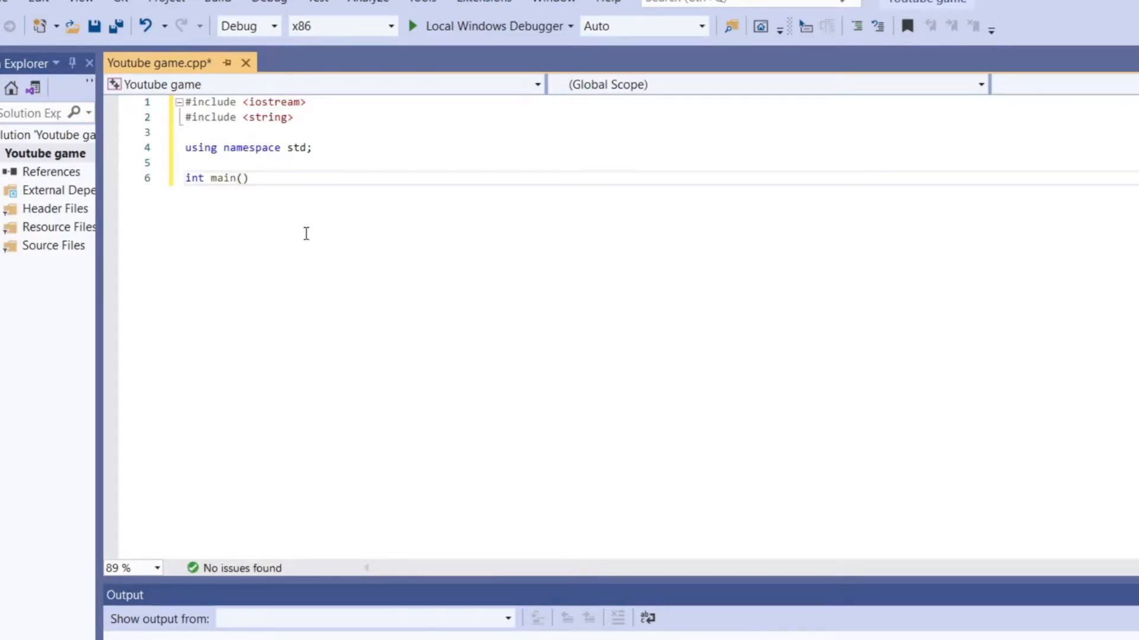
text({)
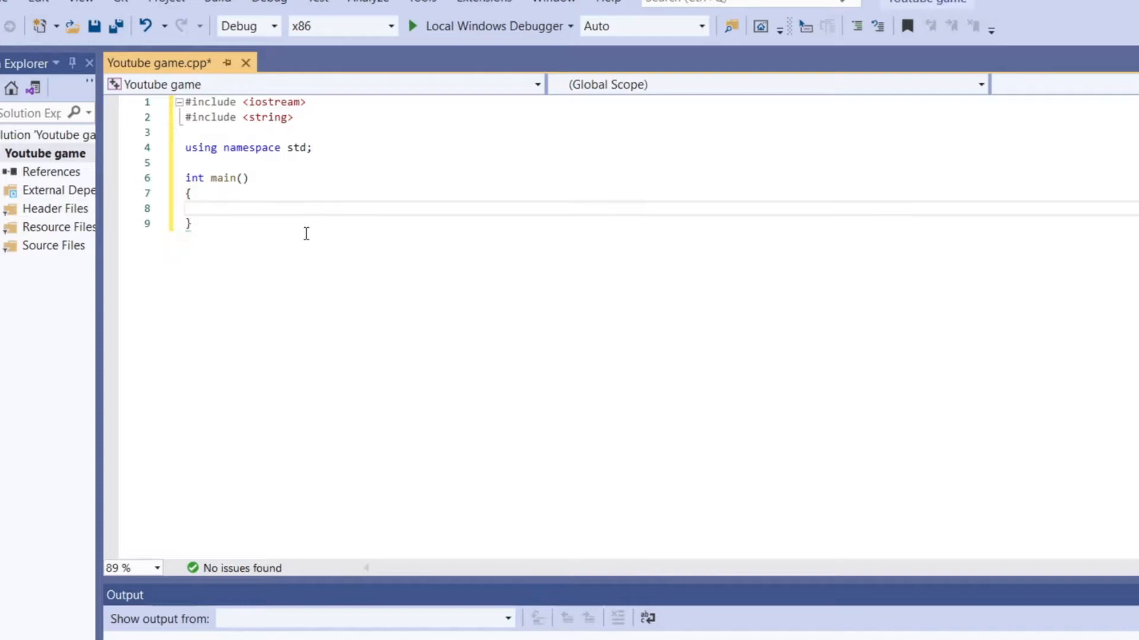
click(204, 207)
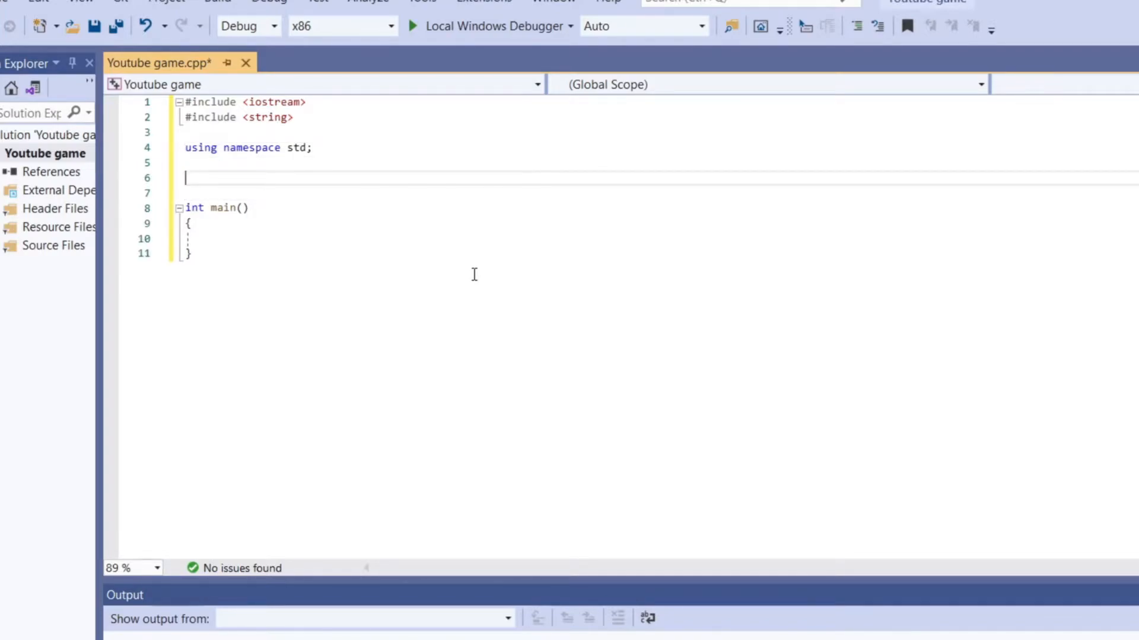
Define an empty void Menu() function with braces above main
text(void)
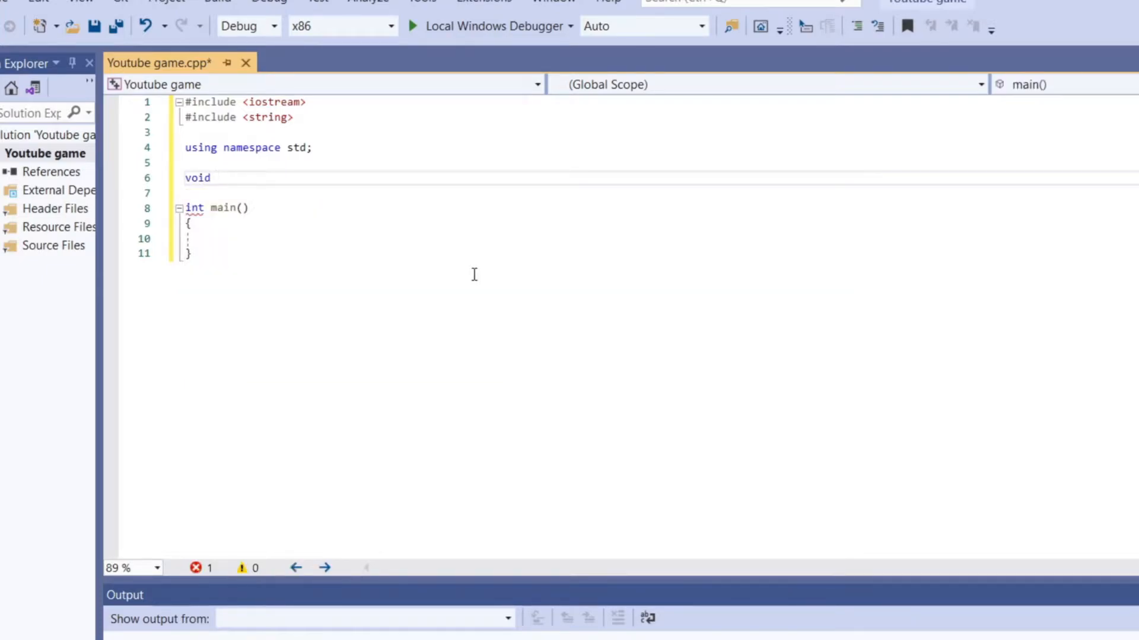
text(Mude)
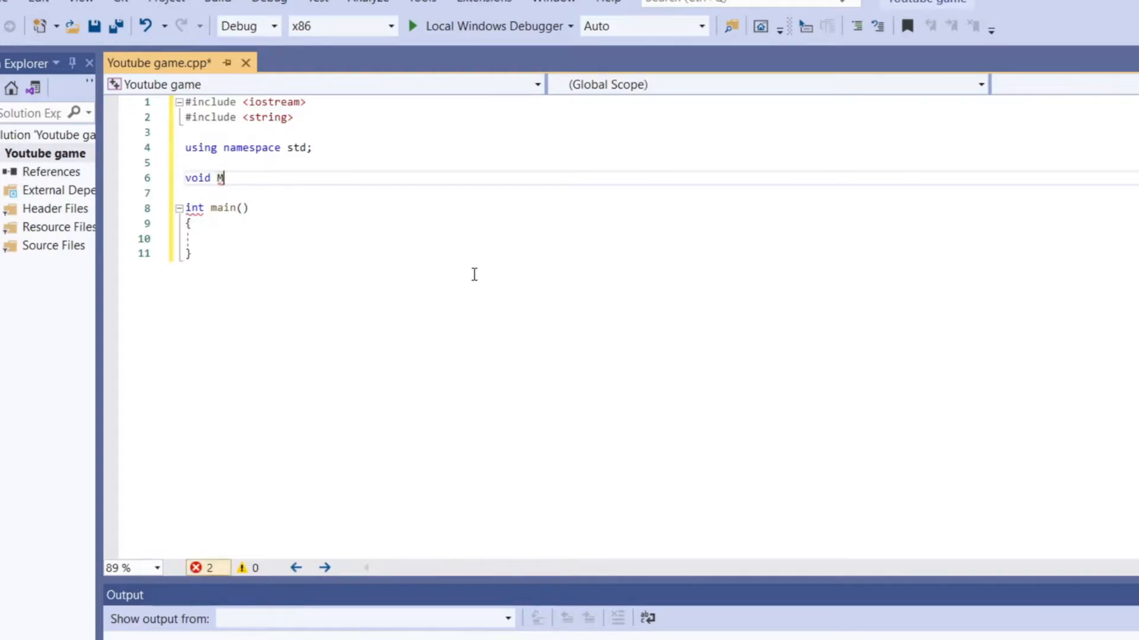
text(enu())
click(658, 193)
text({)
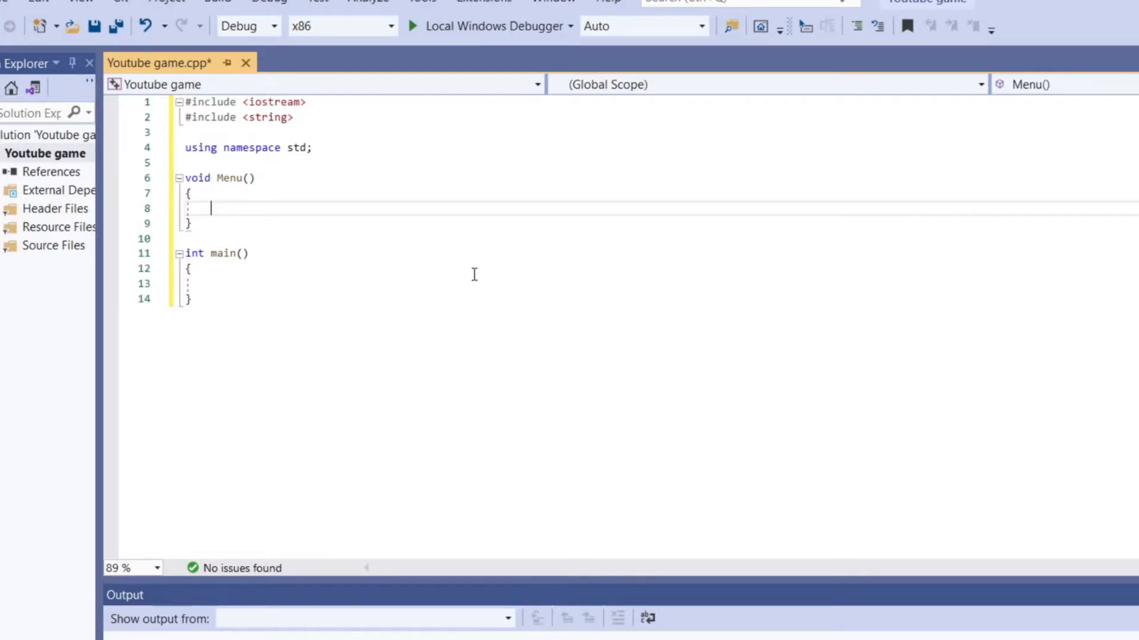
mouse_move(374, 262)
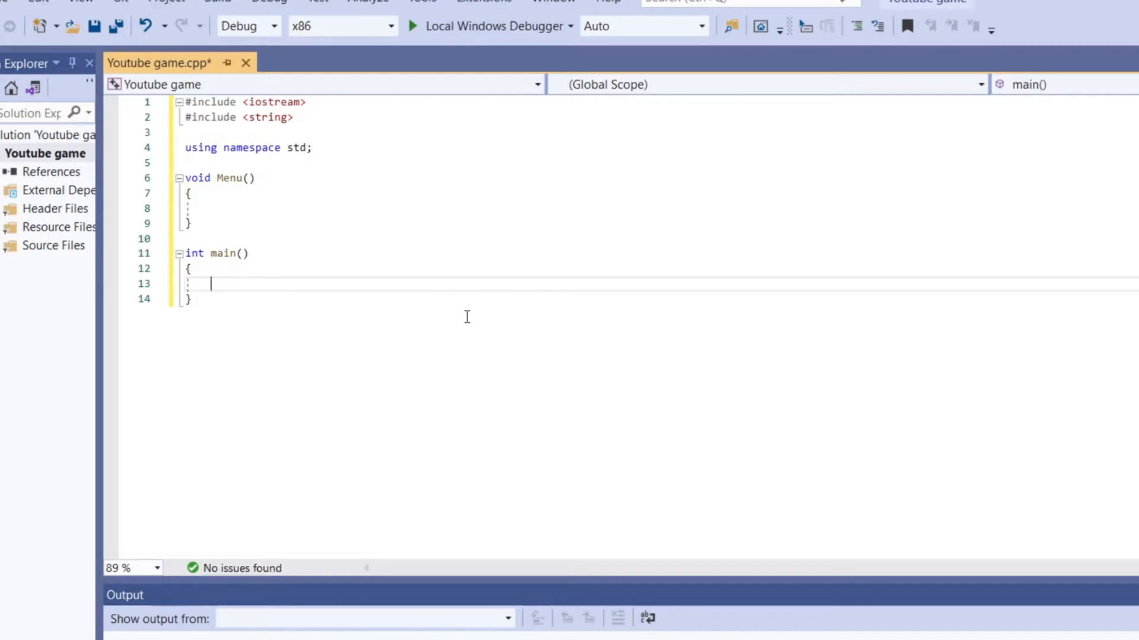
Call Menu(); inside main, accepting the IntelliSense suggestion
text(me)
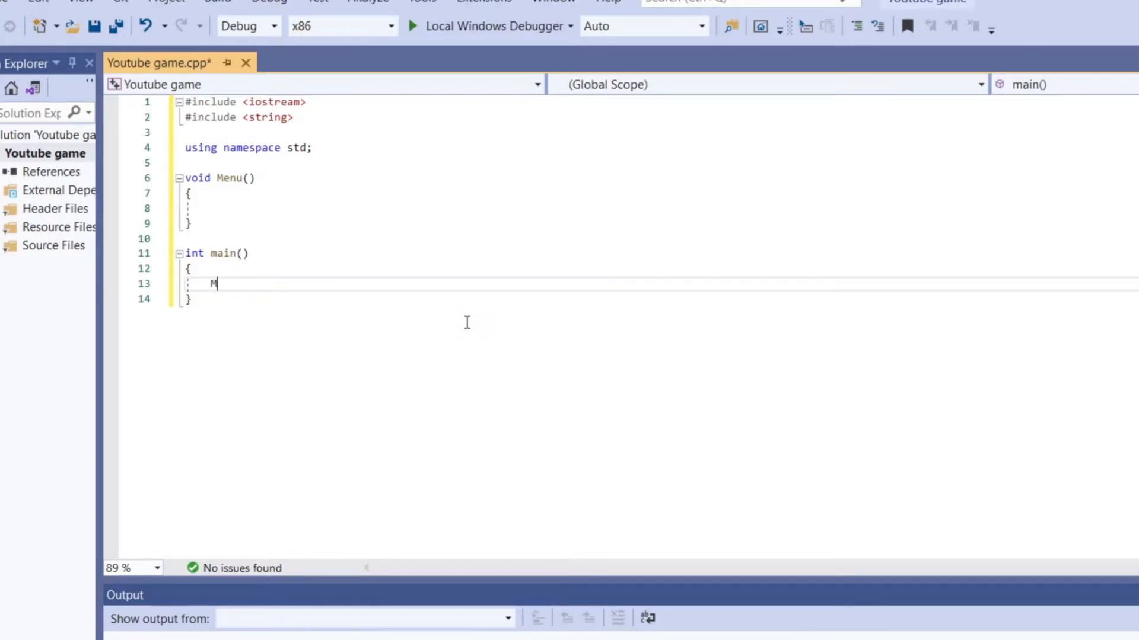
text(en)
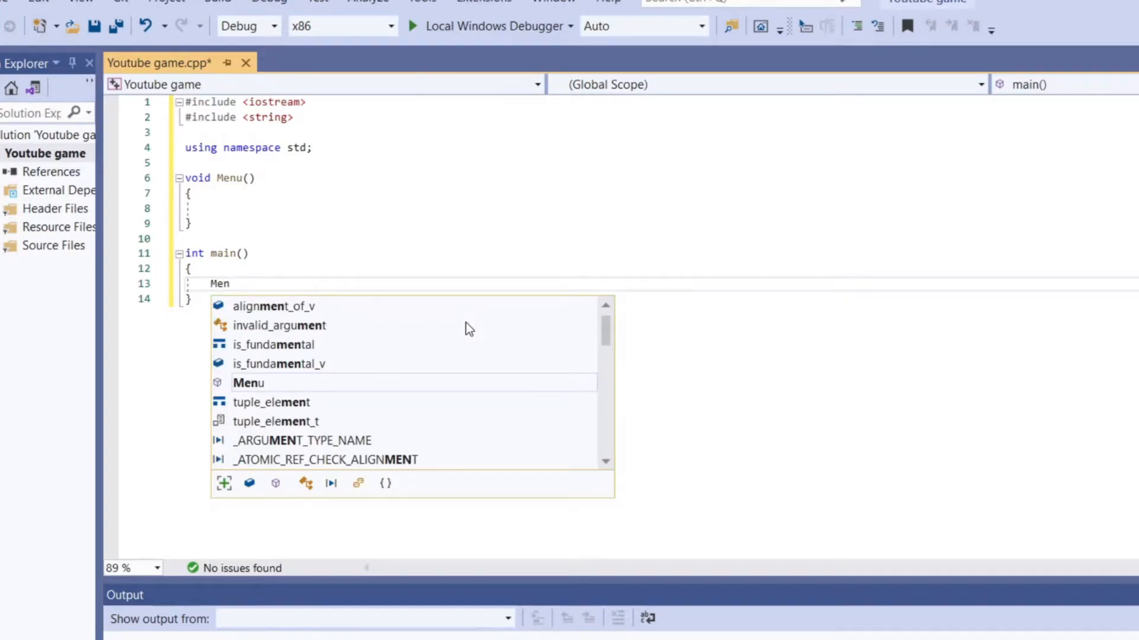
text(u)
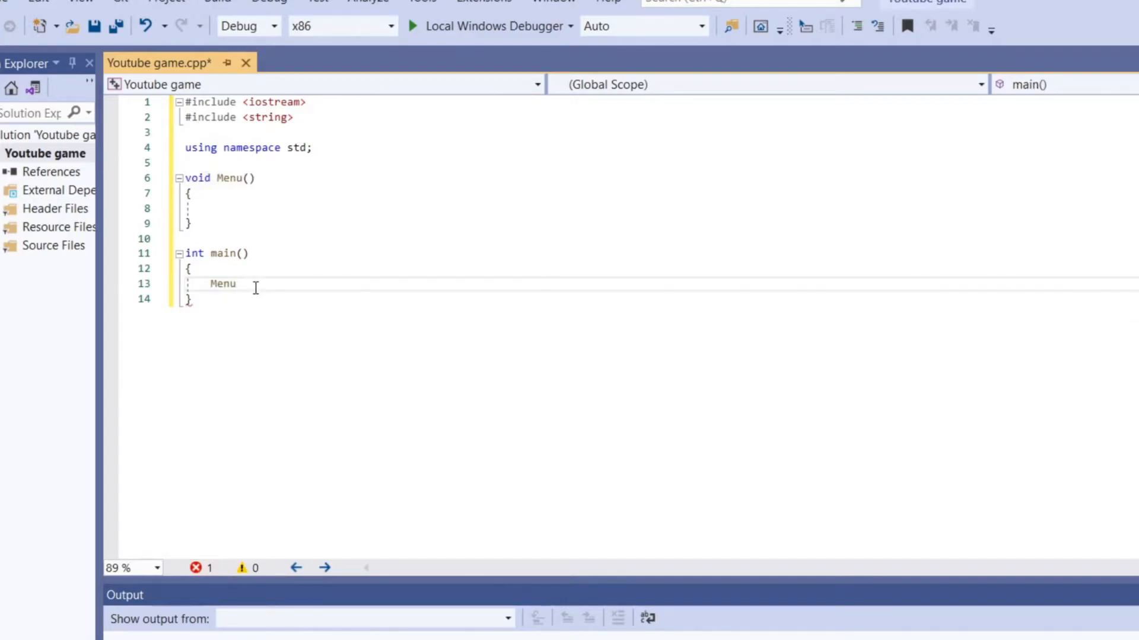
text(())
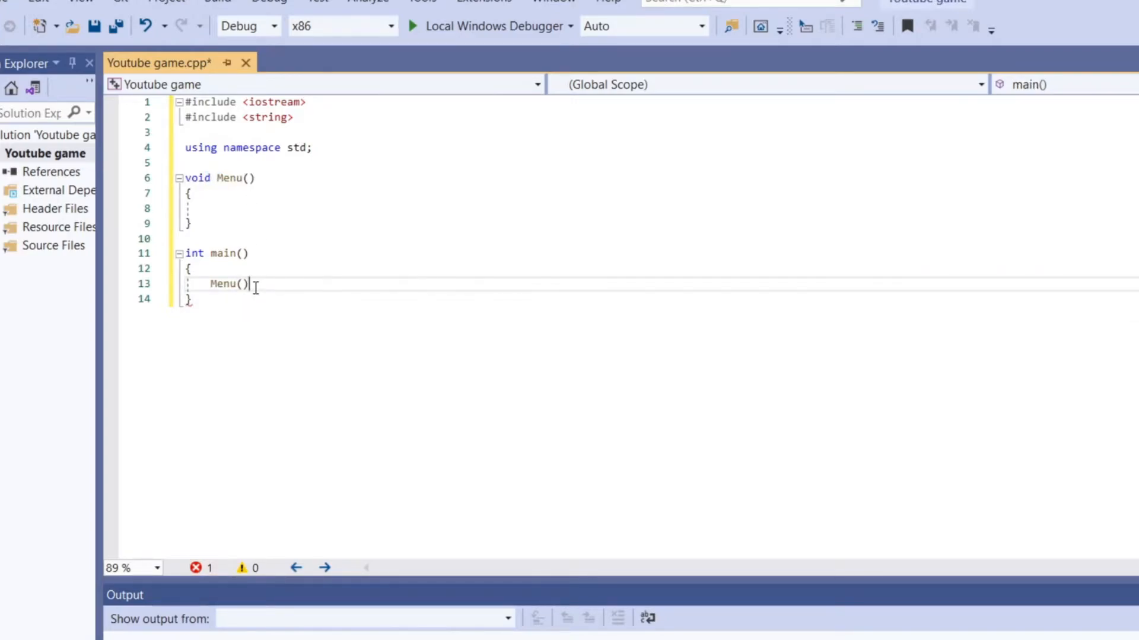
text(;)
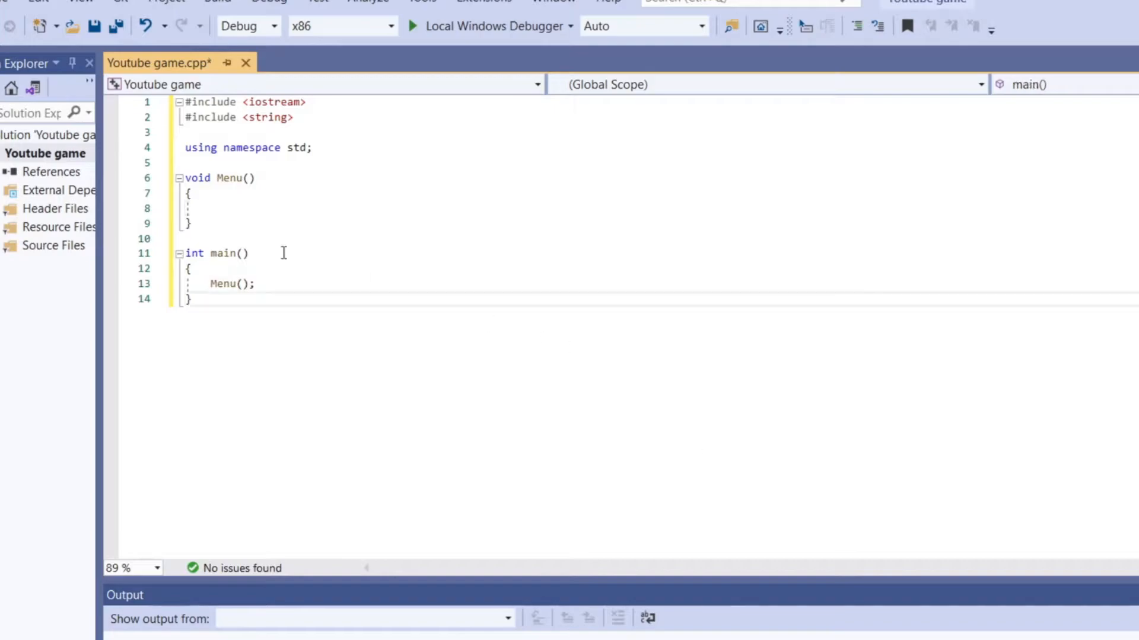
Inside Menu(), declare int choice; and start a cout string with option "0. Play\n"
click(211, 208)
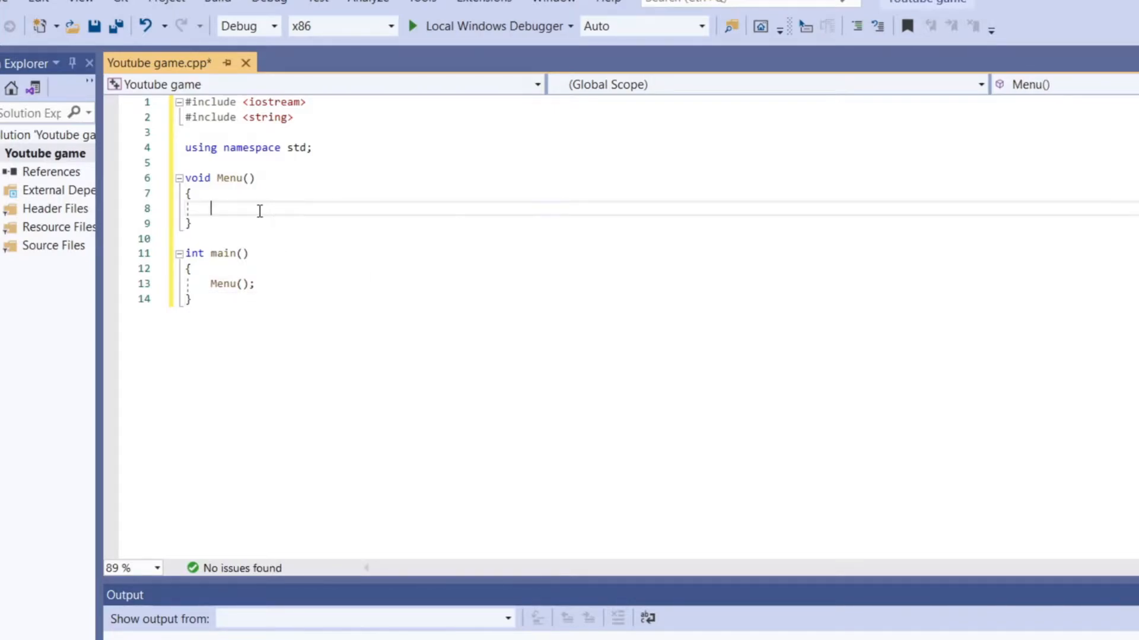
text(int c)
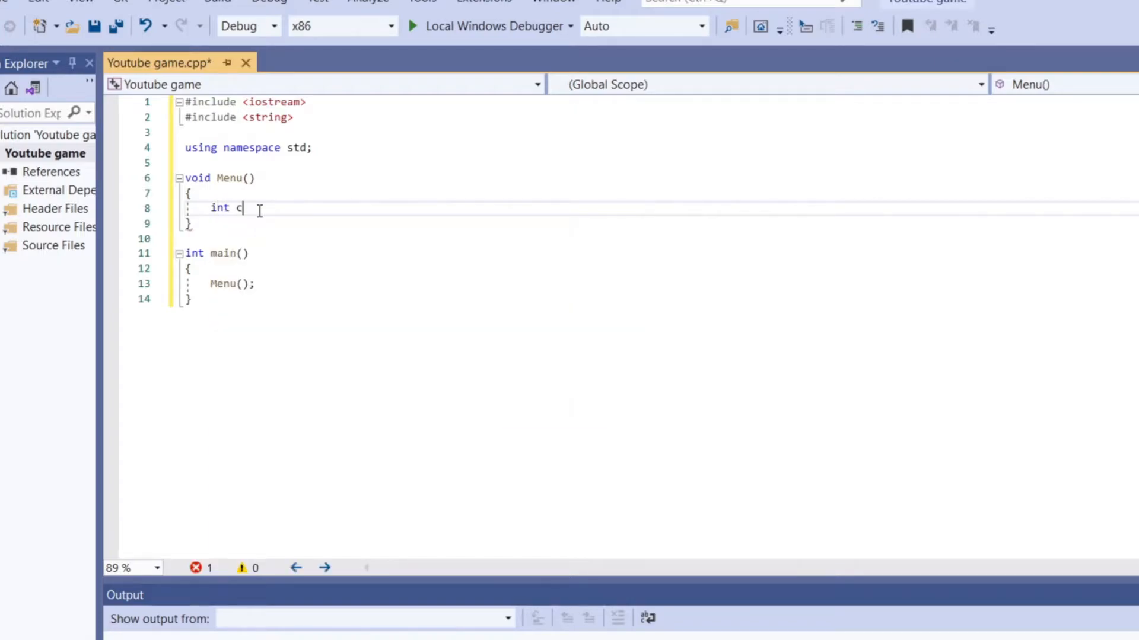
text(hoice;)
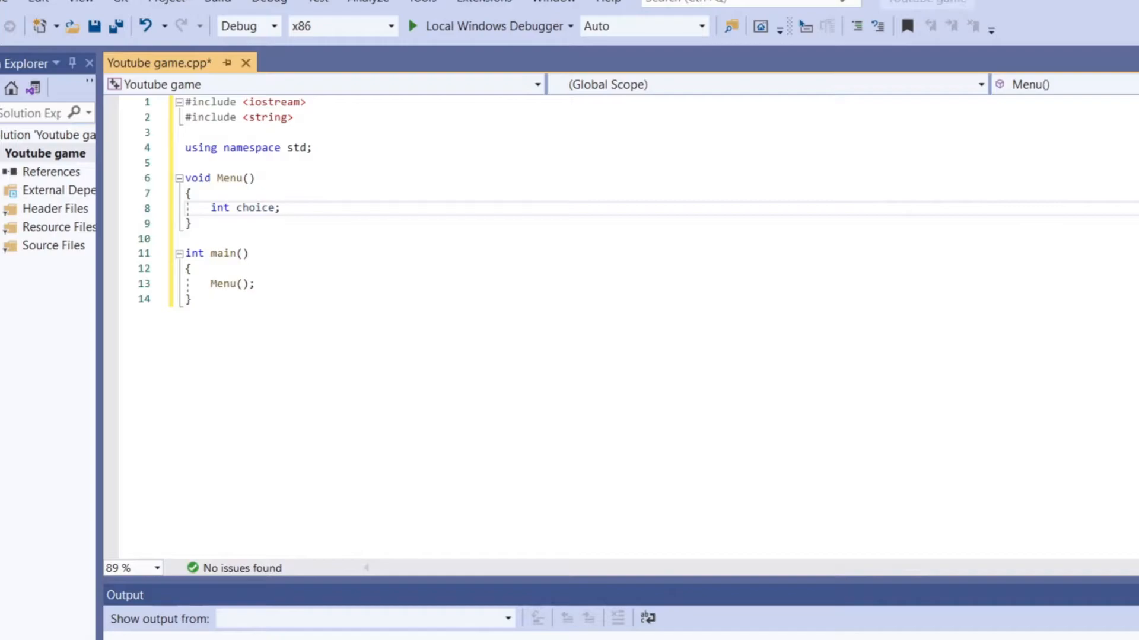
key(Enter)
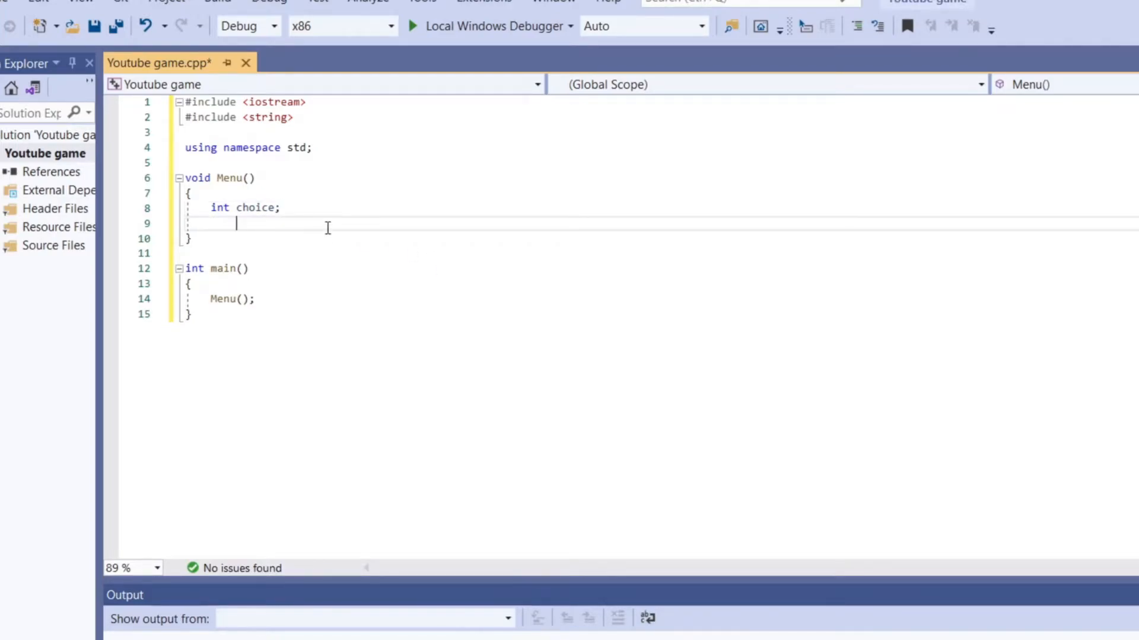
text(cout)
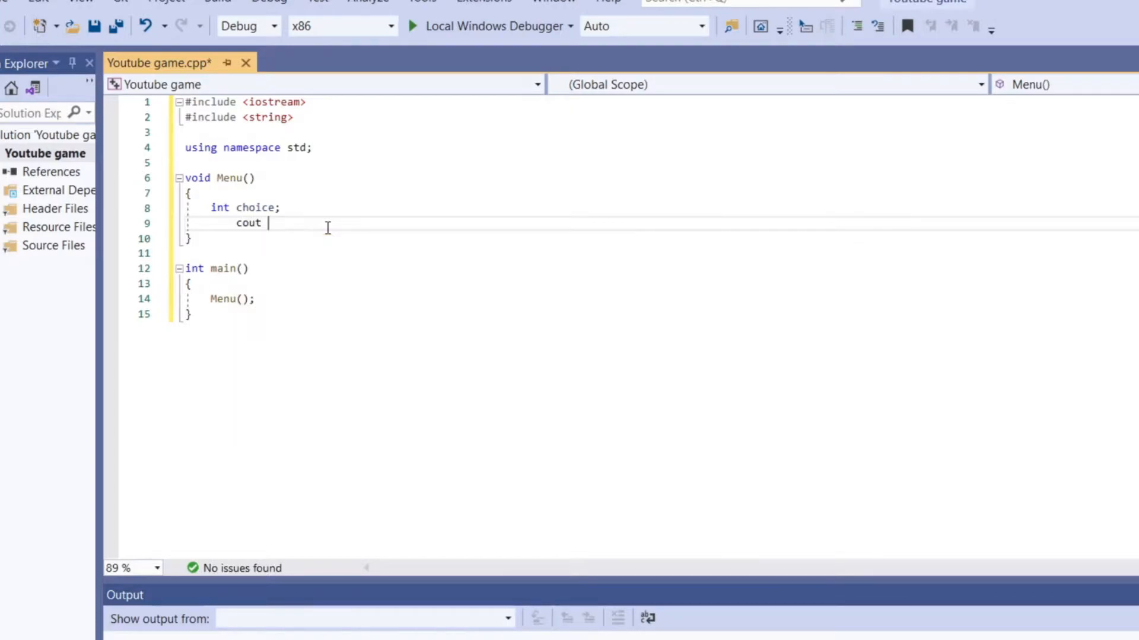
text(<<)
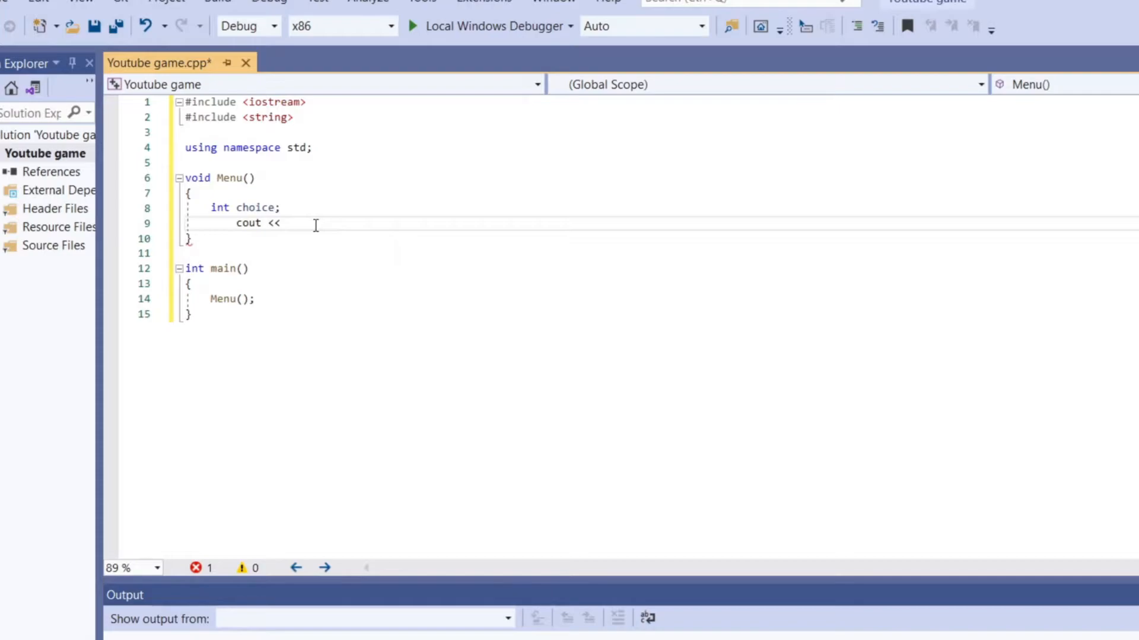
text("")
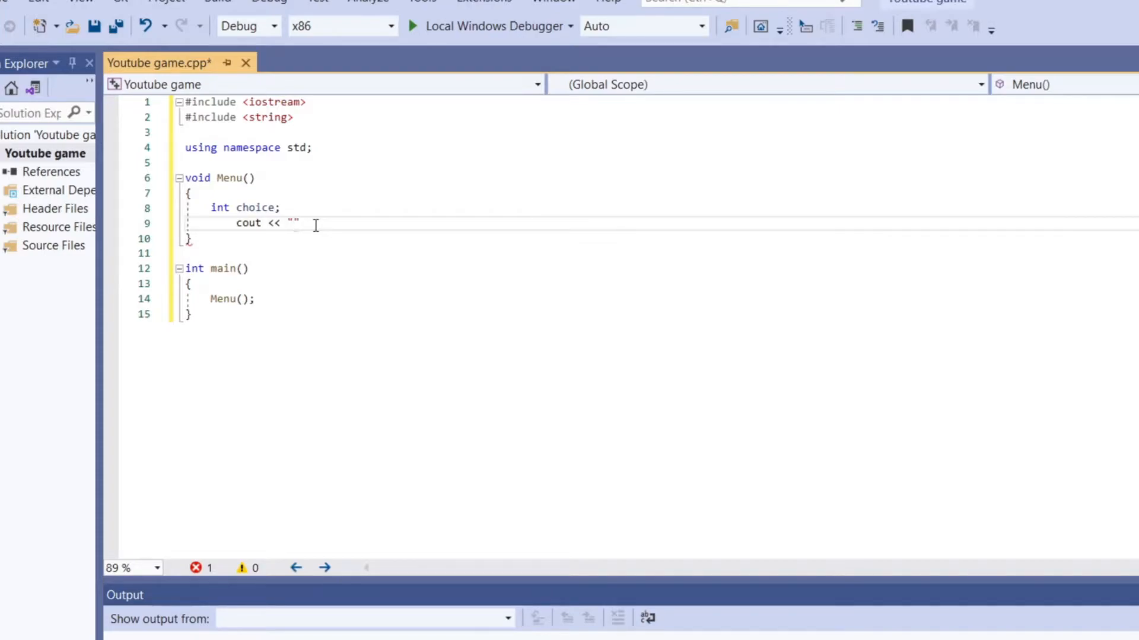
mouse_move(448, 284)
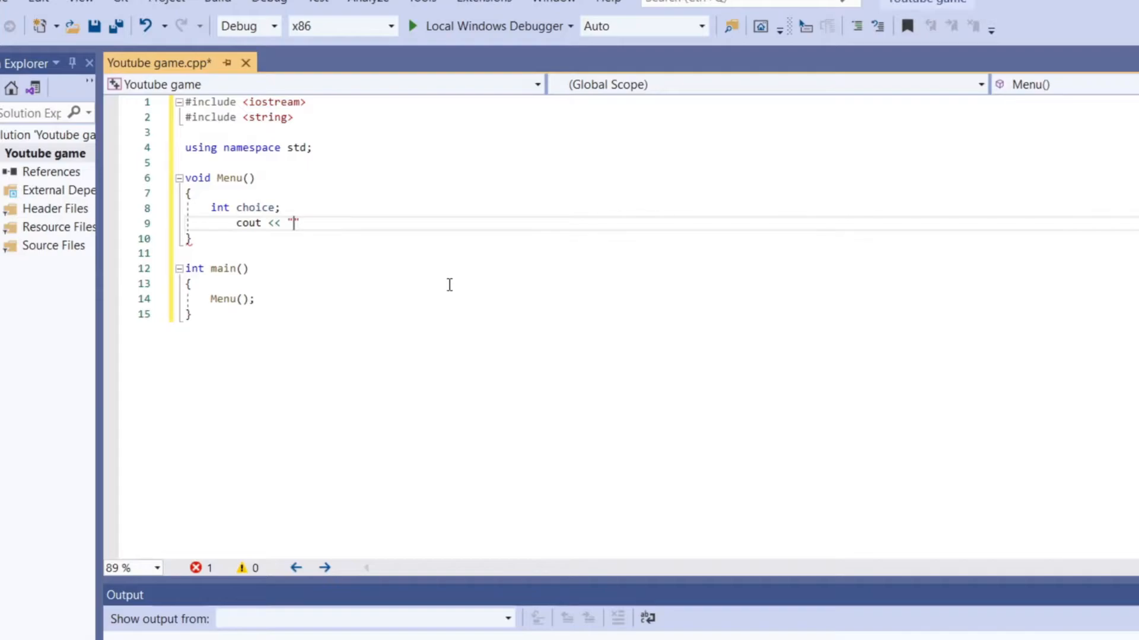
text(e)
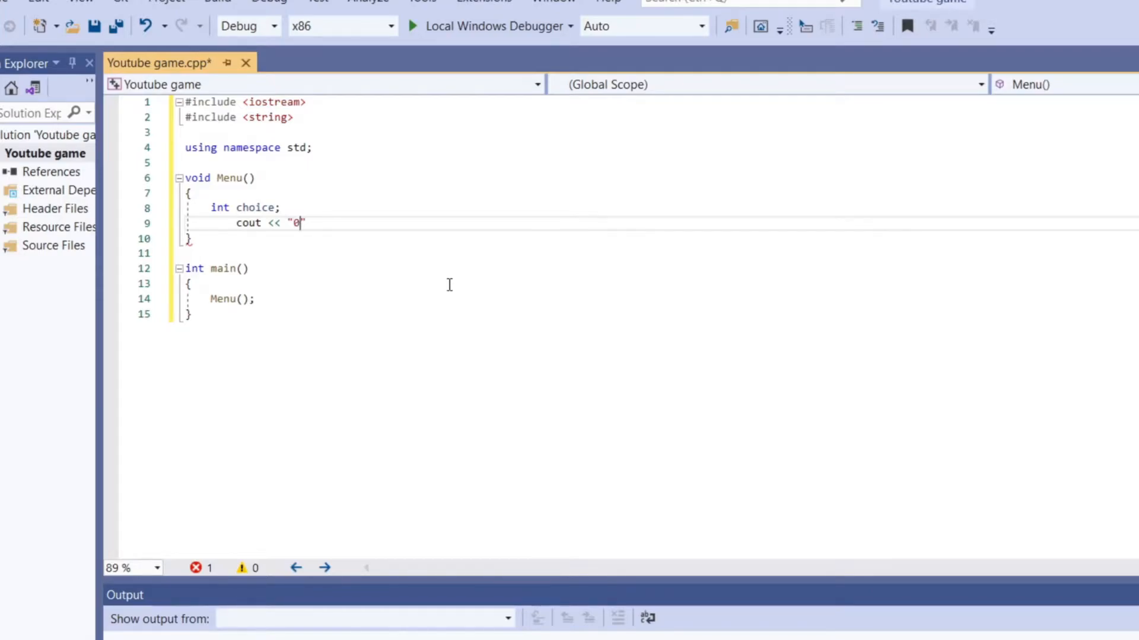
text(")
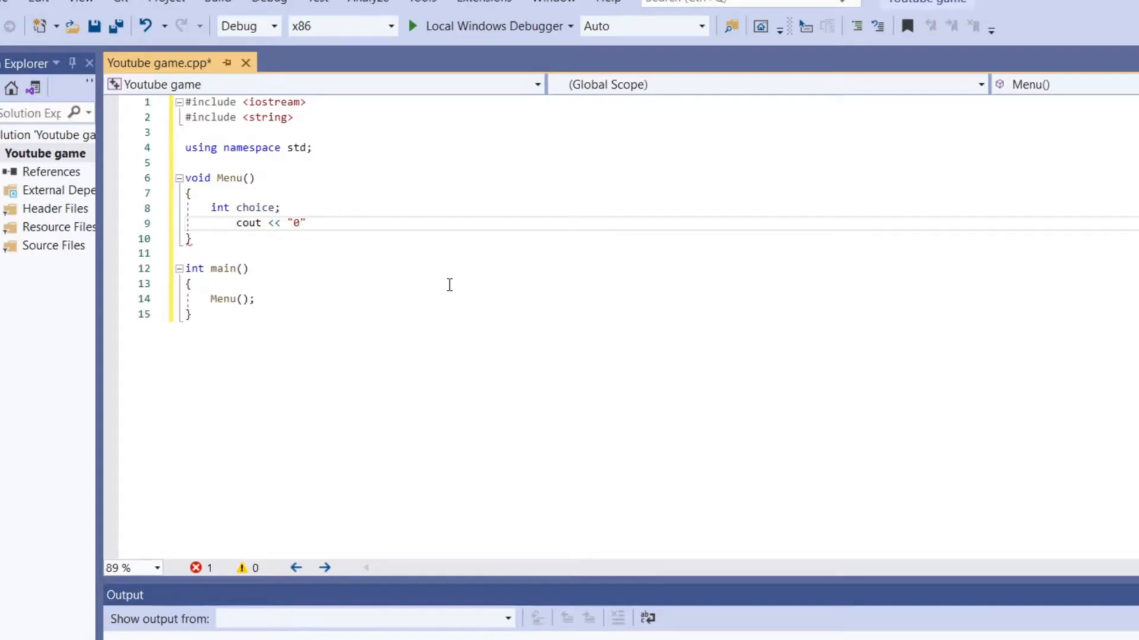
text(.)
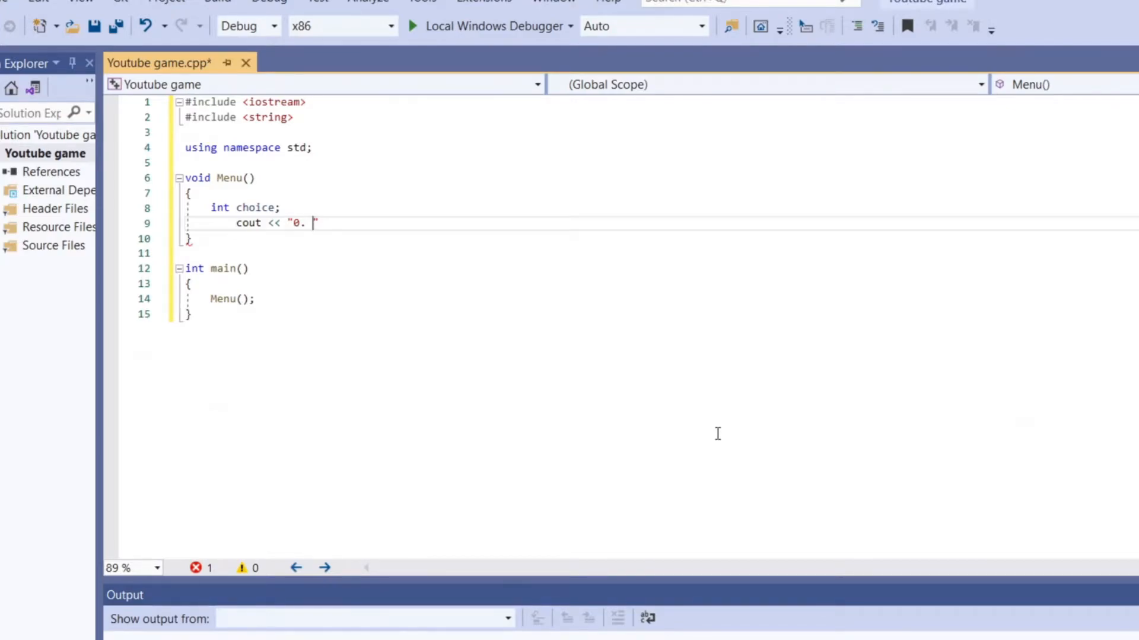
text(Pla)
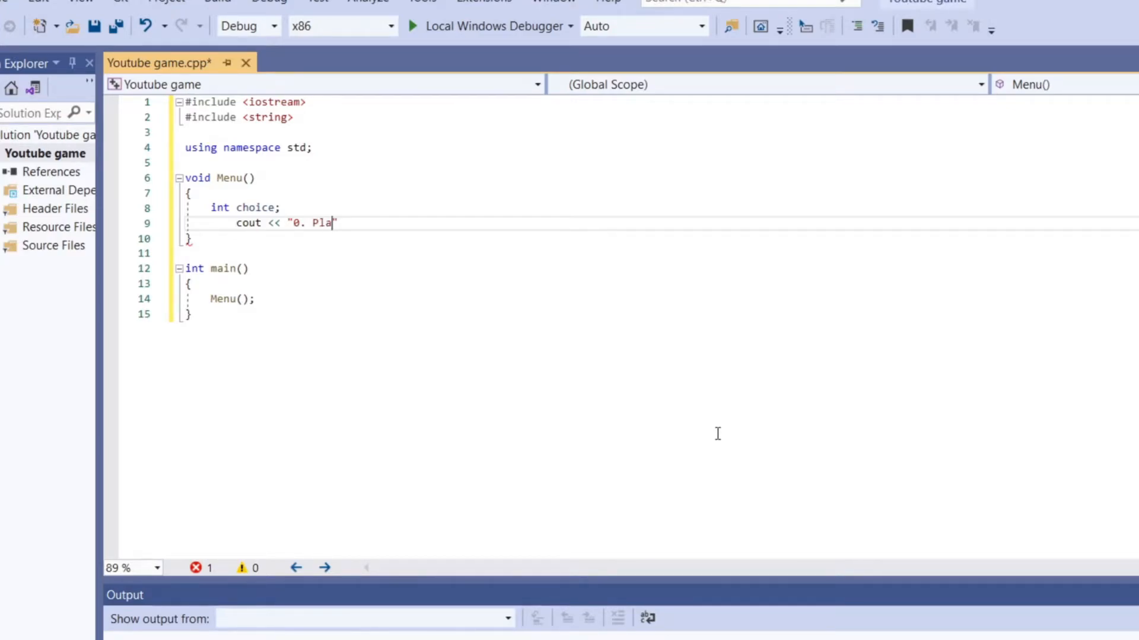
text(y")
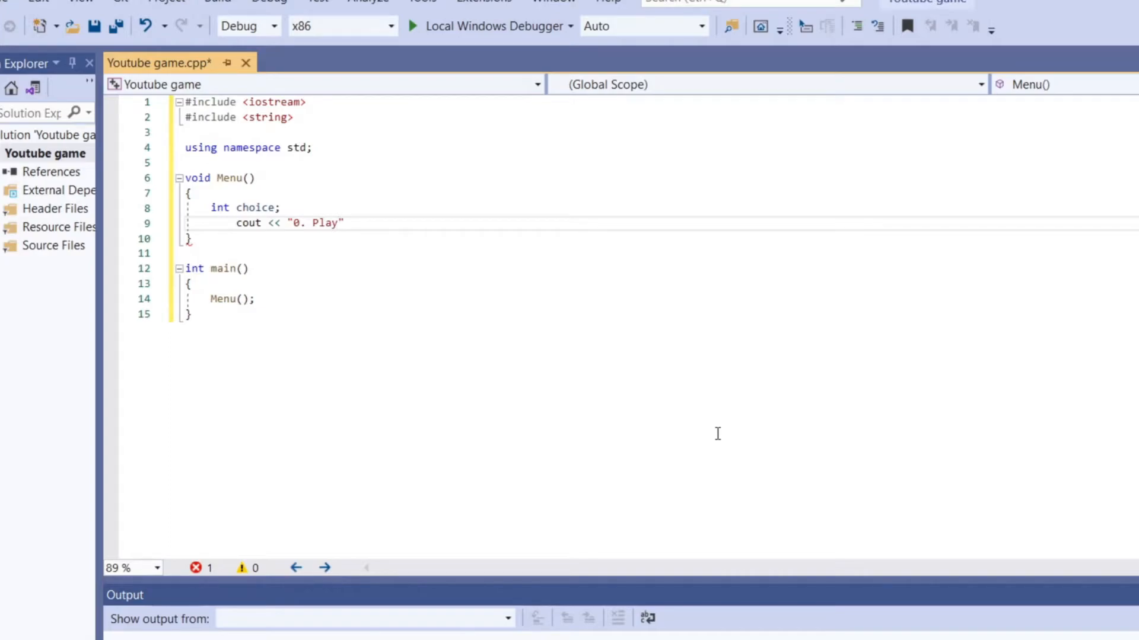
text(\n)
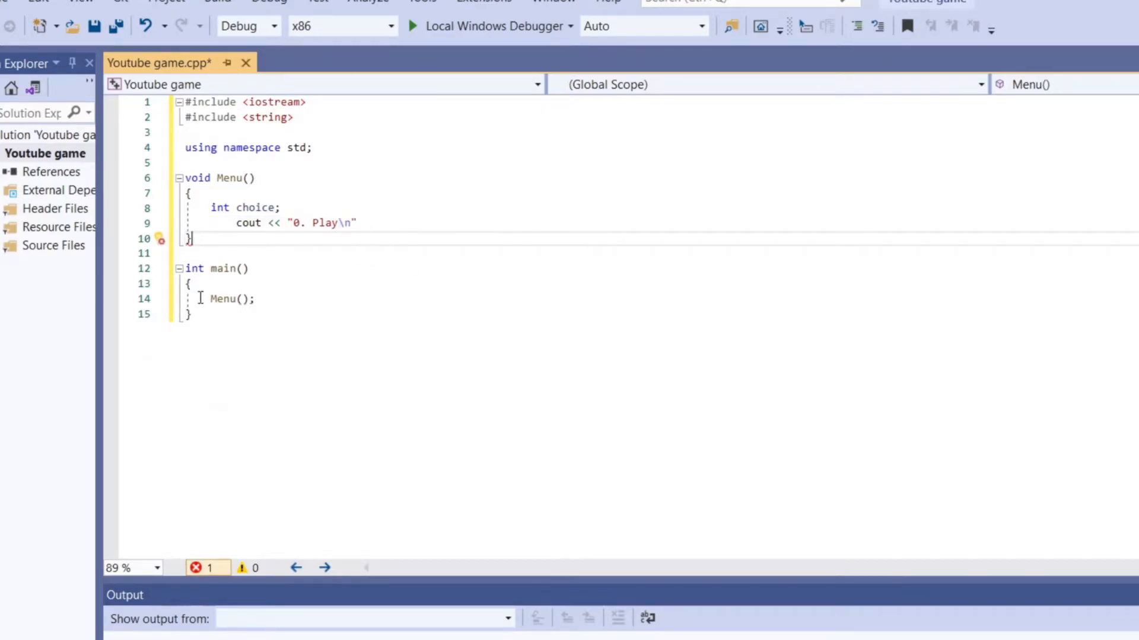
key(Enter)
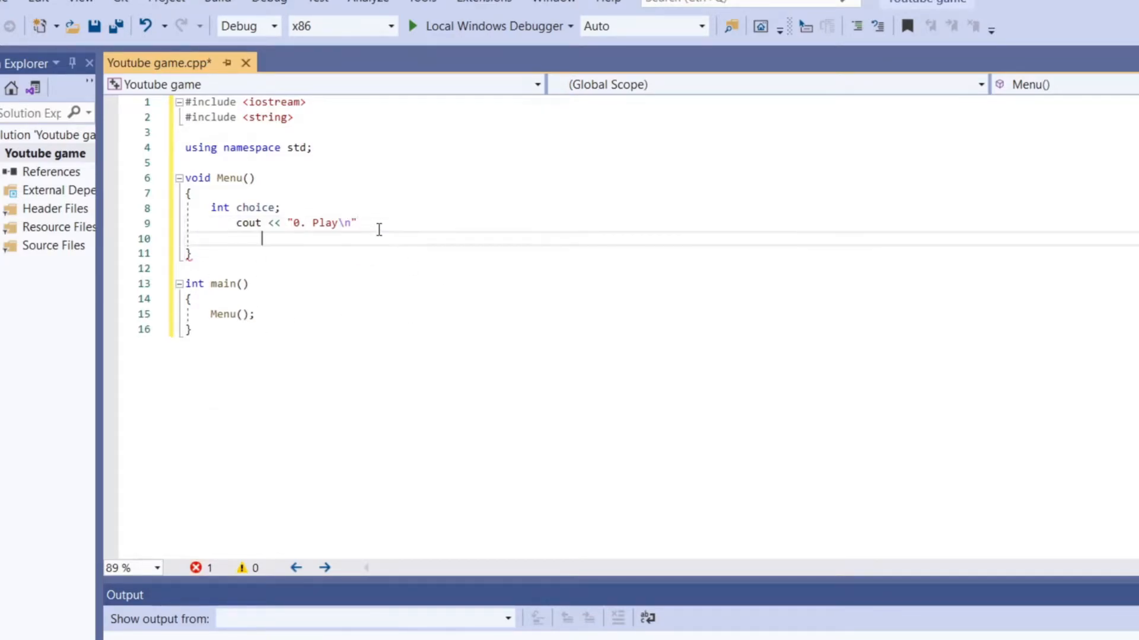
key(Backspace)
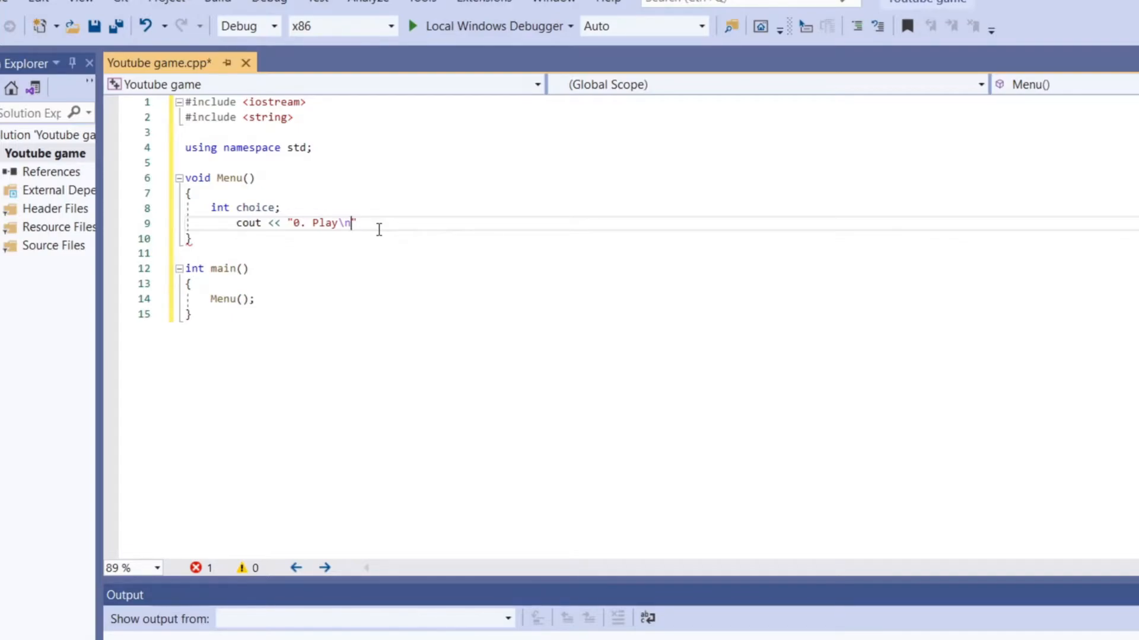
Extend the menu string with options 1. Settings, 2. creits and 3. exit on separate lines
text(1)
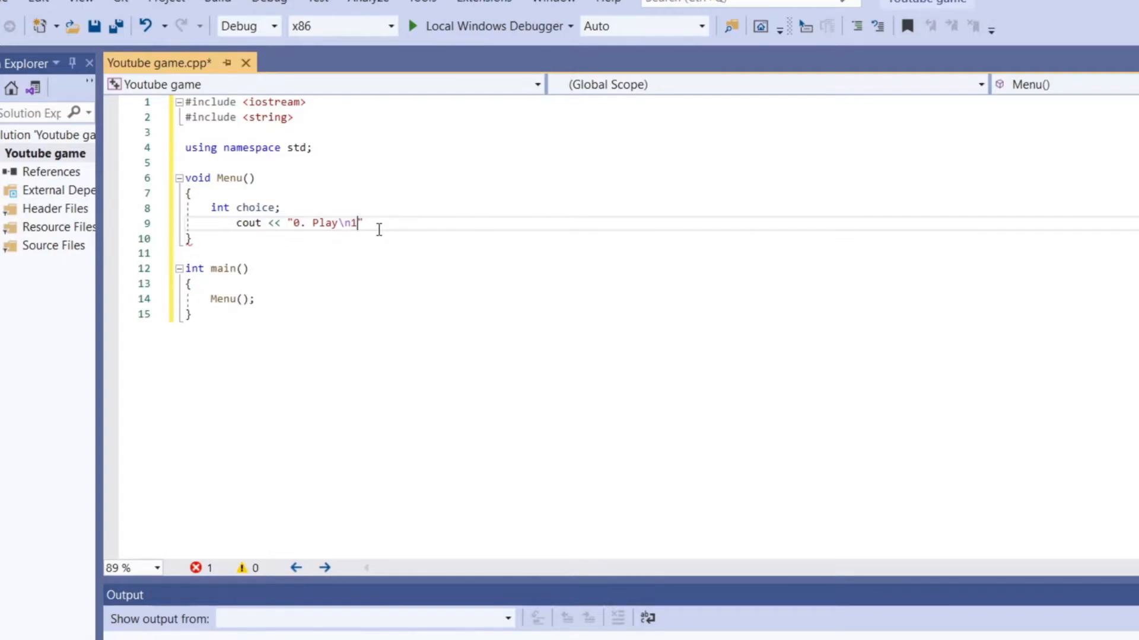
text(.)
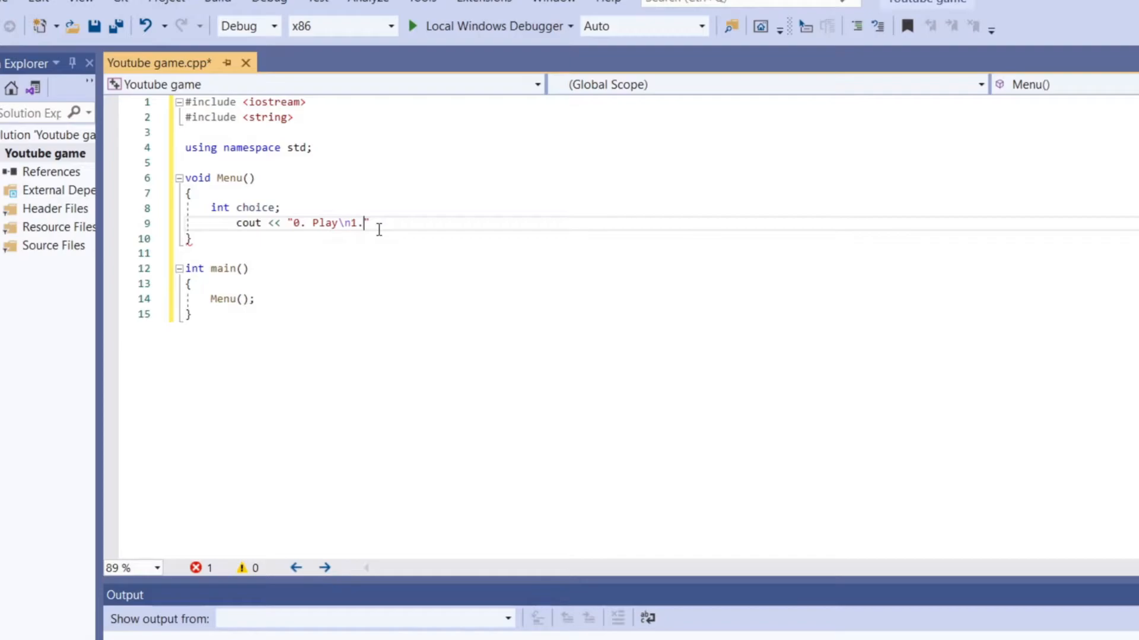
text(" ")
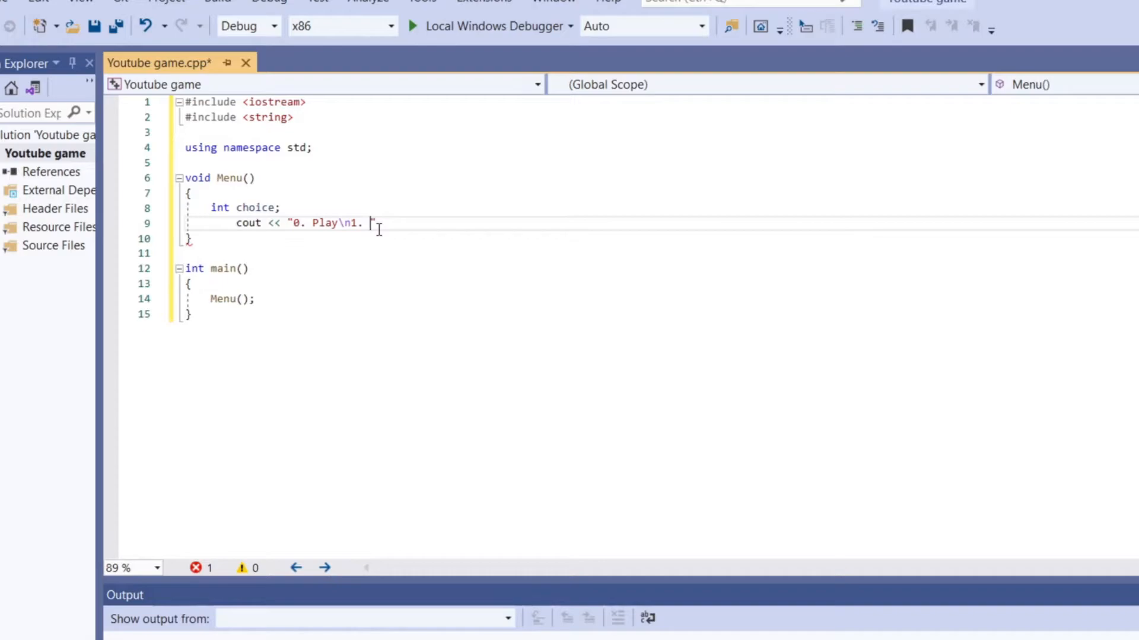
text(Se)
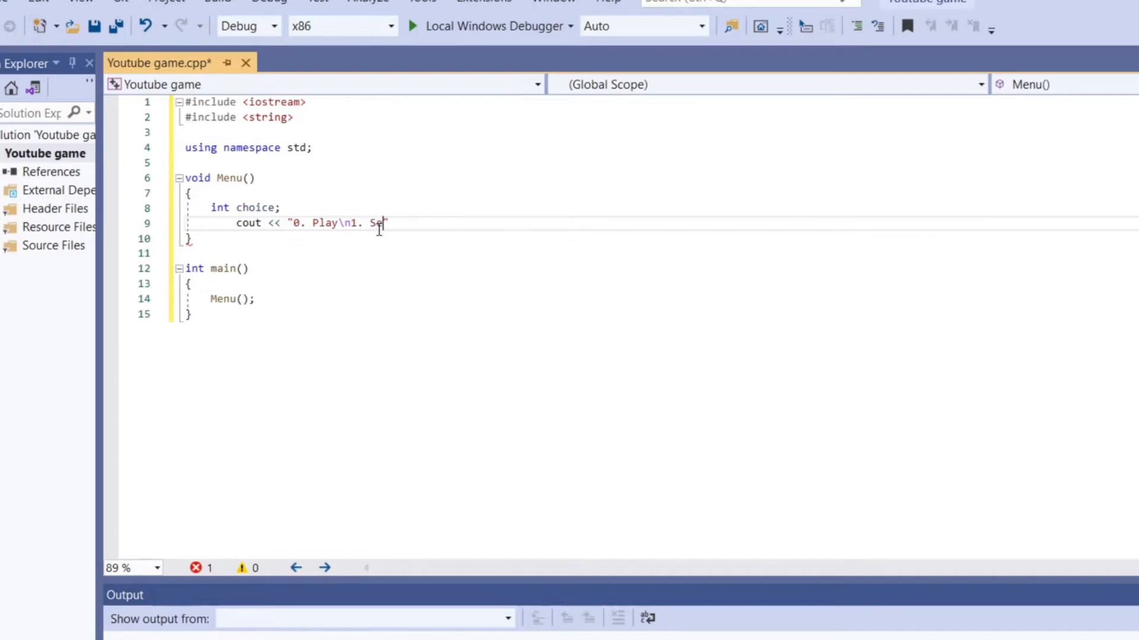
text(ttings")
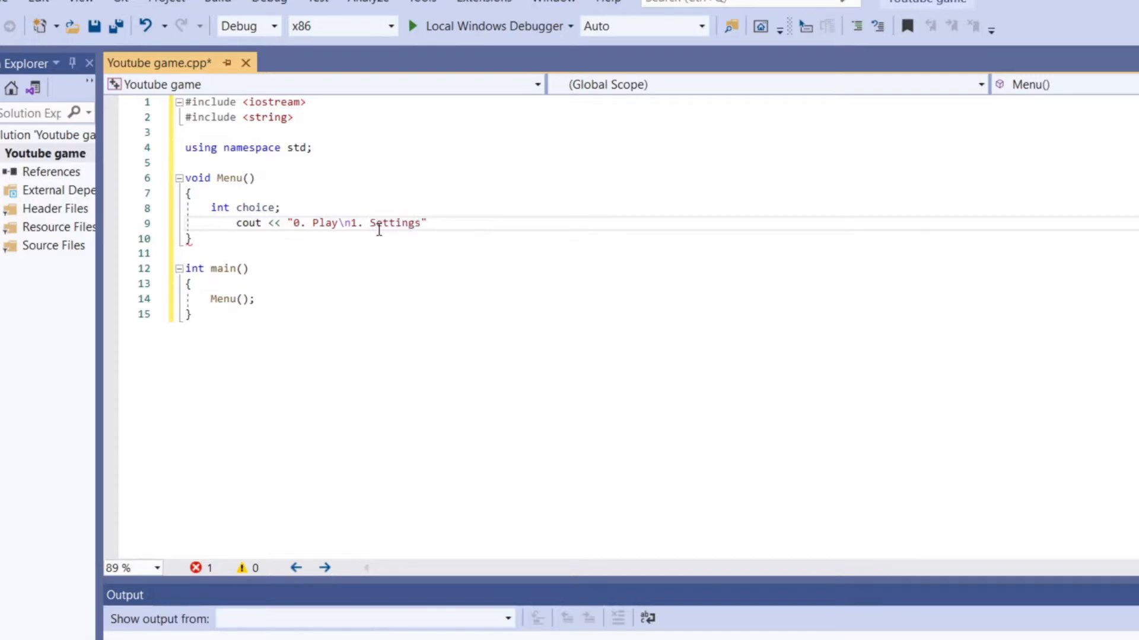
text(\n2.)
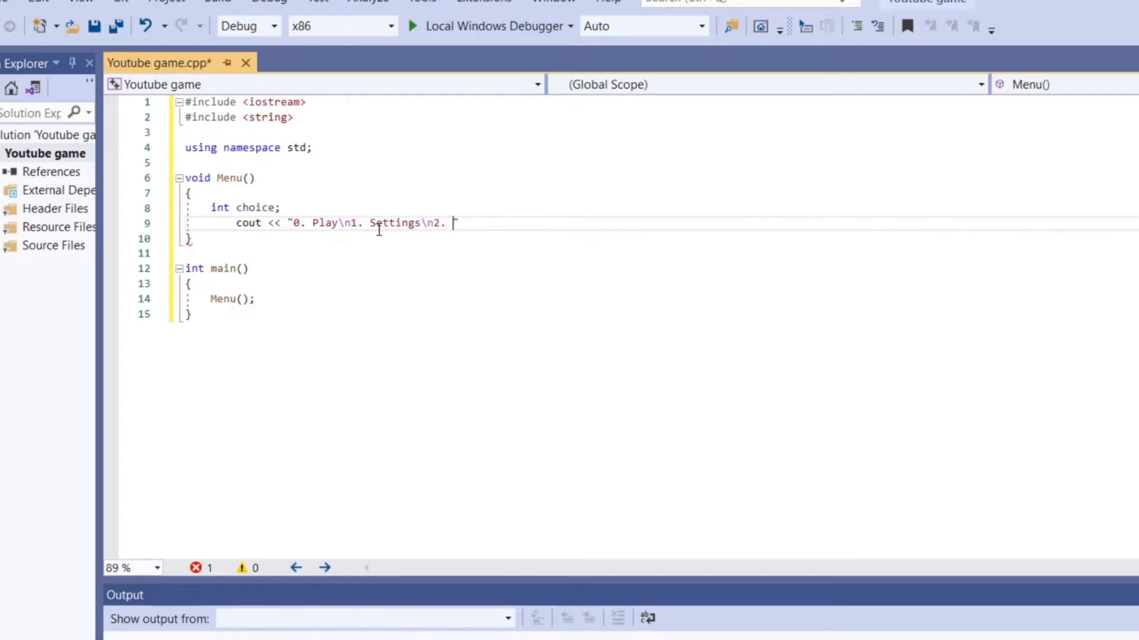
mouse_move(873, 255)
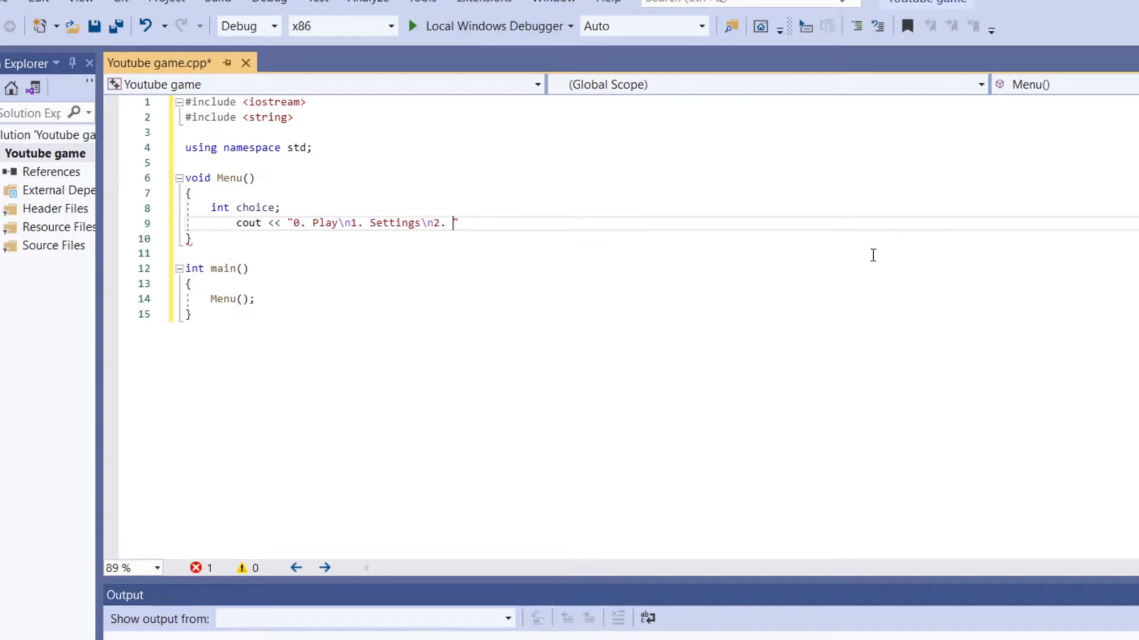
text(creits")
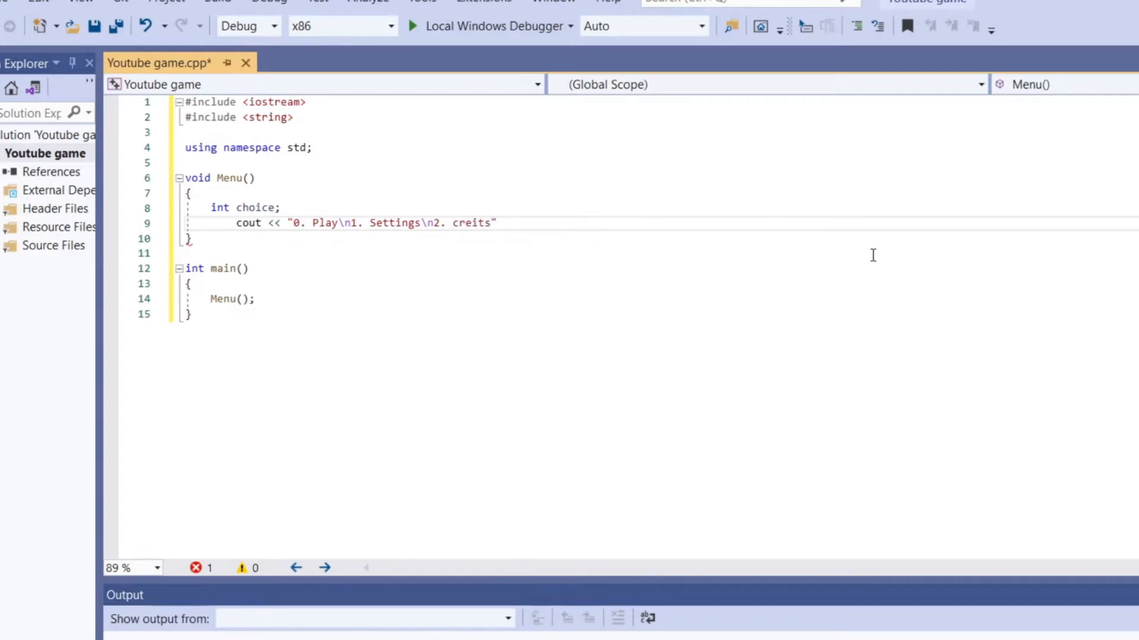
text(\n3.)
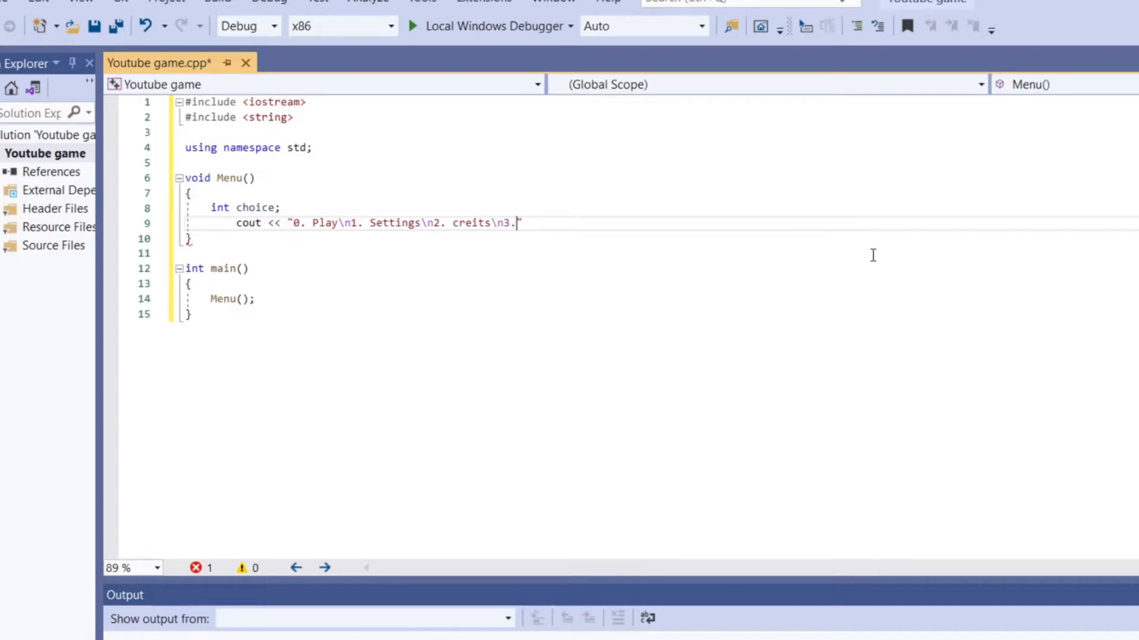
text(" ")
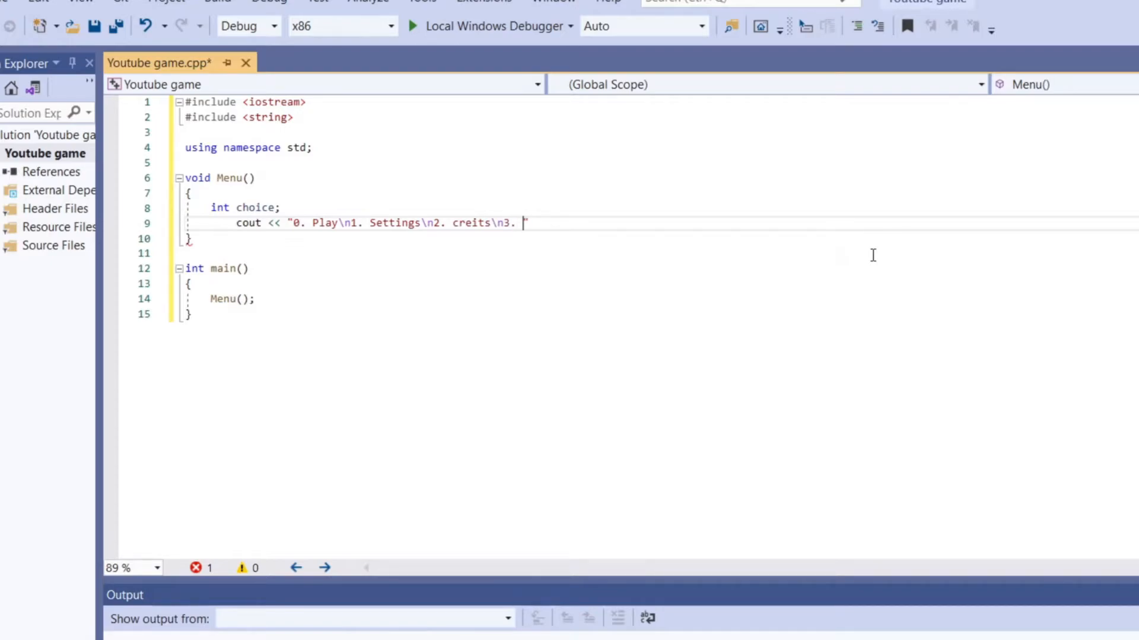
text(exit")
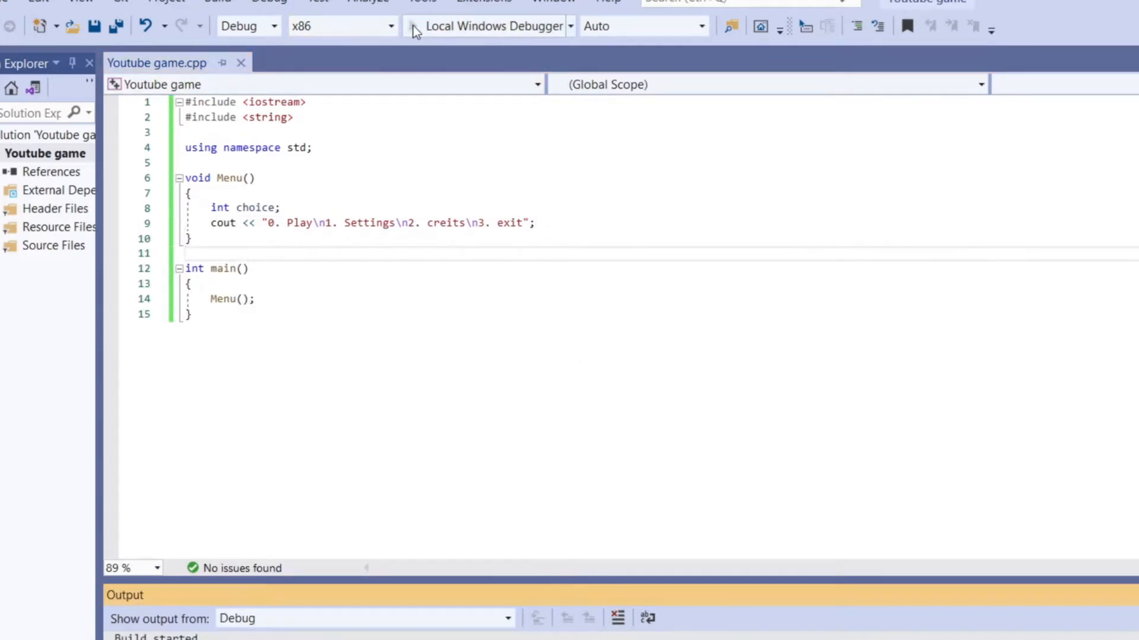
click(487, 26)
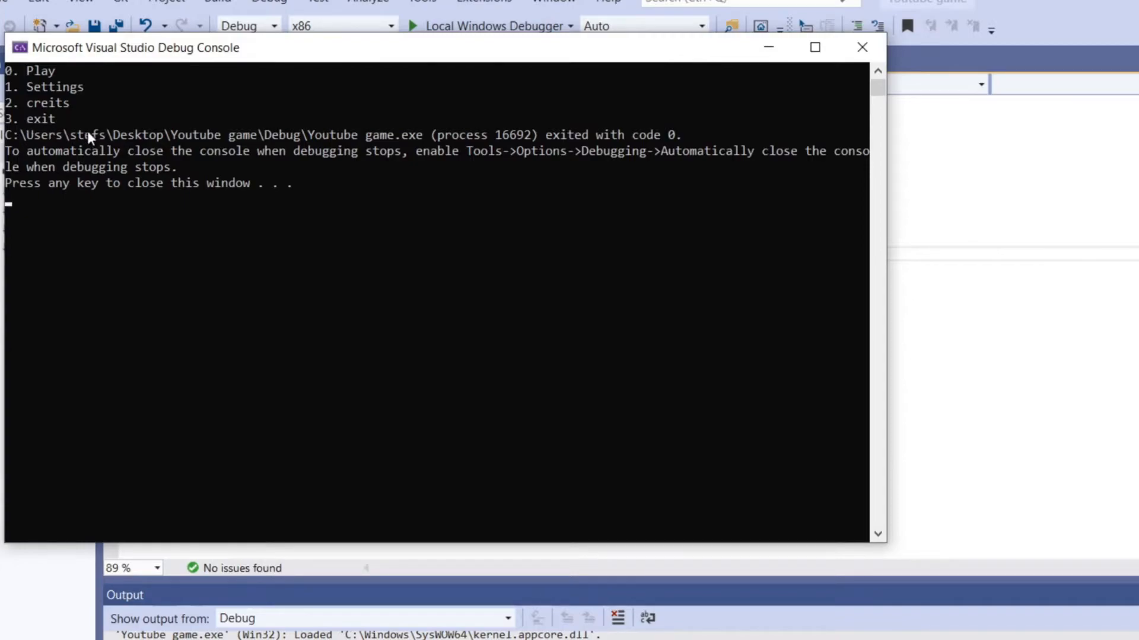
mouse_move(479, 225)
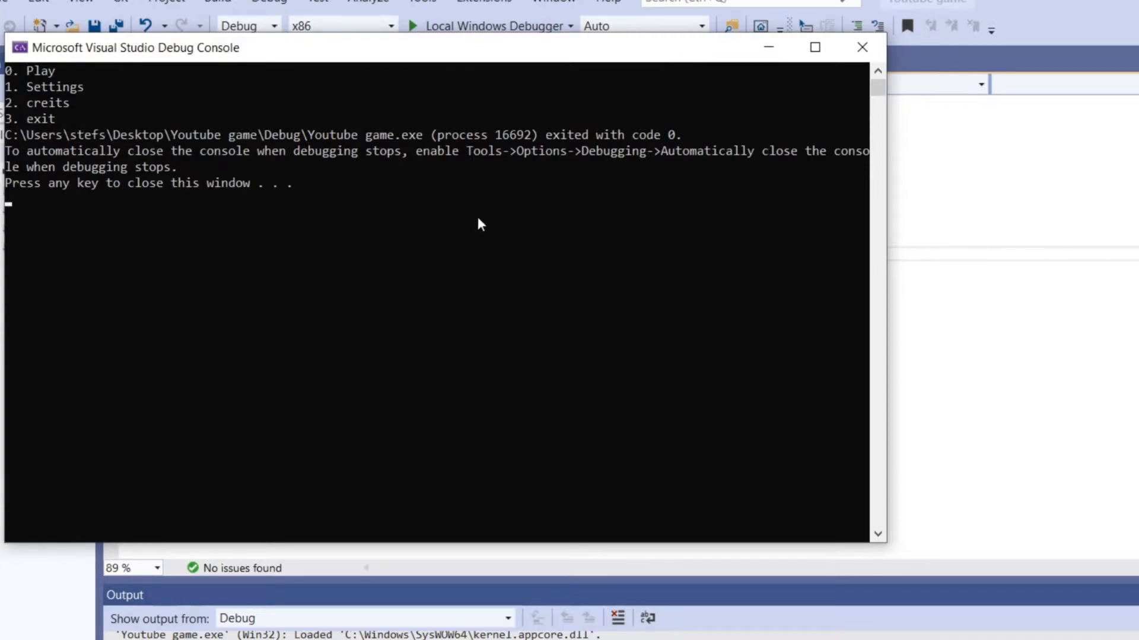
mouse_move(341, 237)
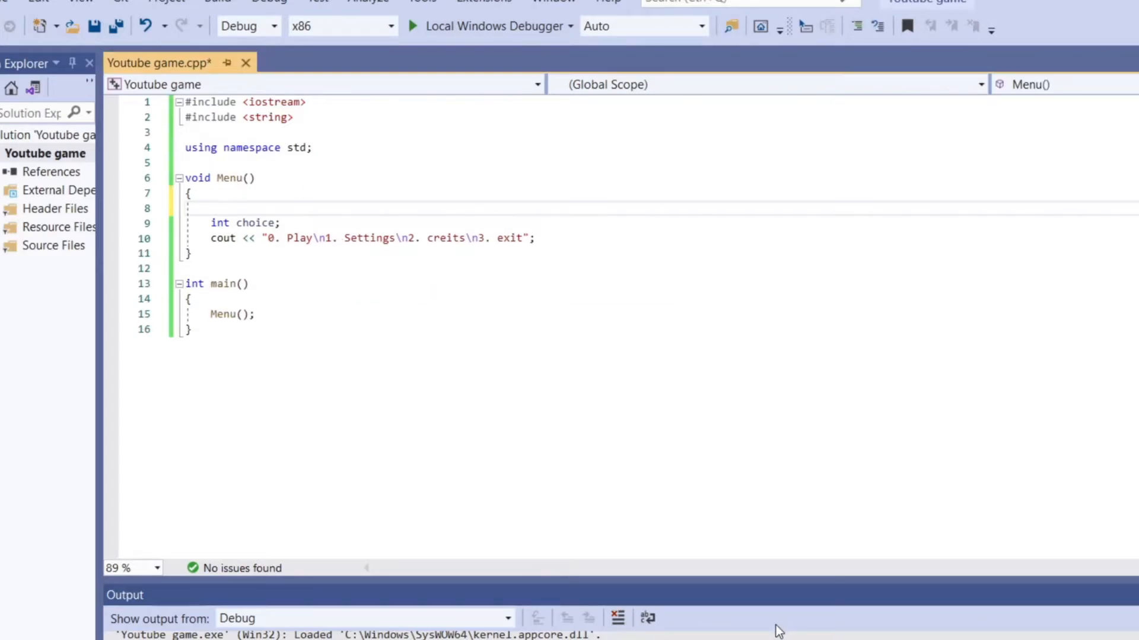
mouse_move(770, 634)
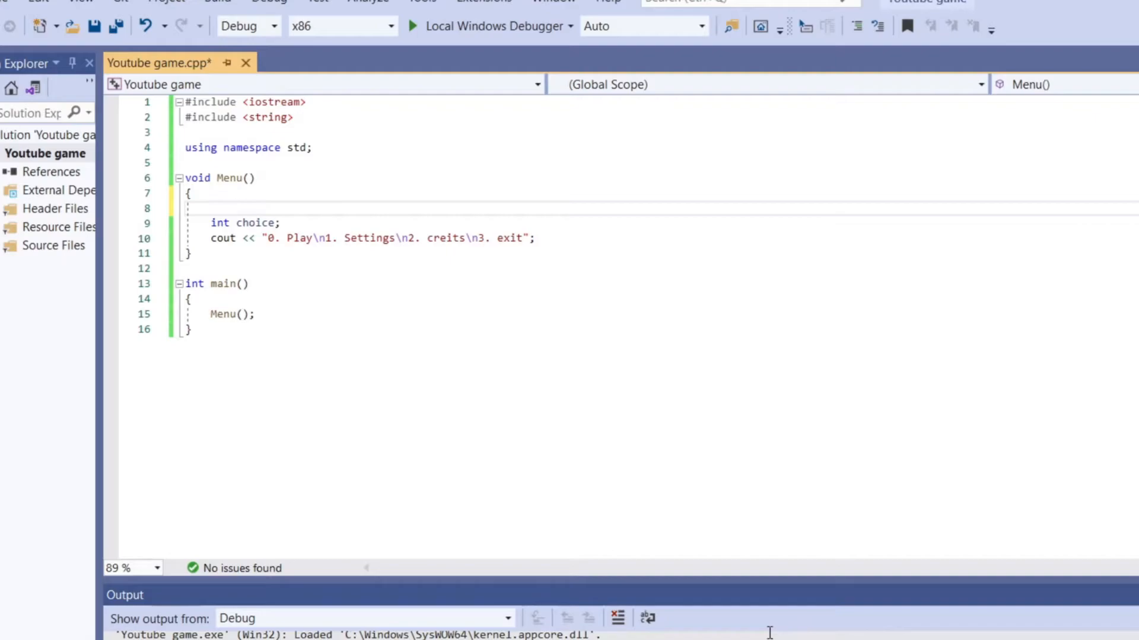
mouse_move(752, 628)
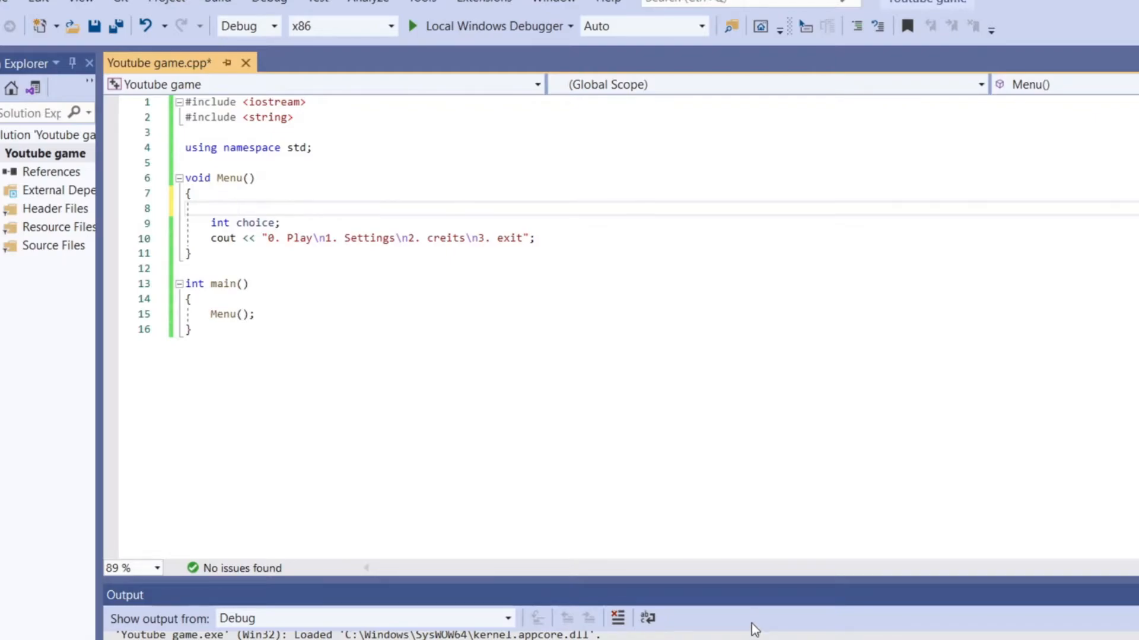
mouse_move(740, 624)
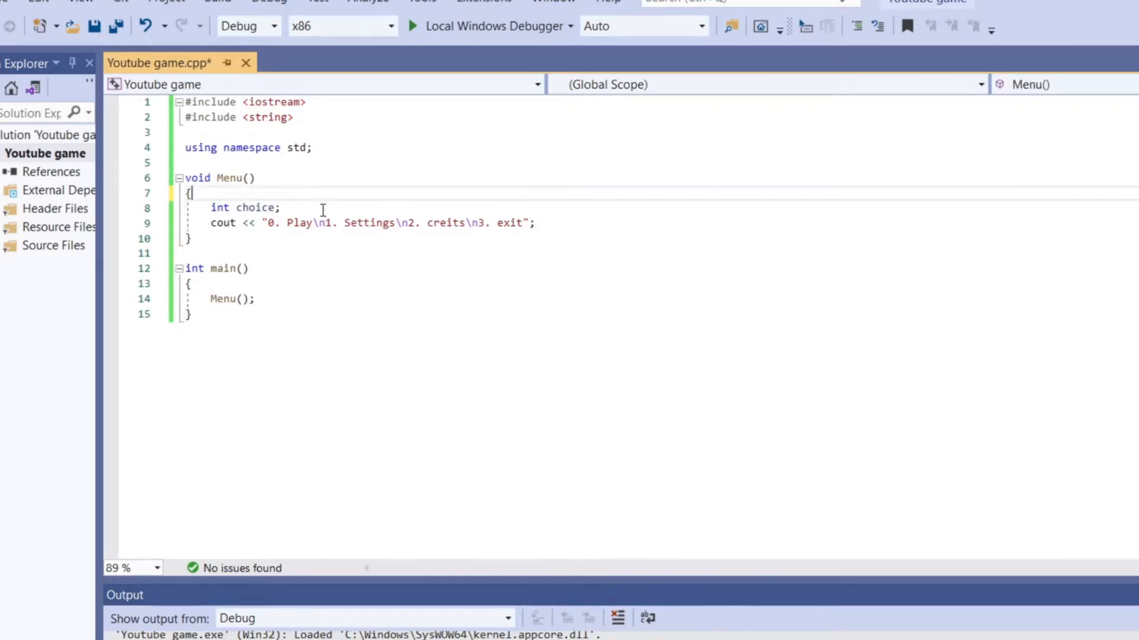
Wrap the menu cout line in a do { } block after int choice;
key(Enter)
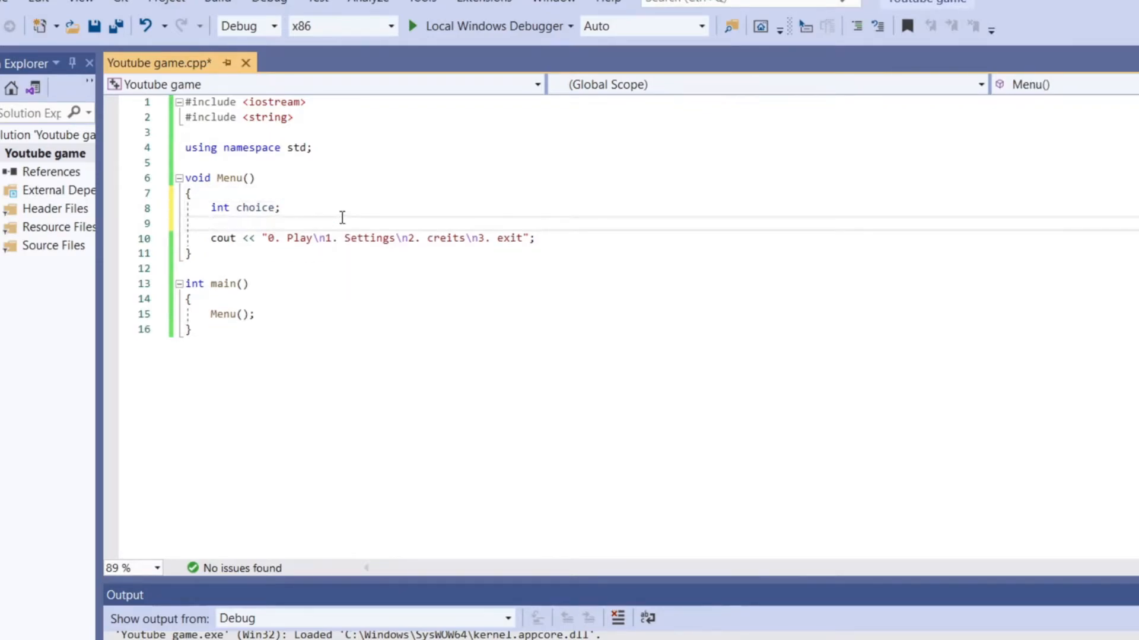
text(do {)
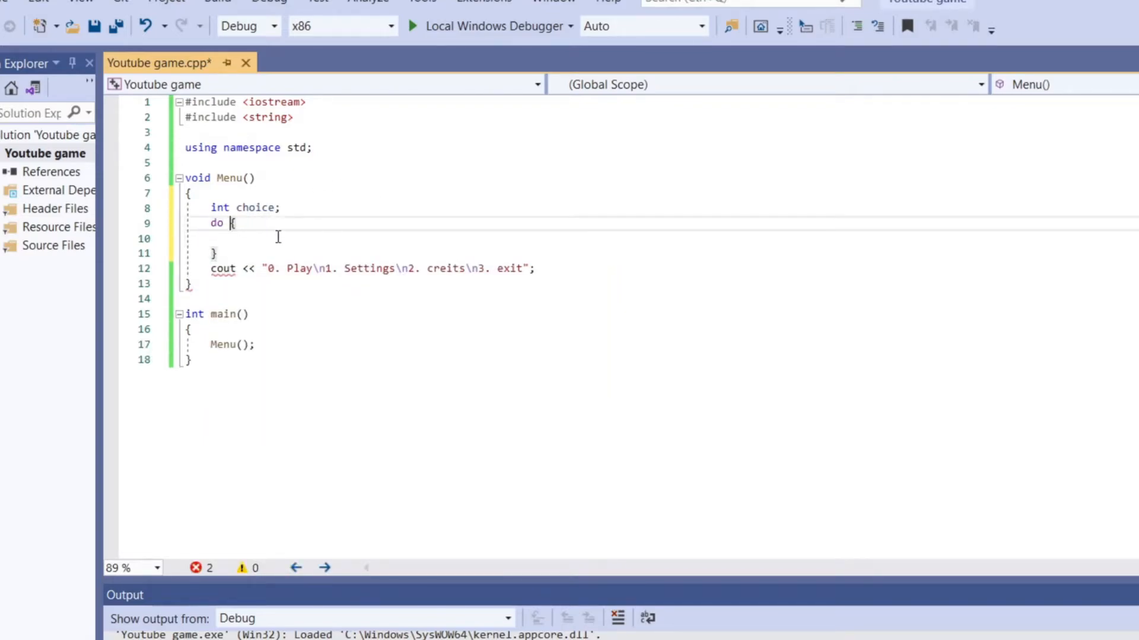
key(Enter)
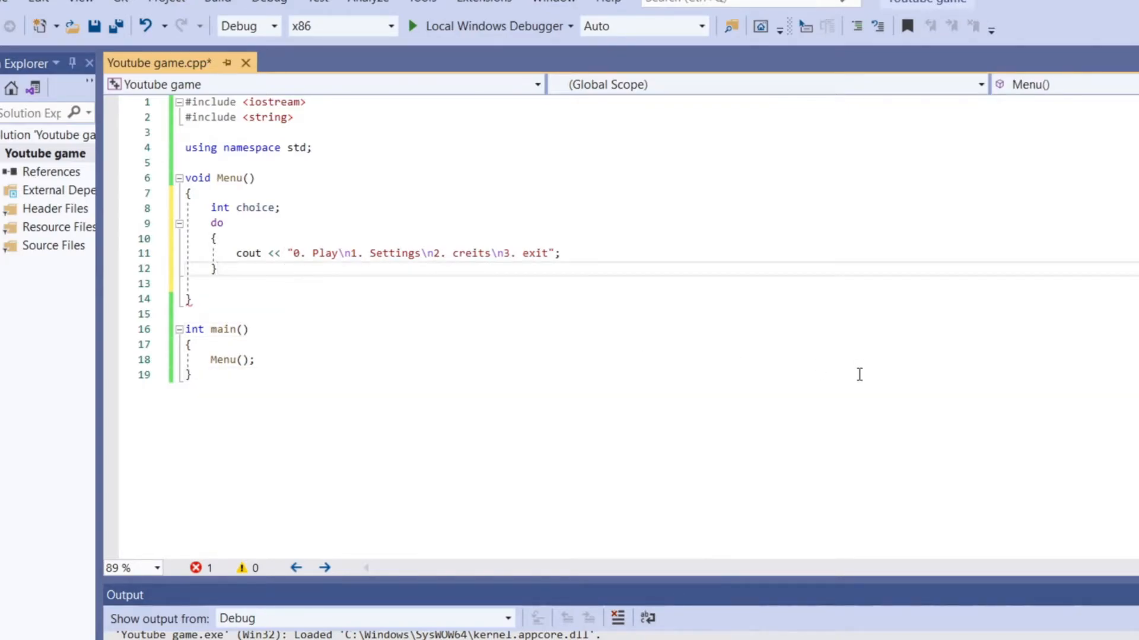
mouse_move(823, 472)
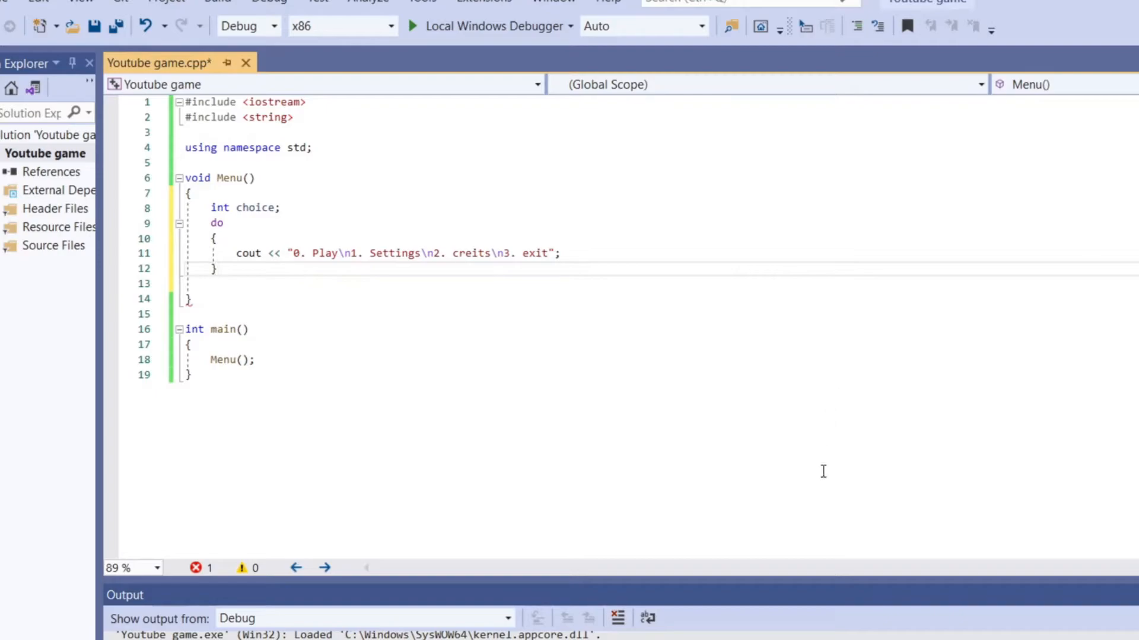
Close the do block with while (choice != 0);
text(wh)
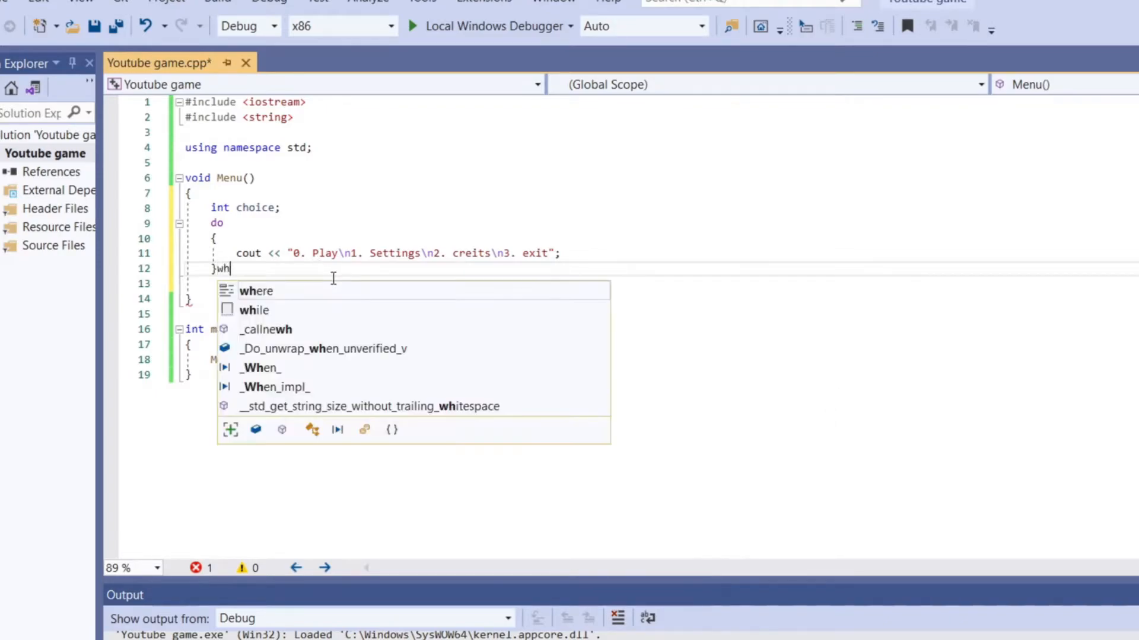
text(ile)
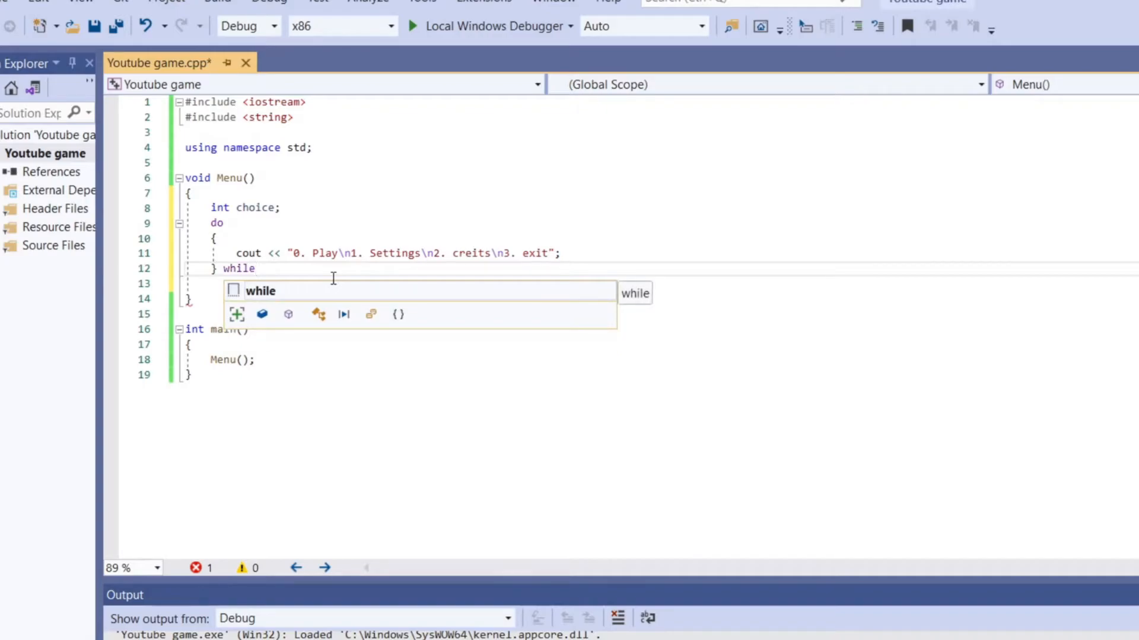
text(()
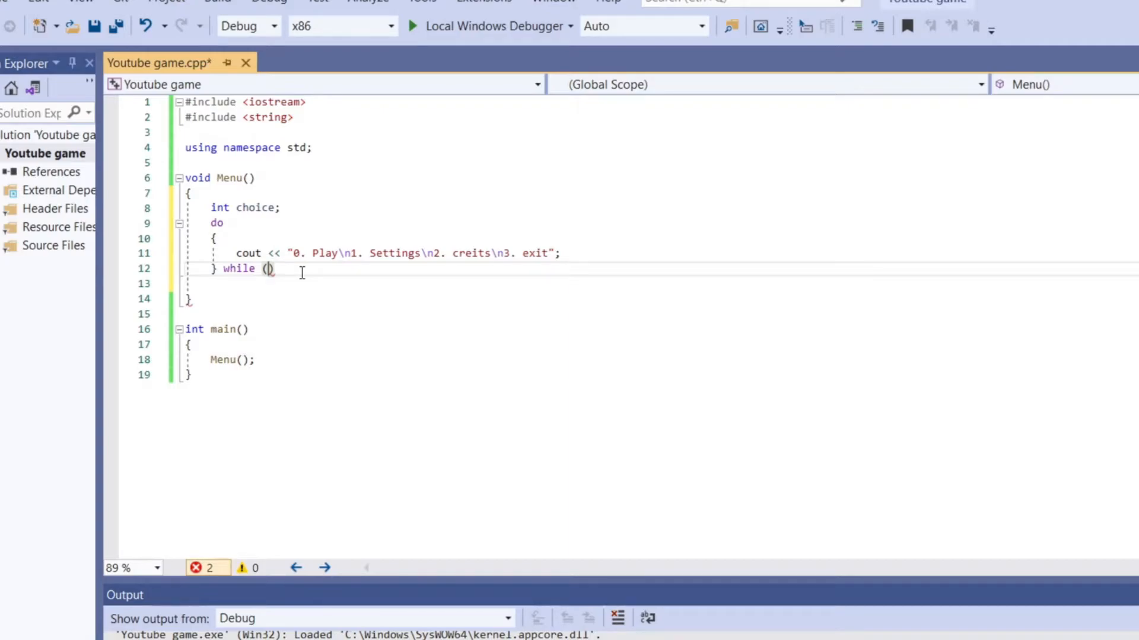
text(choice)
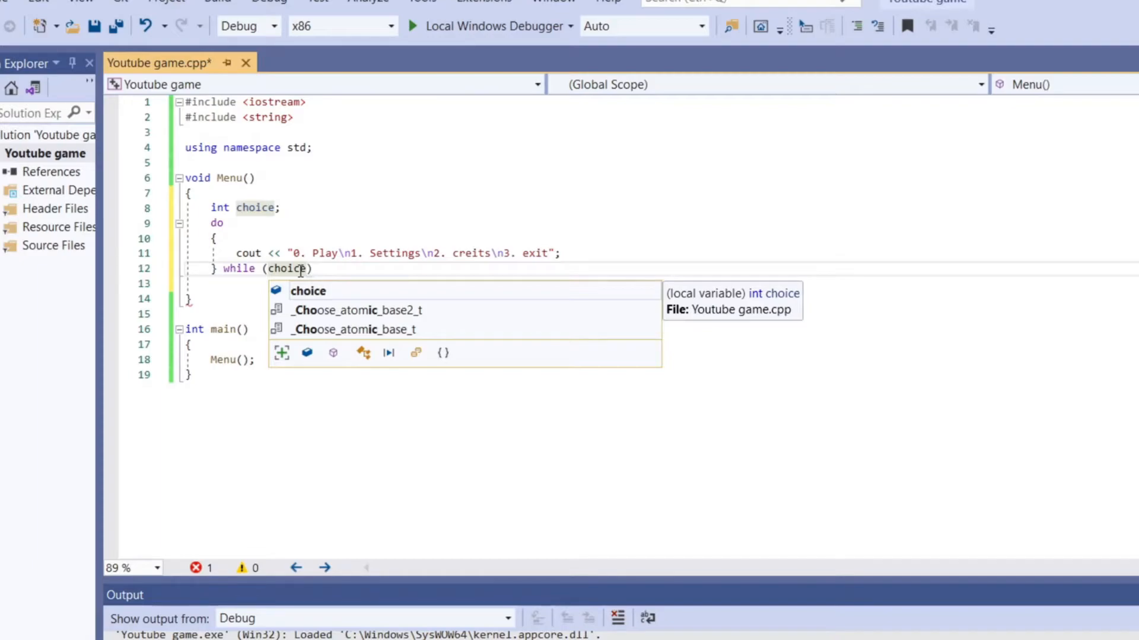
text(!=)
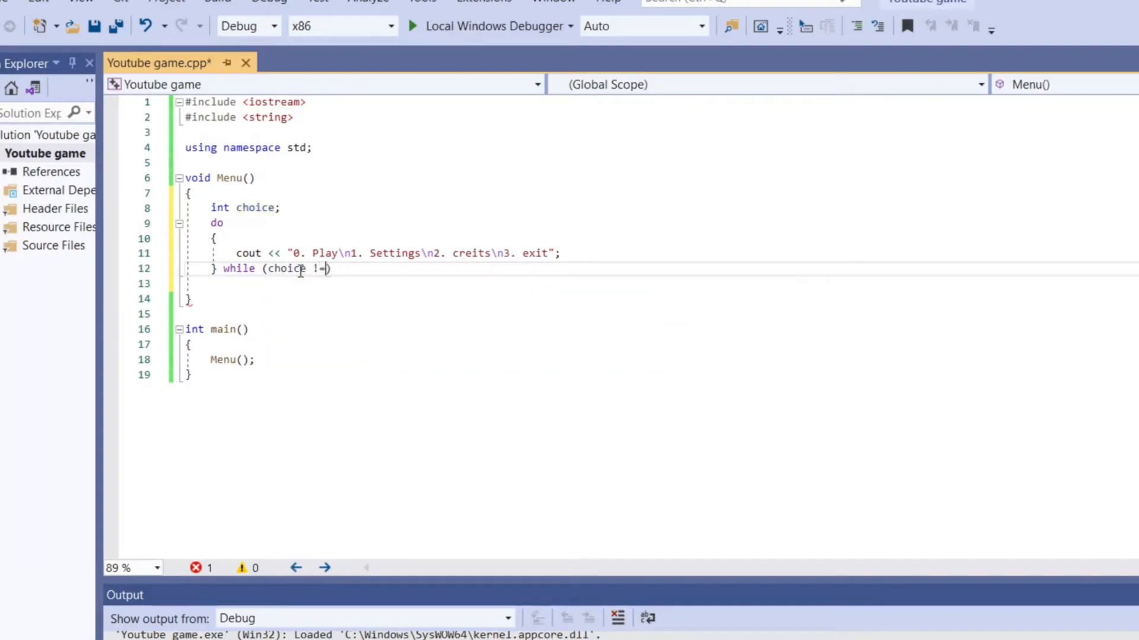
text(0)
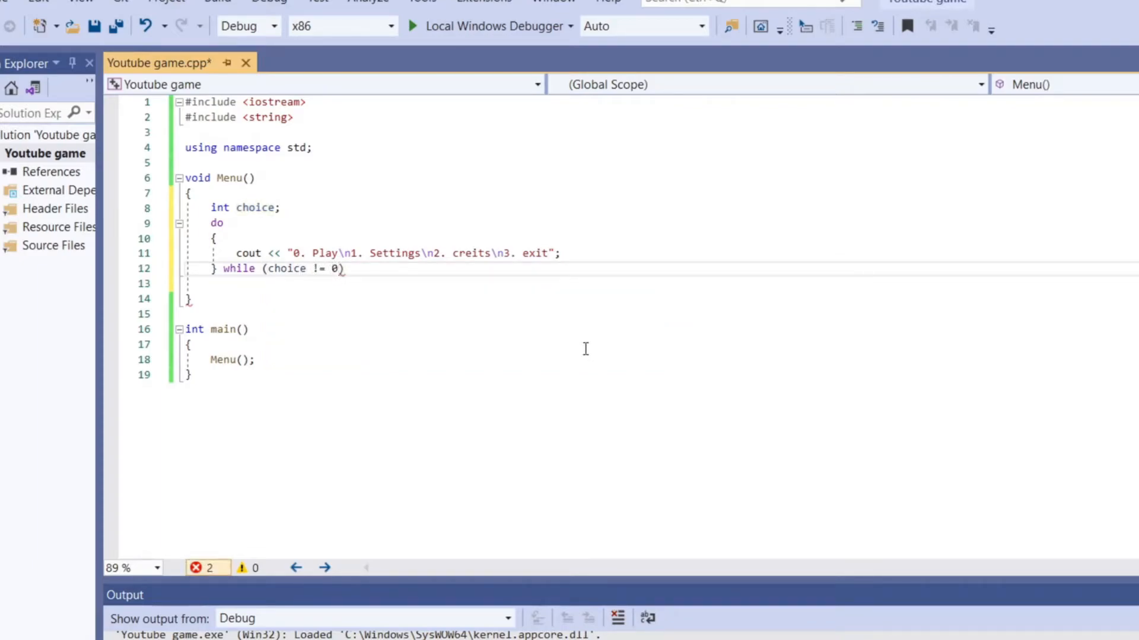
text(;)
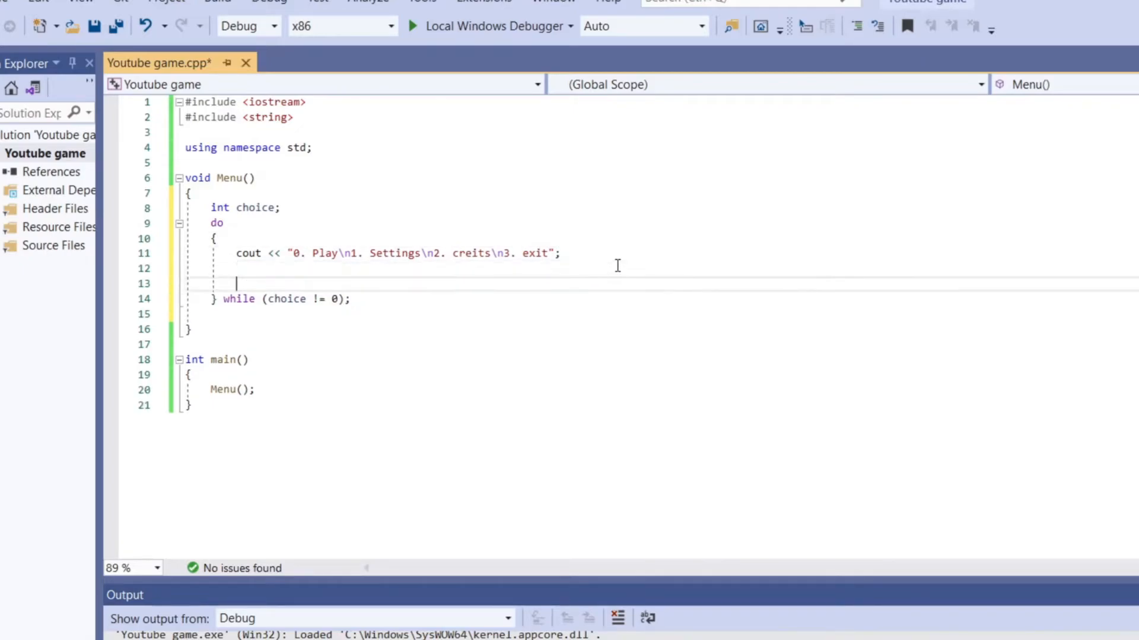
mouse_move(463, 303)
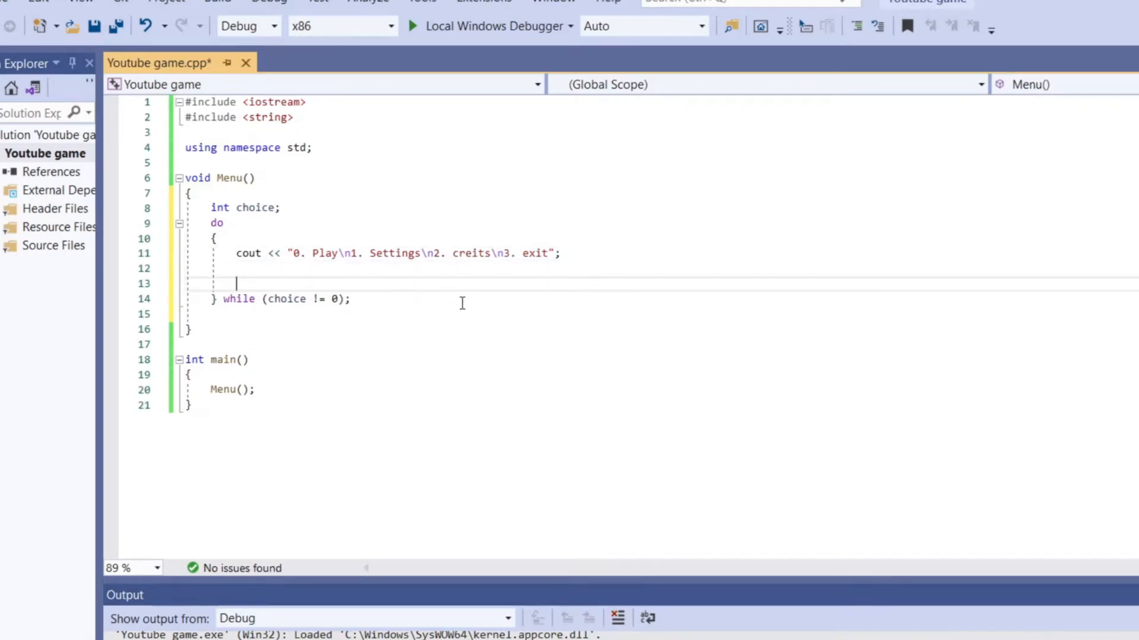
Start a cin line inside the loop after the menu output
key(Enter)
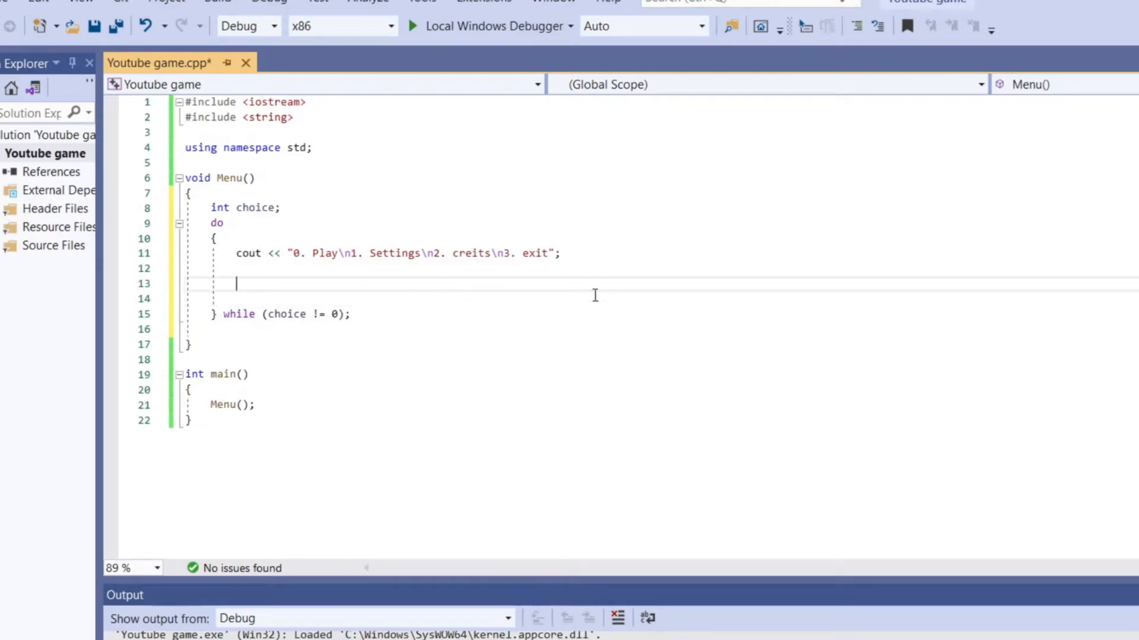
mouse_move(699, 304)
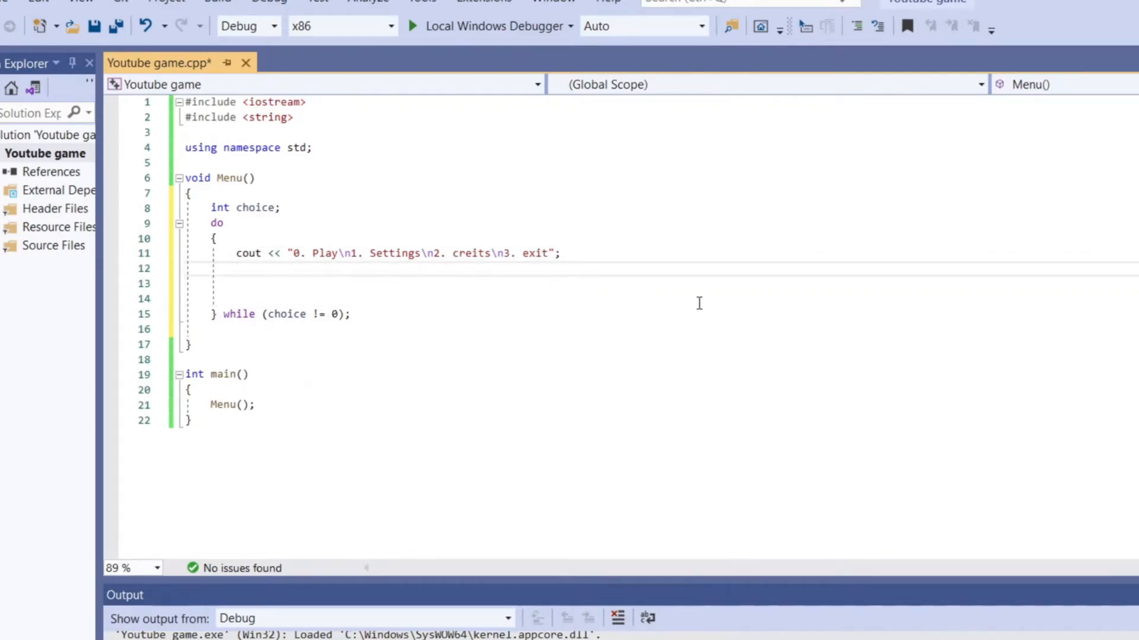
text(cin)
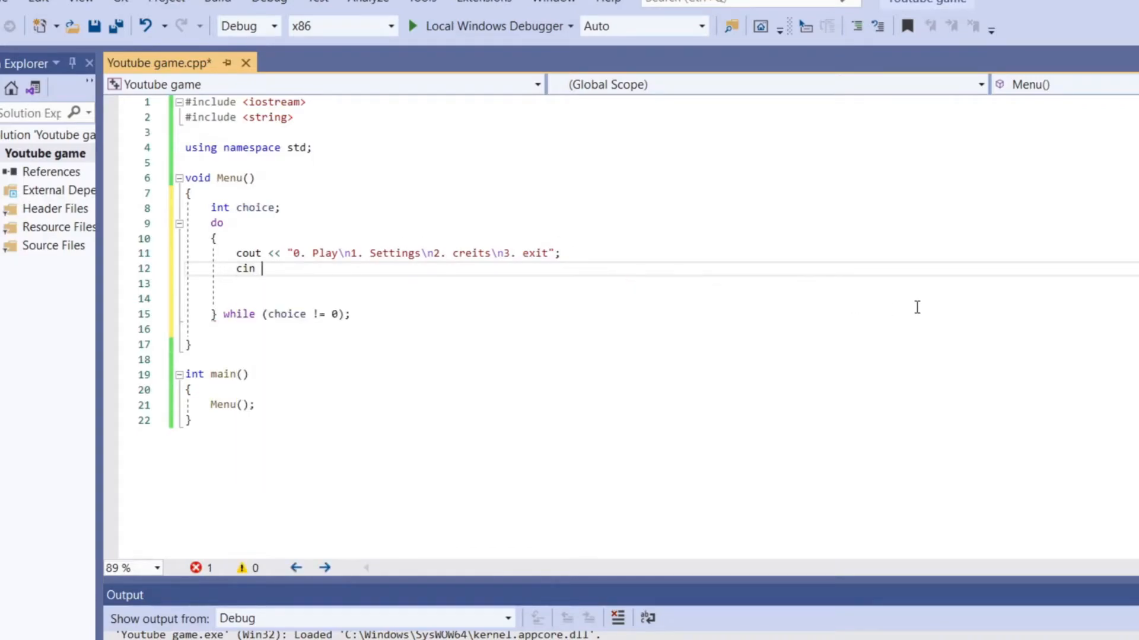
Complete cin >> choice; after the cout and tidy the blank lines below
text(>>)
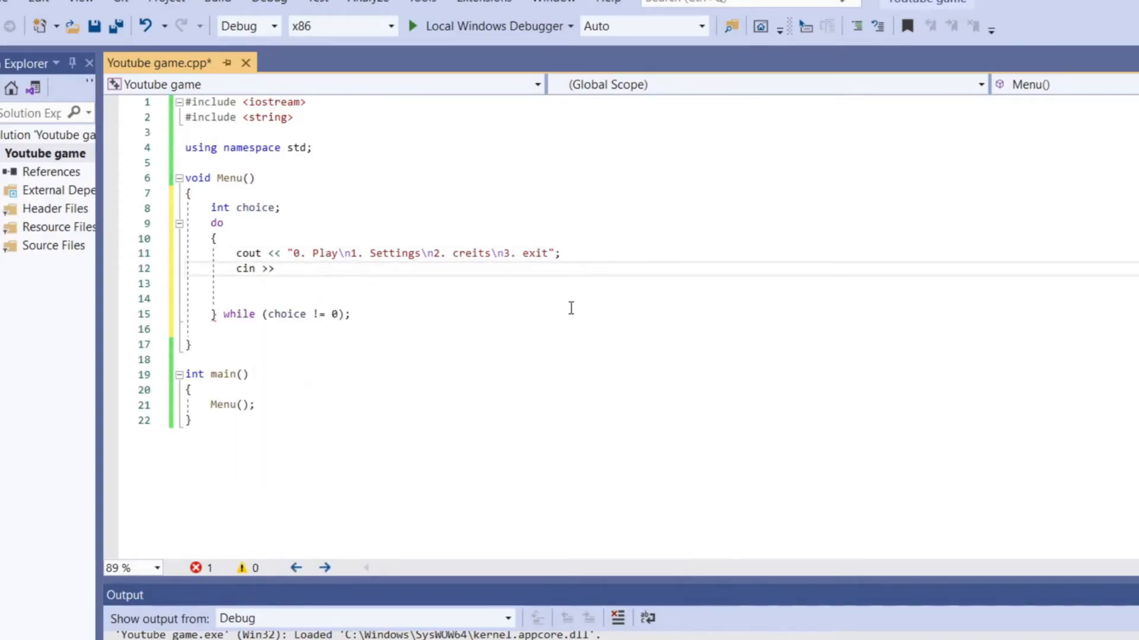
text(ch)
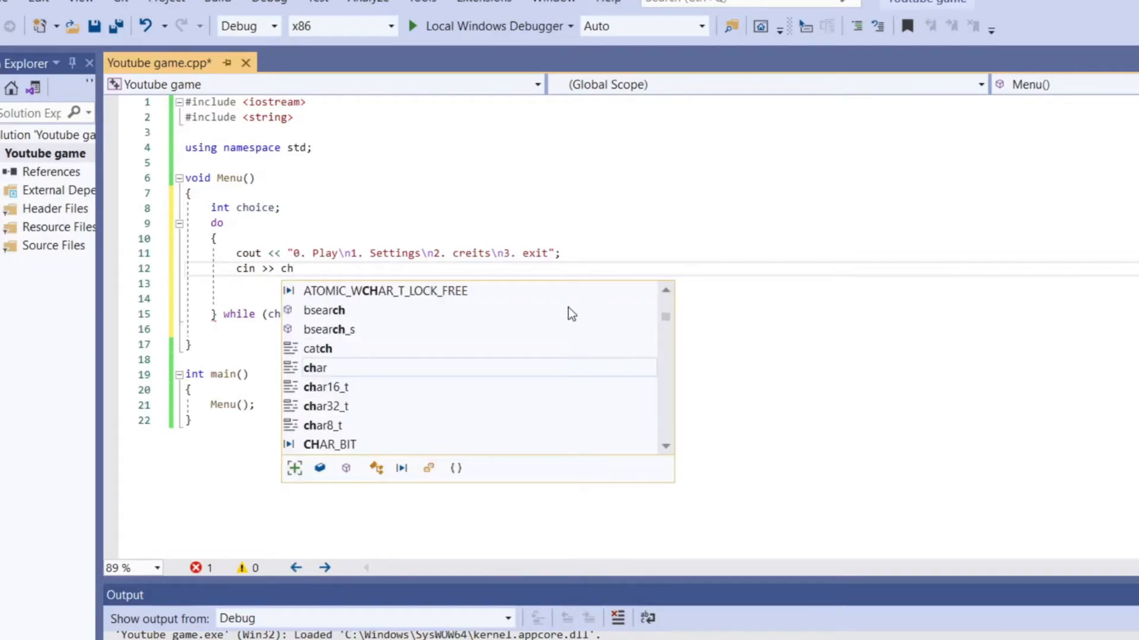
text(oice;)
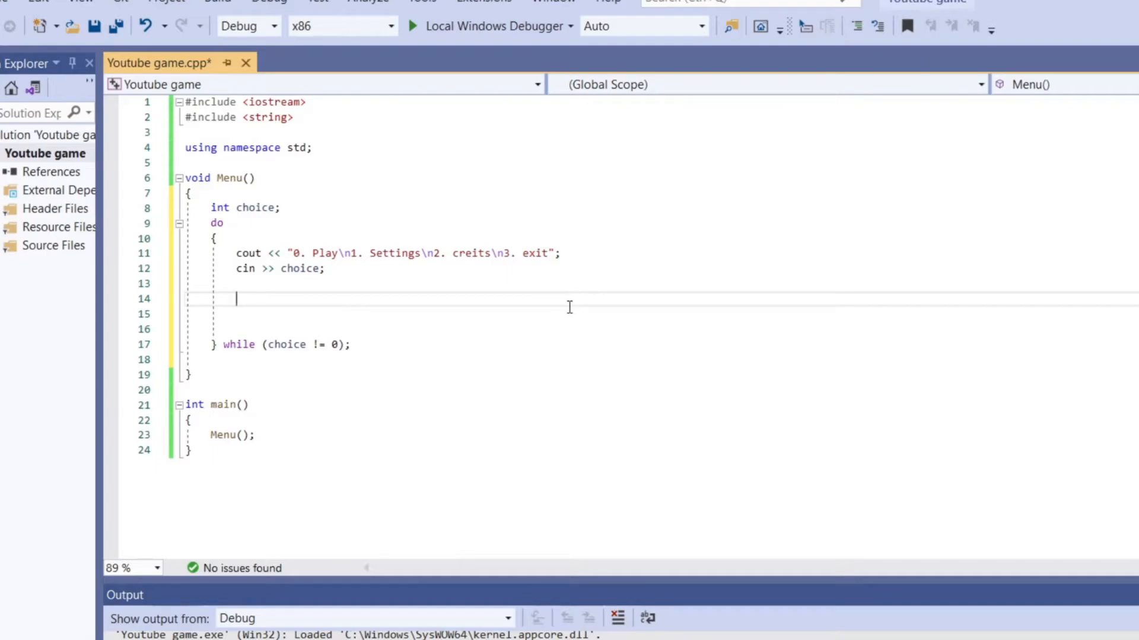
key(Backspace)
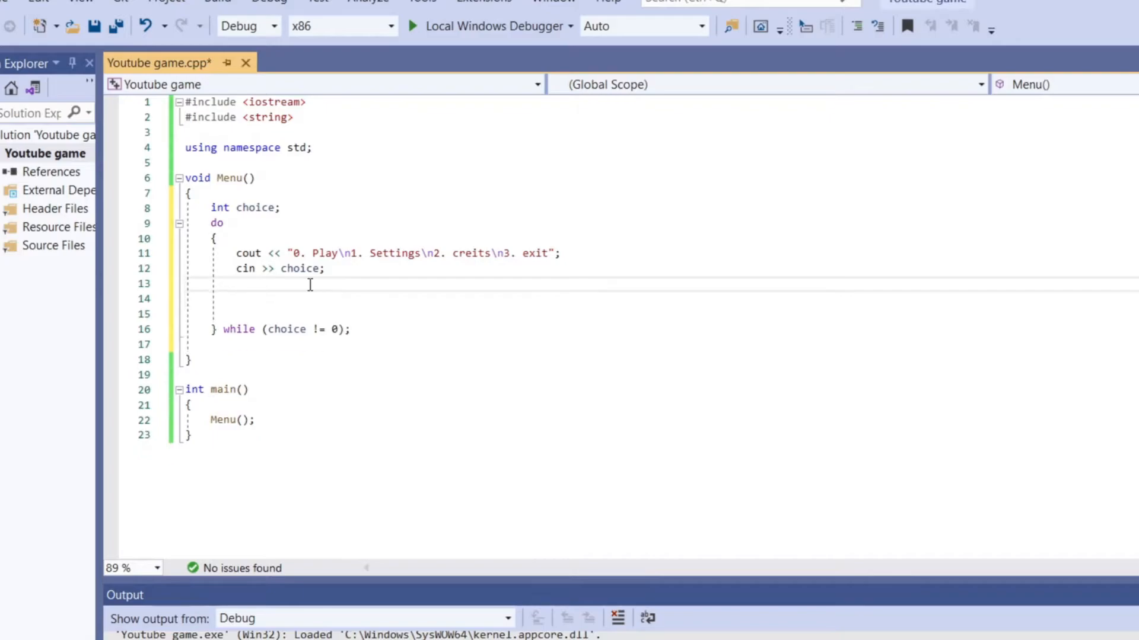
click(237, 285)
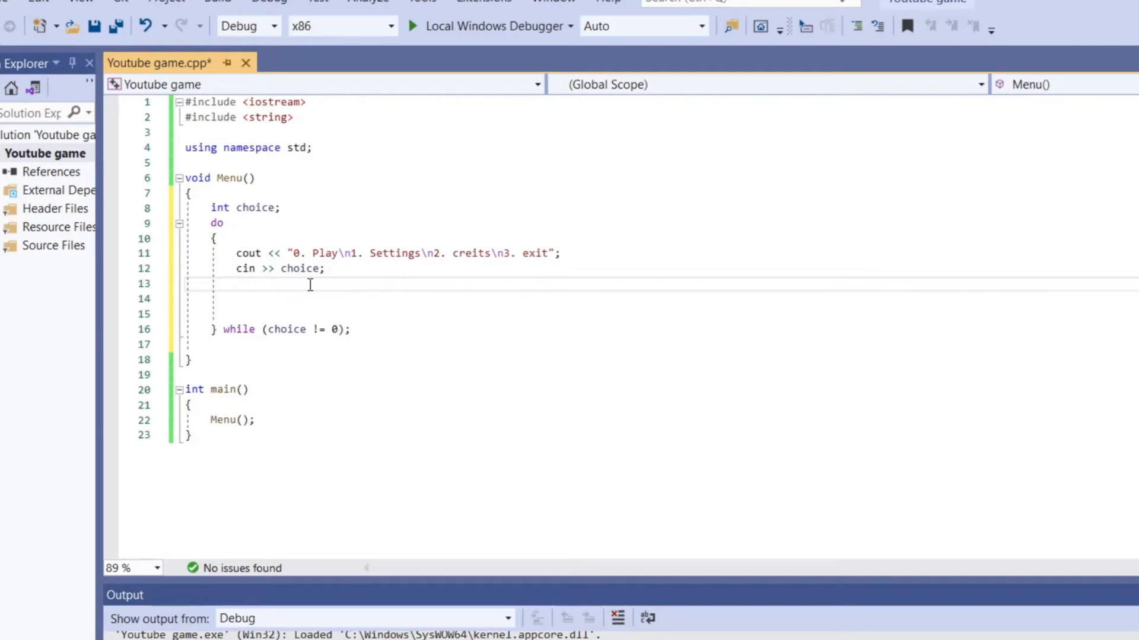
mouse_move(300, 284)
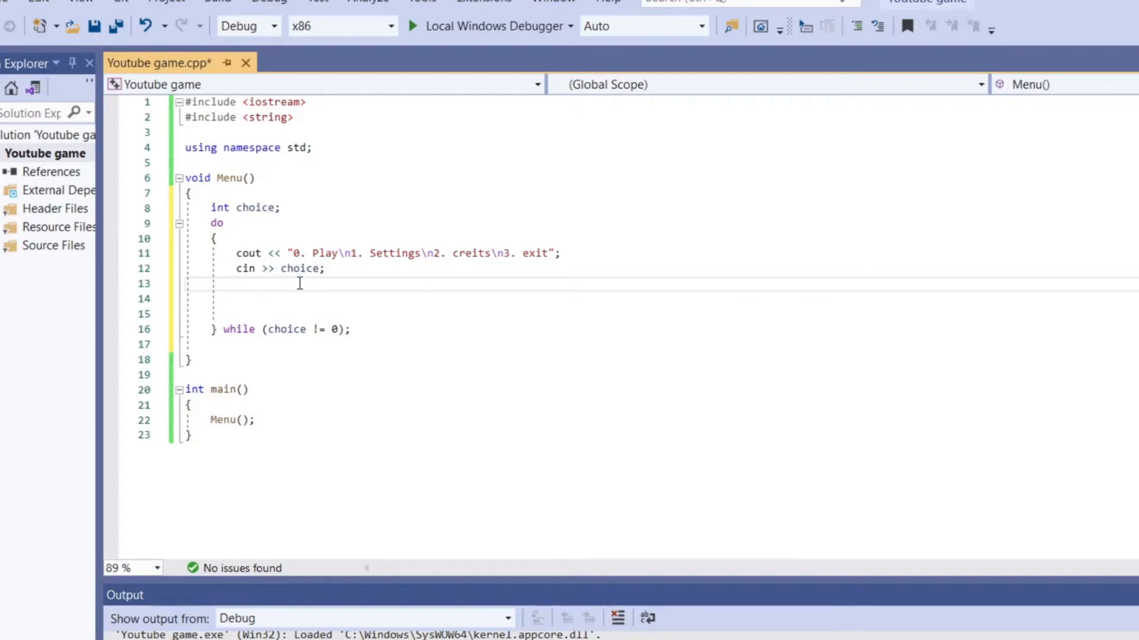
Add an empty switch (choice) block with braces after the cin line in the loop
text(switch()
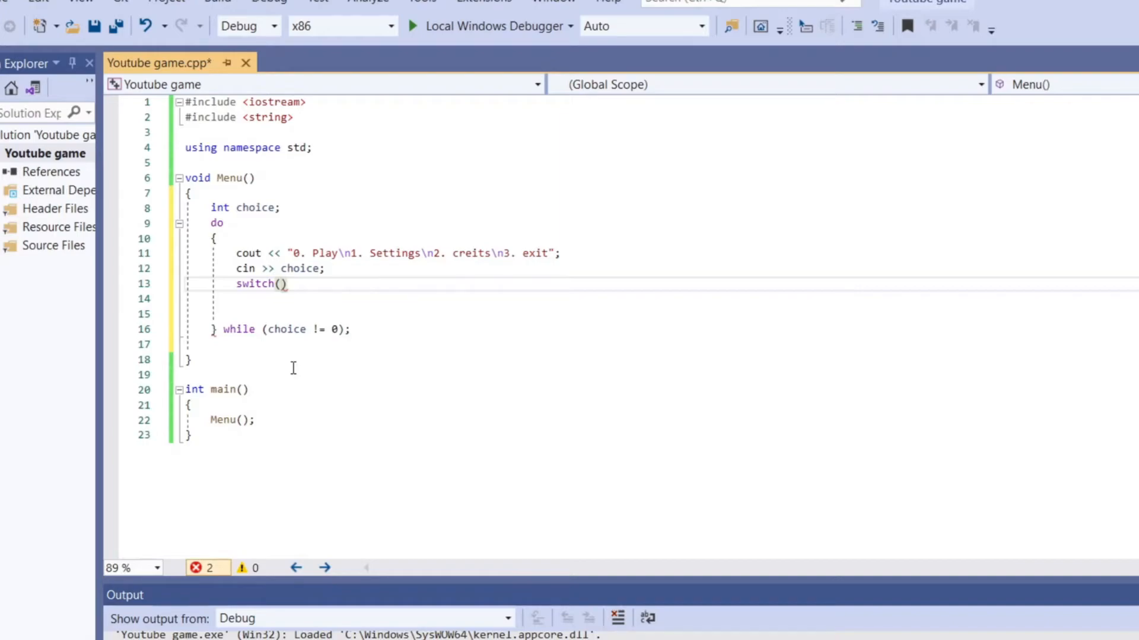
text(choice)
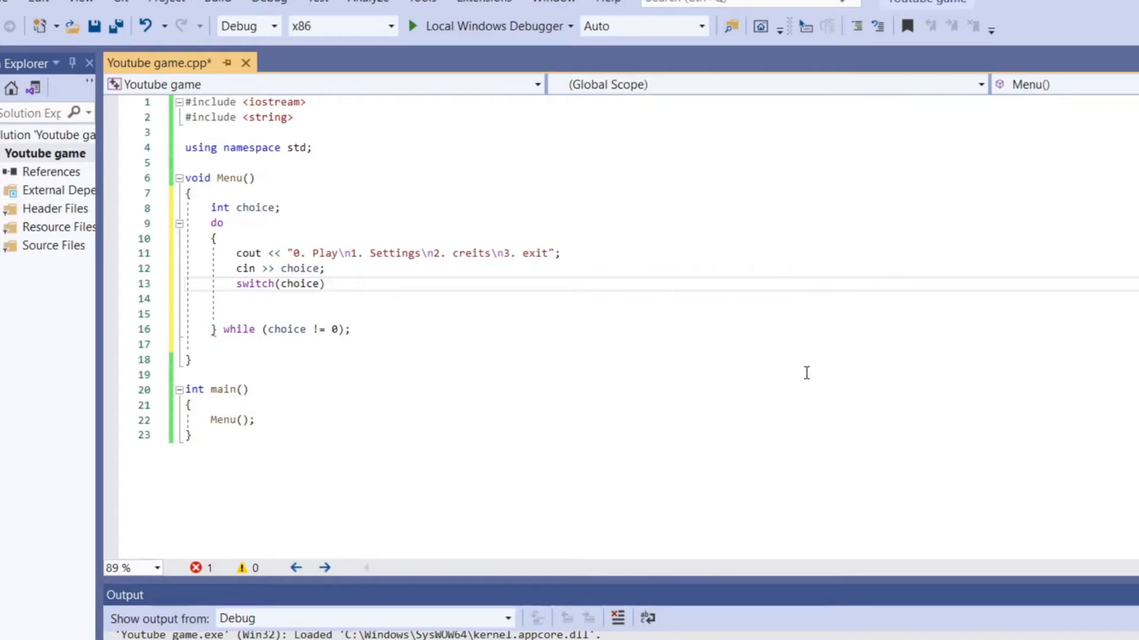
text({)
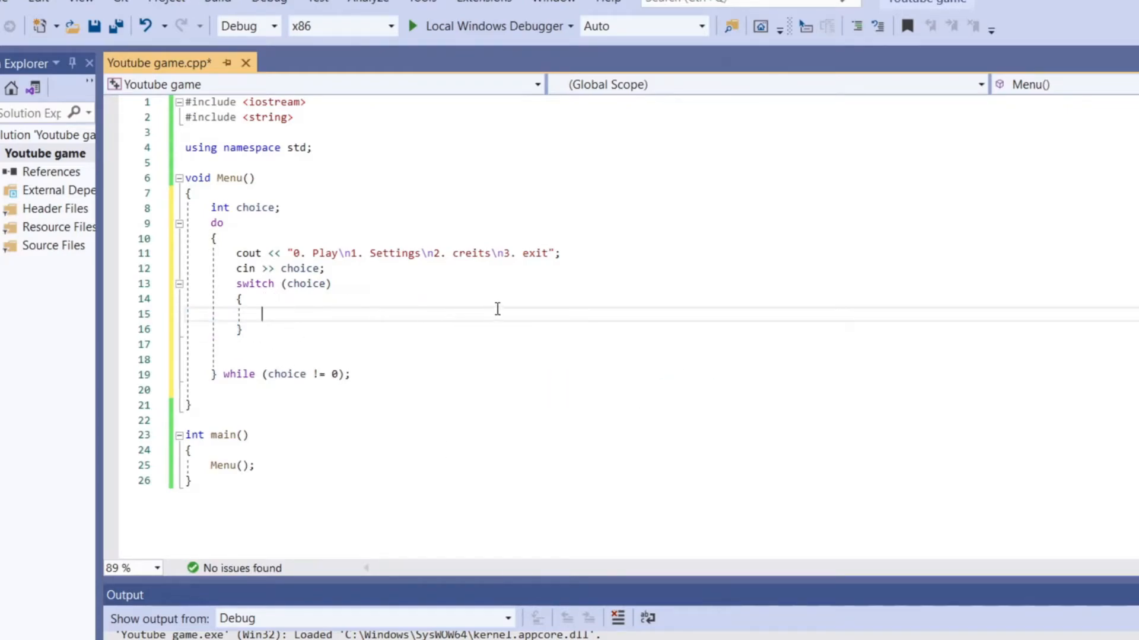
mouse_move(607, 366)
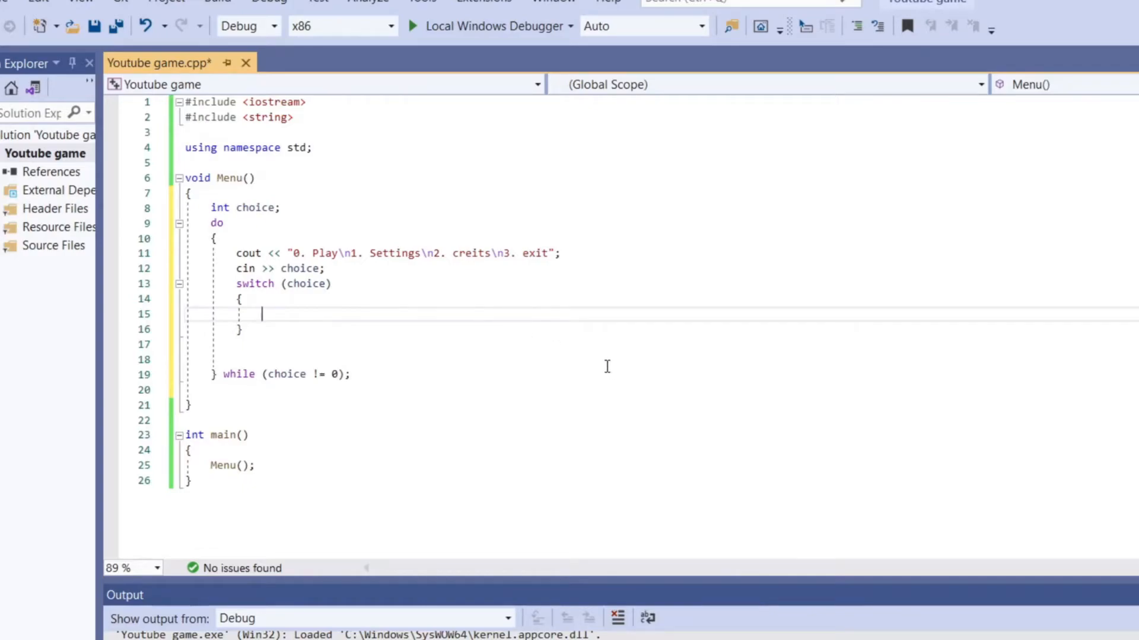
Add the first label, case 0:, inside the switch body
text(case)
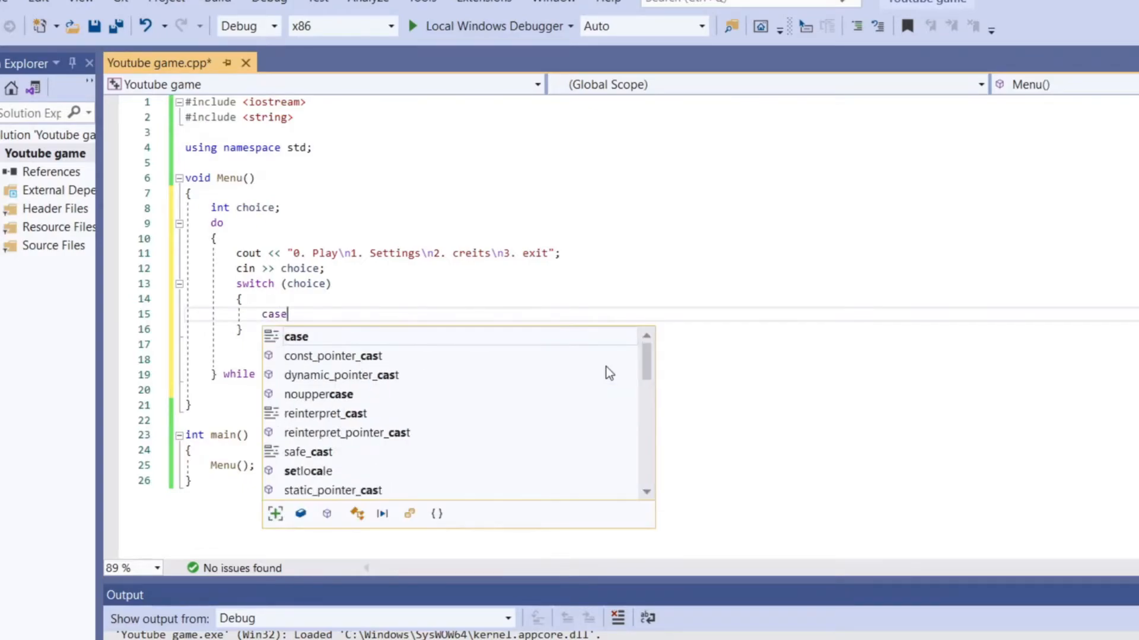
text(0)
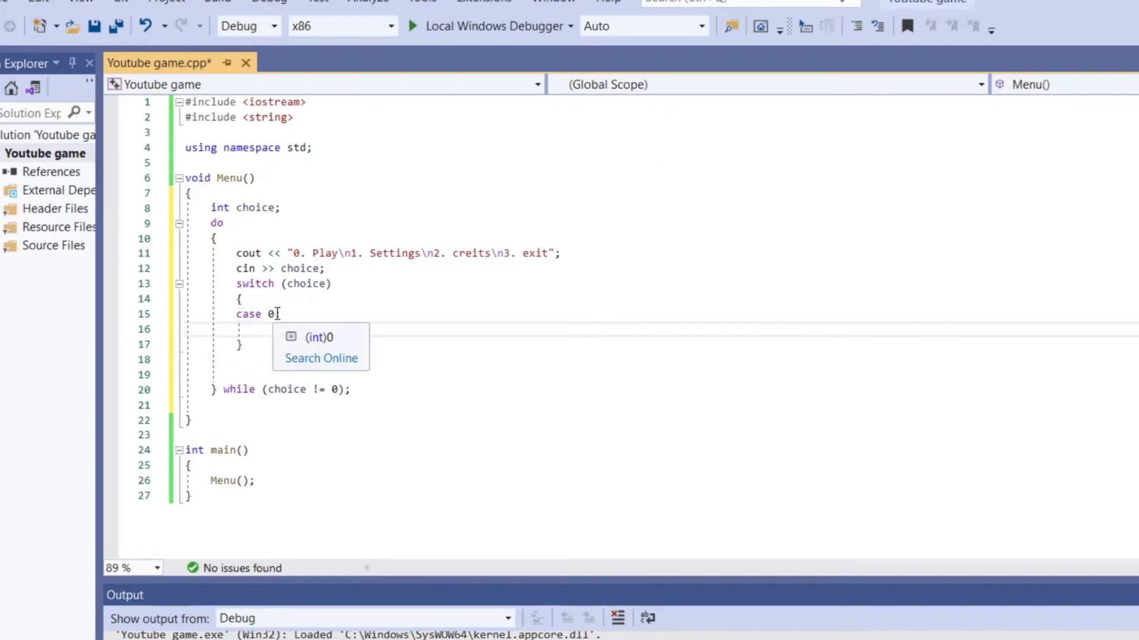
text(:)
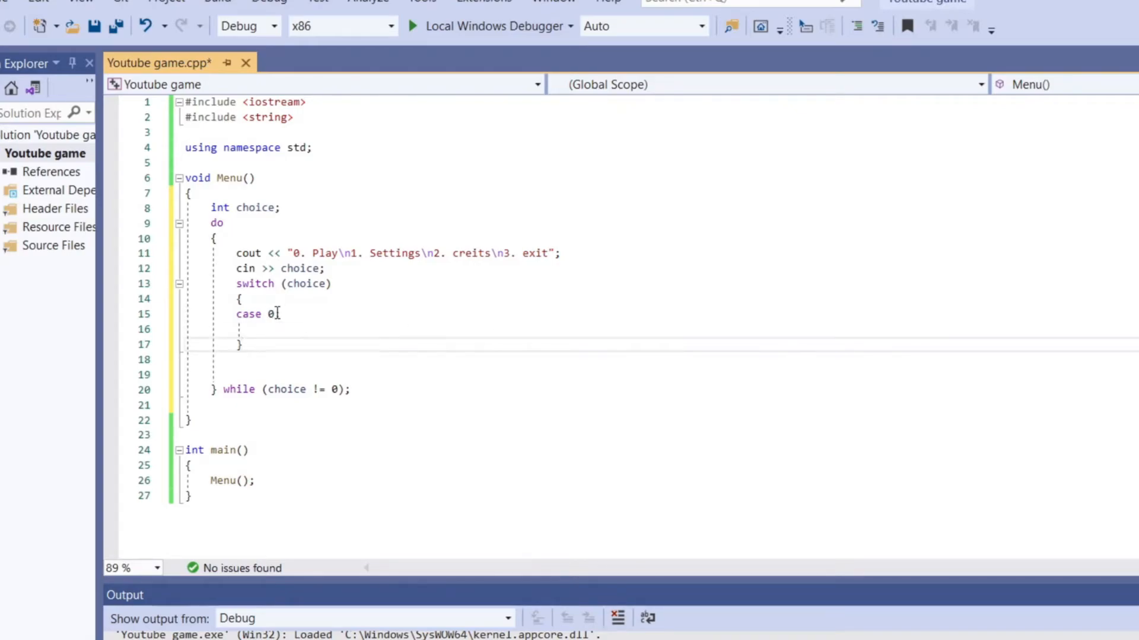
text(:)
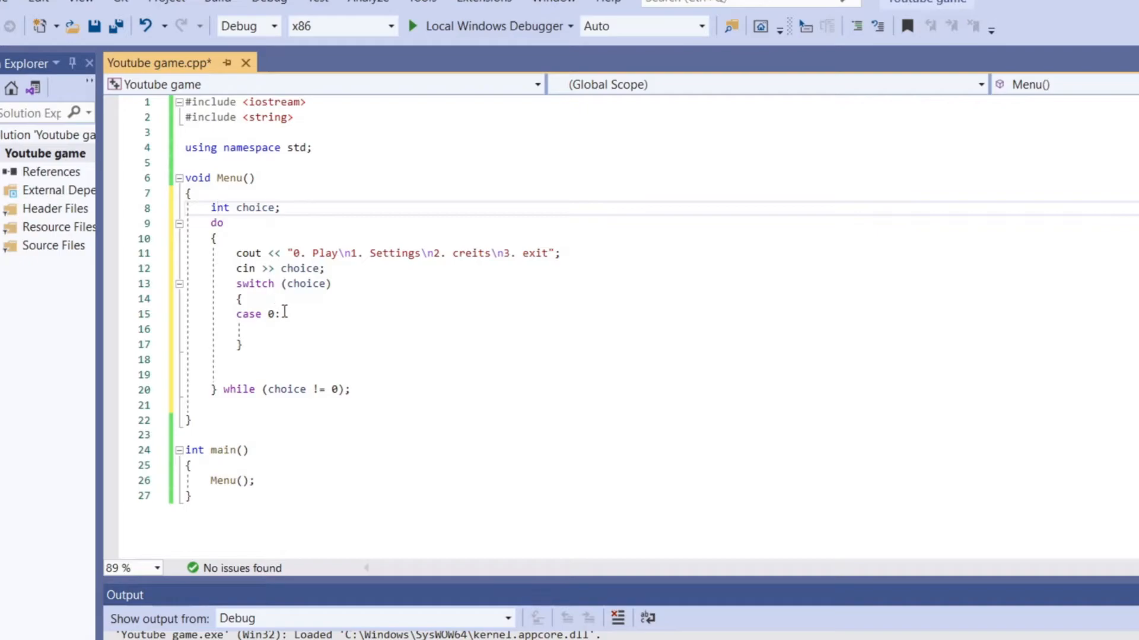
mouse_move(308, 320)
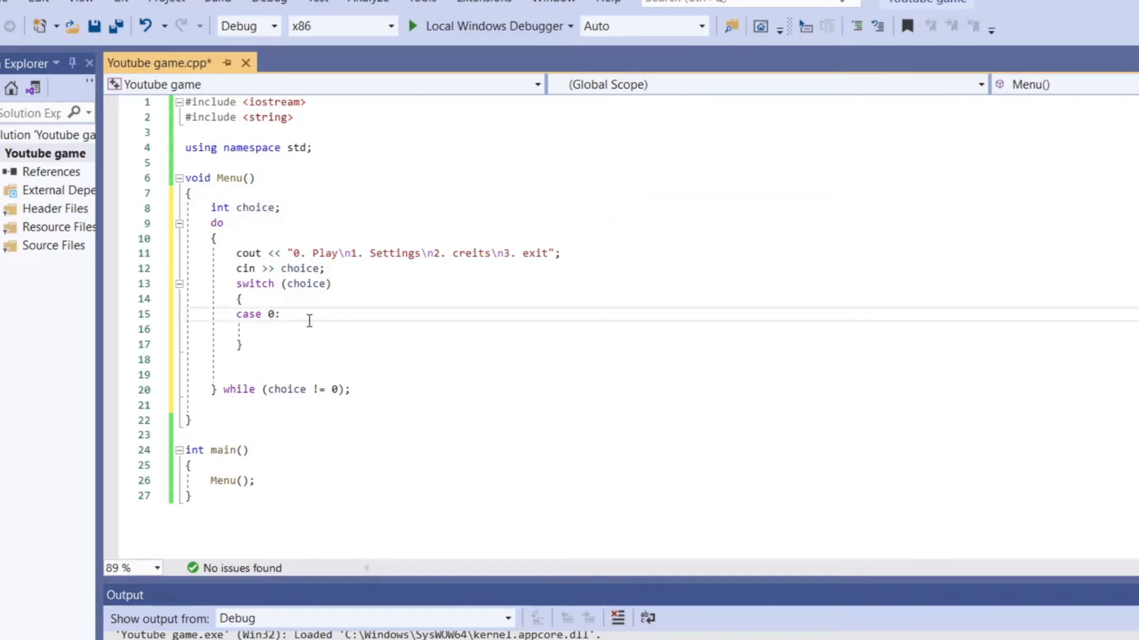
mouse_move(597, 320)
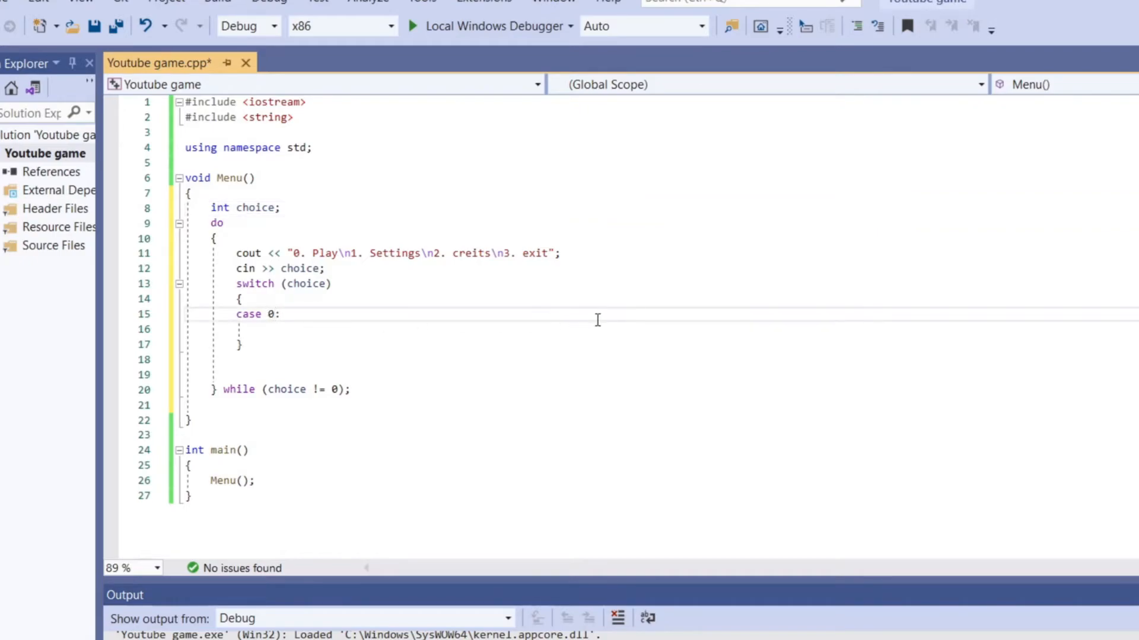
mouse_move(331, 330)
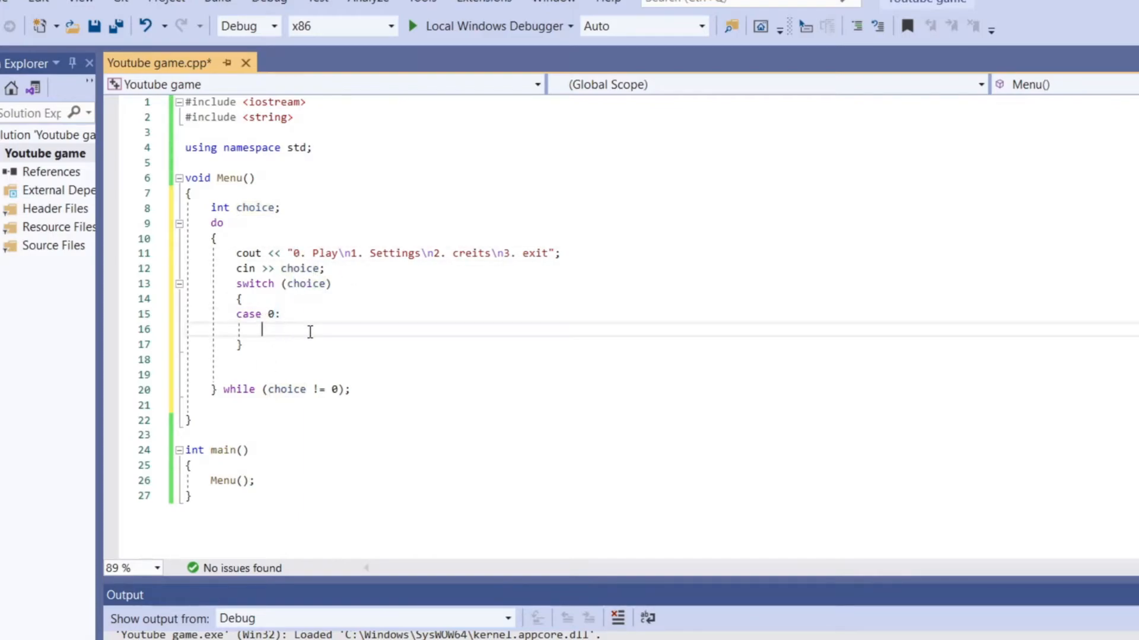
mouse_move(823, 380)
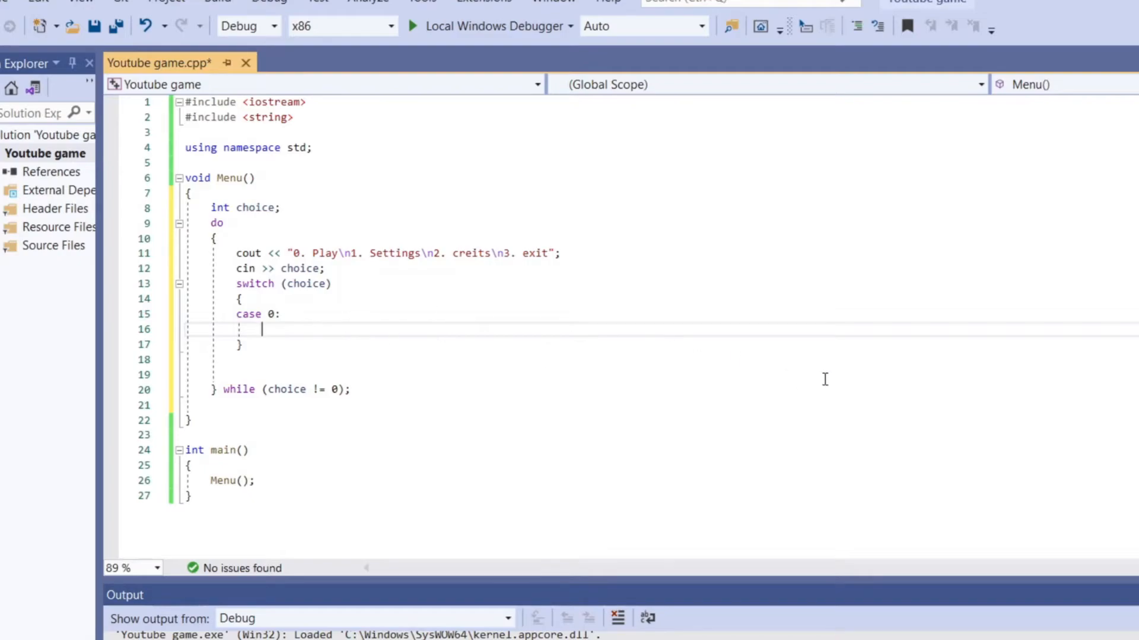
Make case 0 print "You are playing the game\n" and end with break;
text(cout << ")
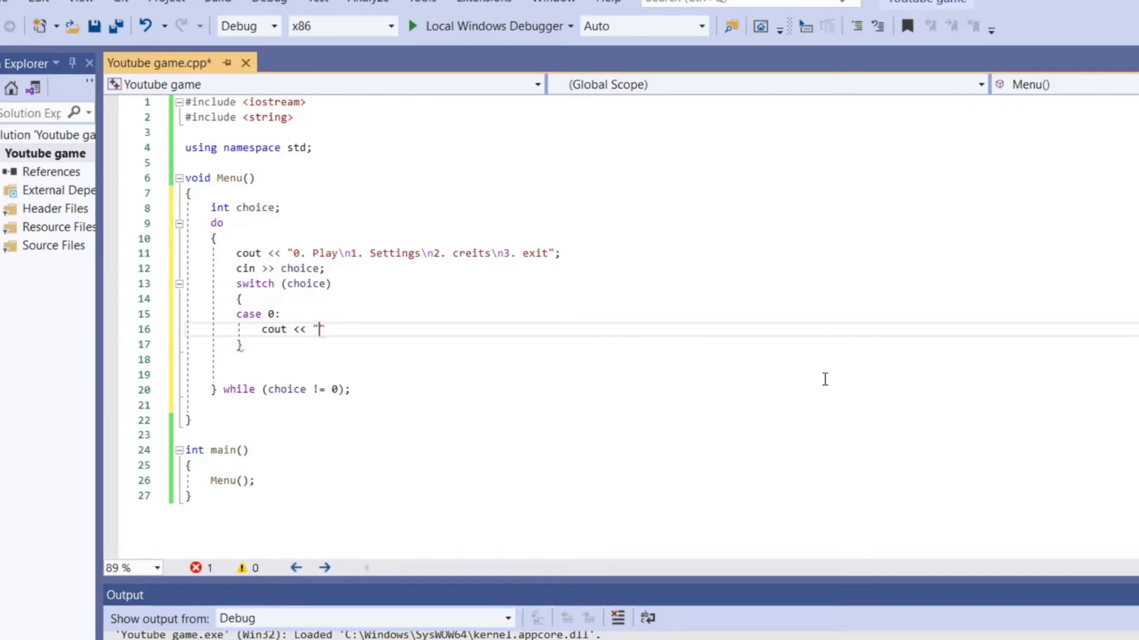
text(You are)
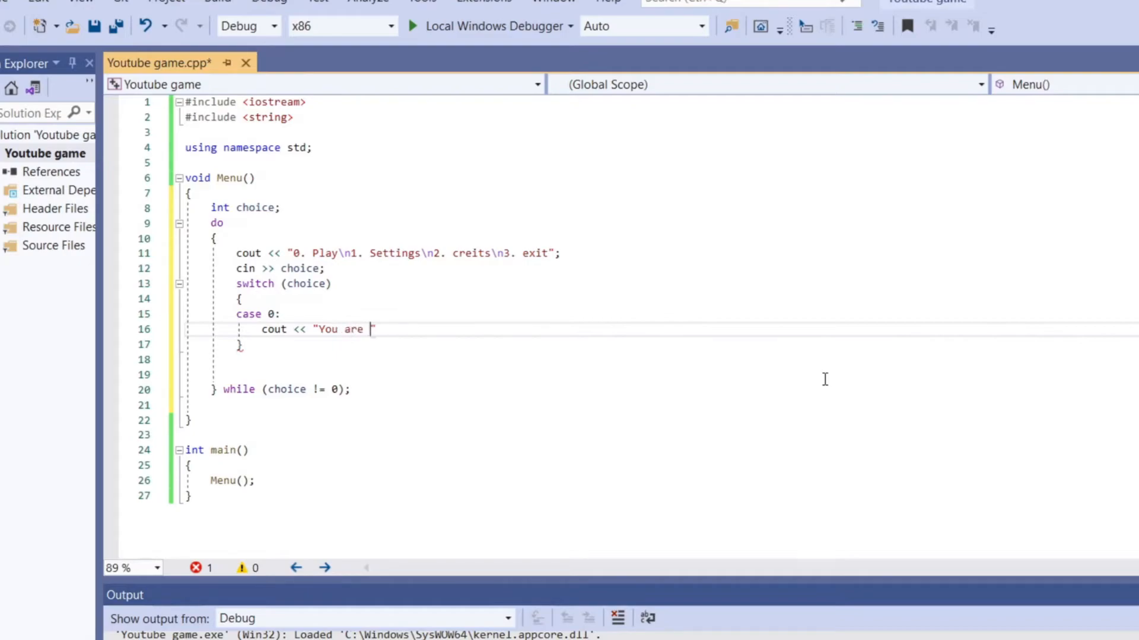
text(play)
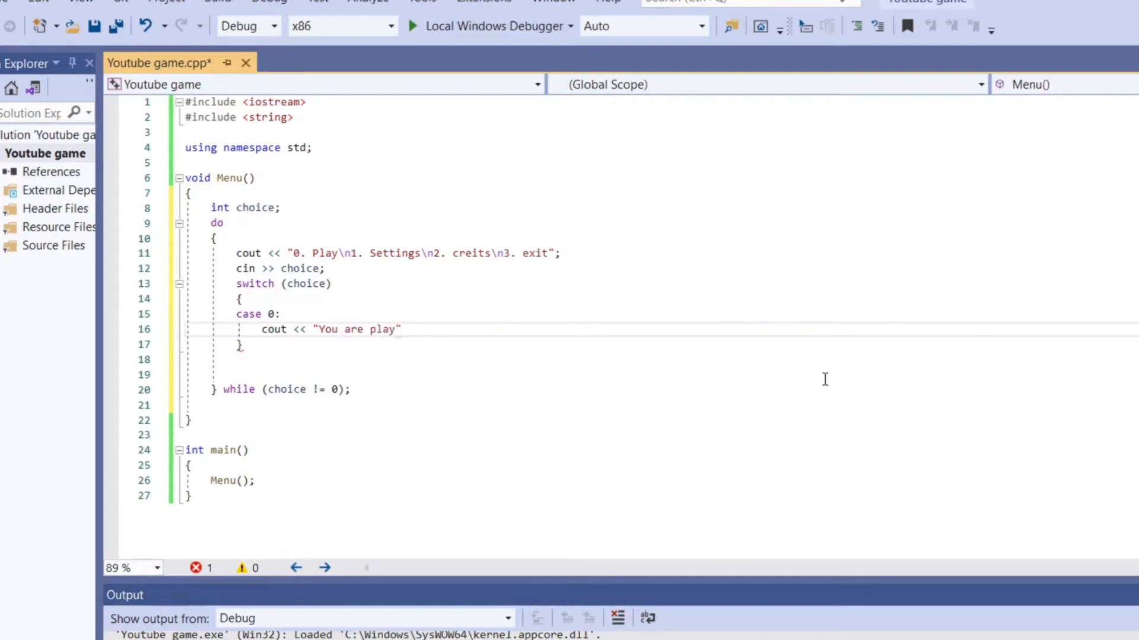
text(ing t)
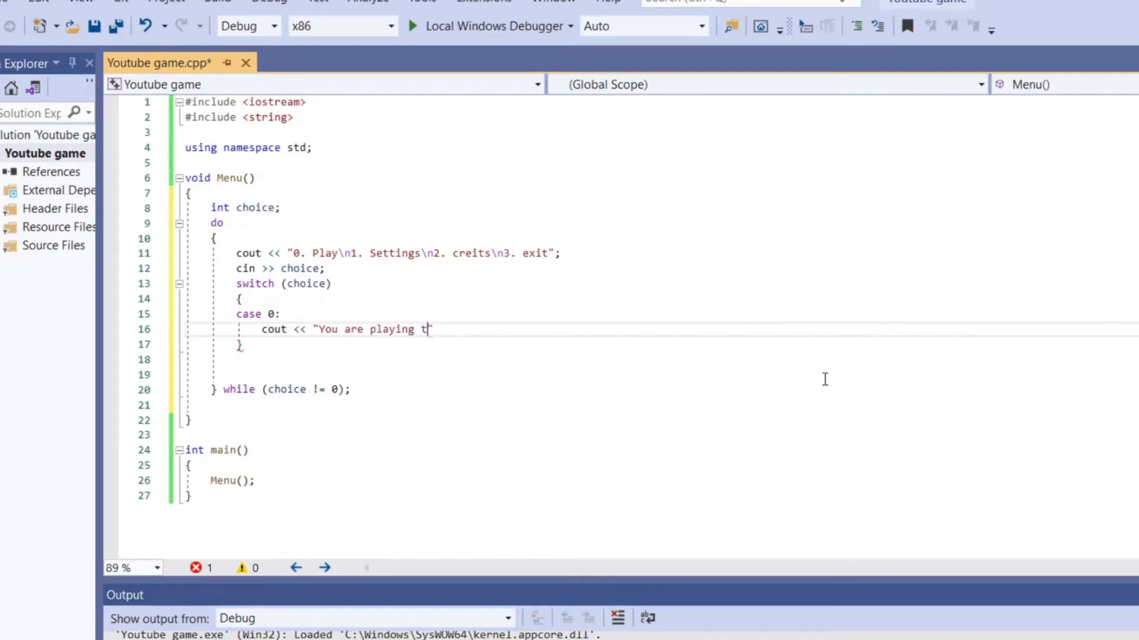
text(he game)
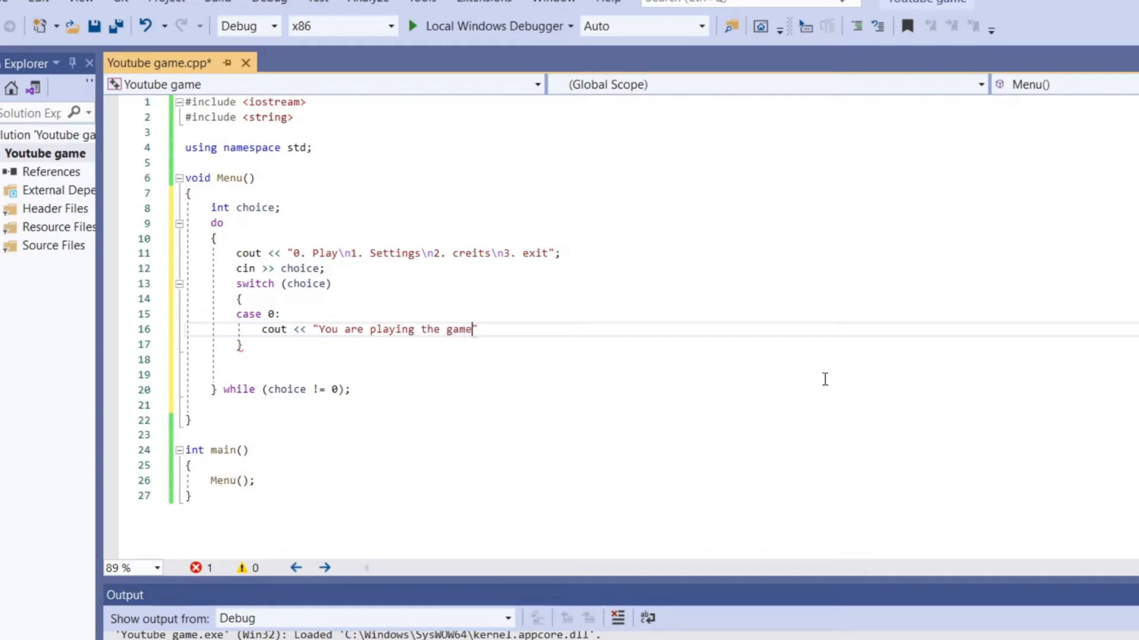
text(\n)
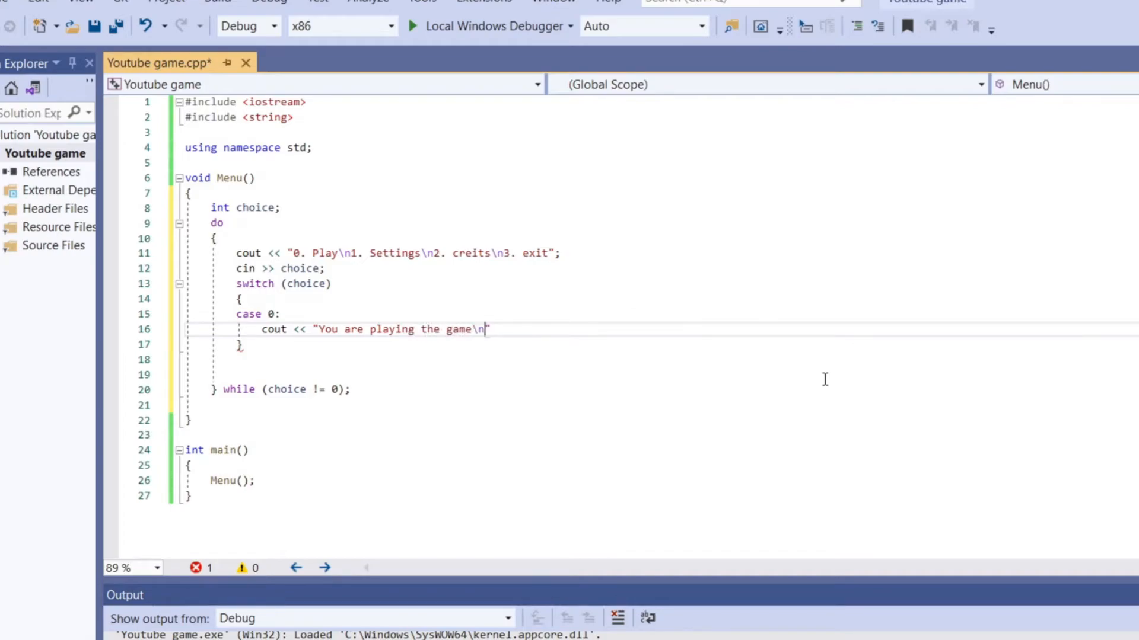
text(;)
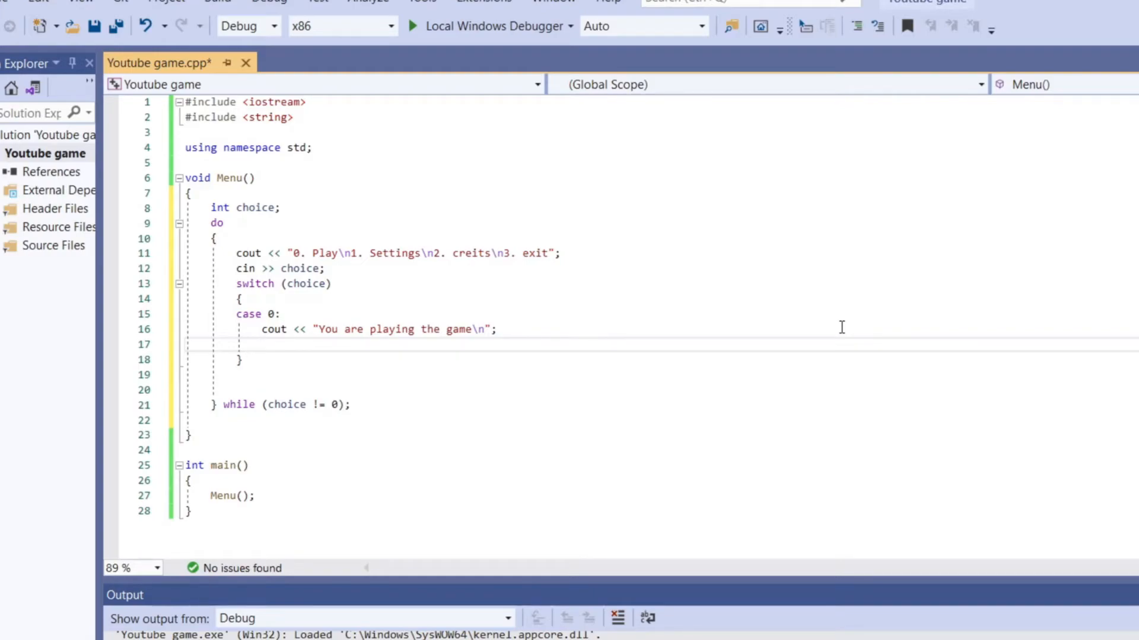
text(break;)
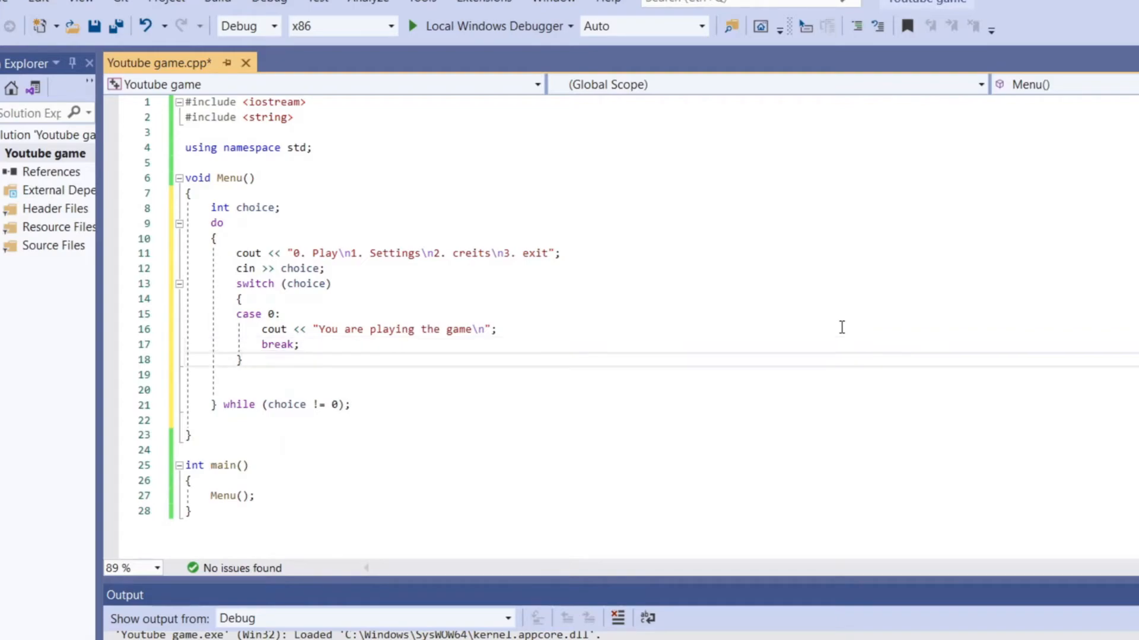
key(Enter)
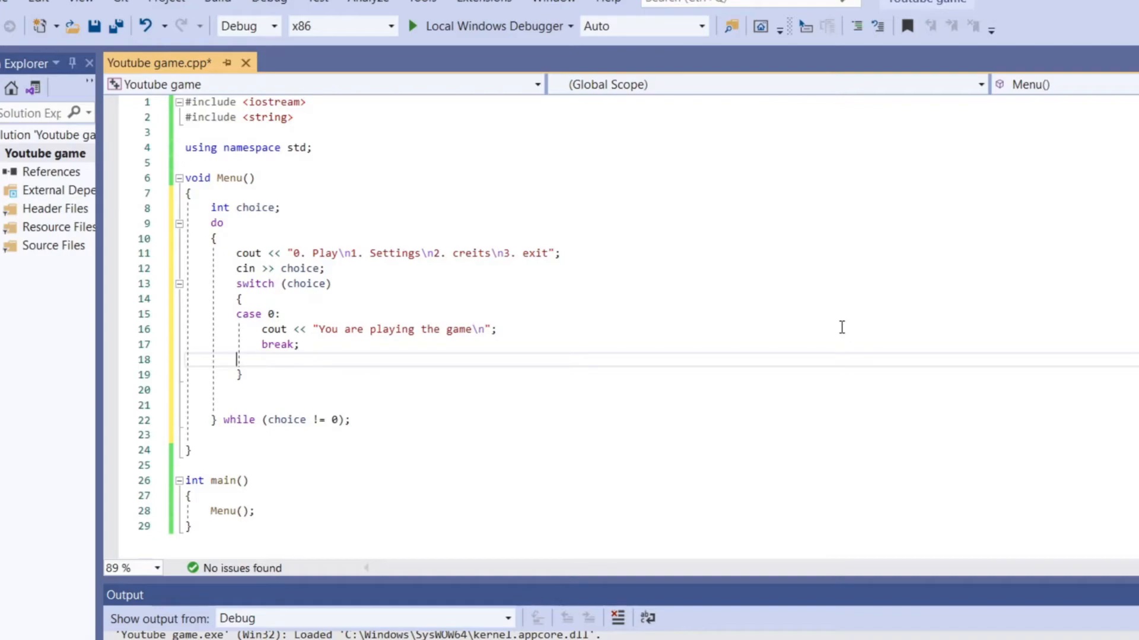
mouse_move(849, 313)
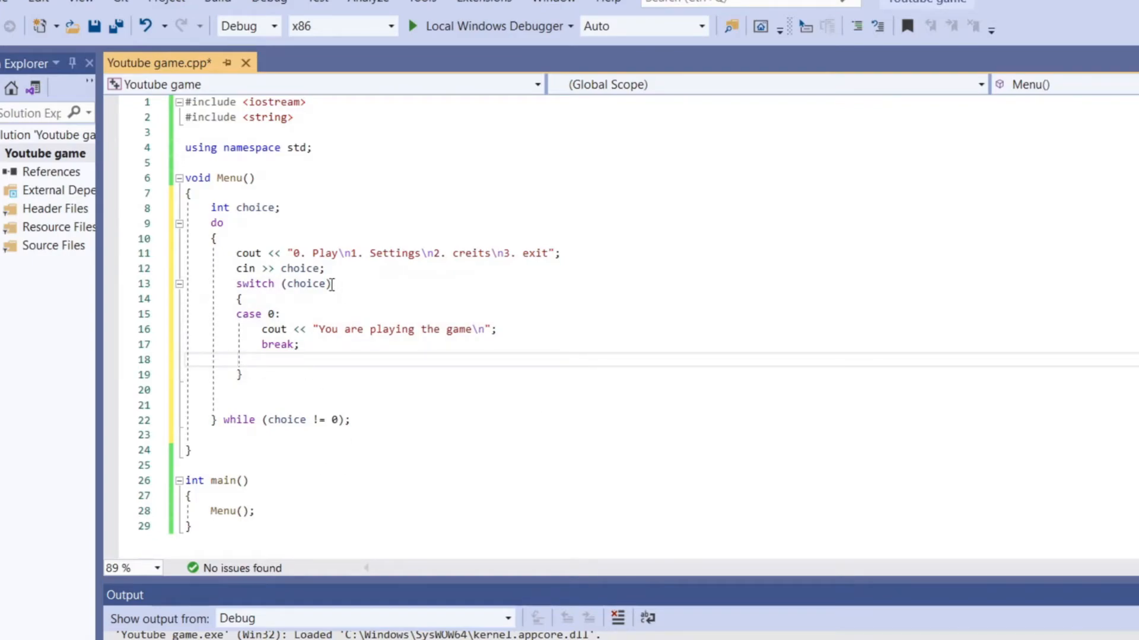
Add case 1 printing "Your in the settings\n" followed by break;
double_click(296, 253)
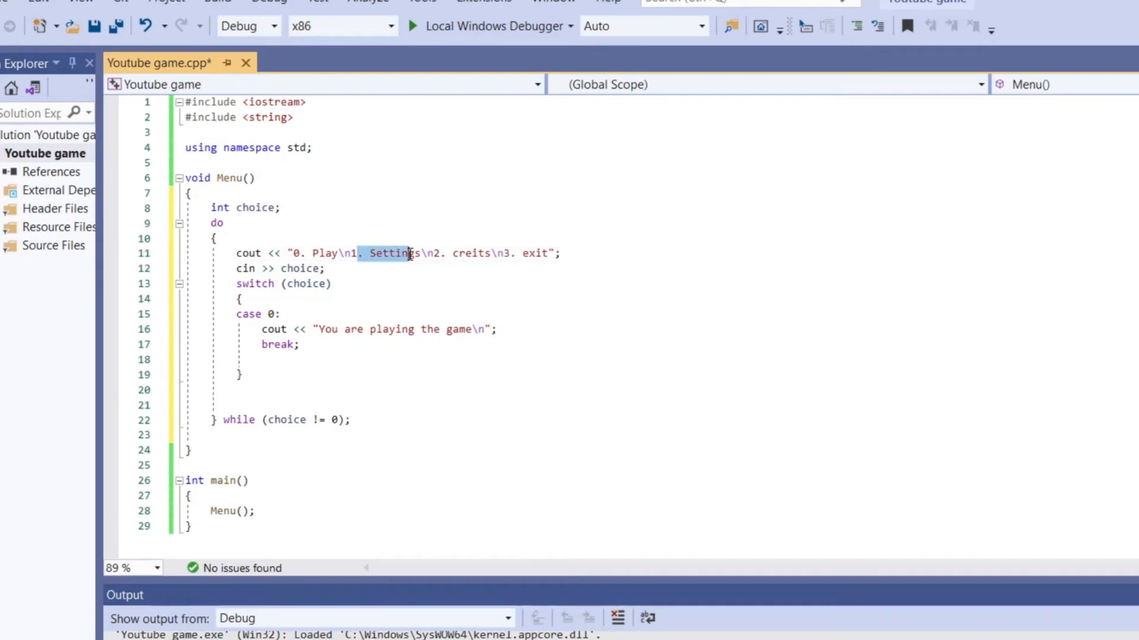
click(522, 253)
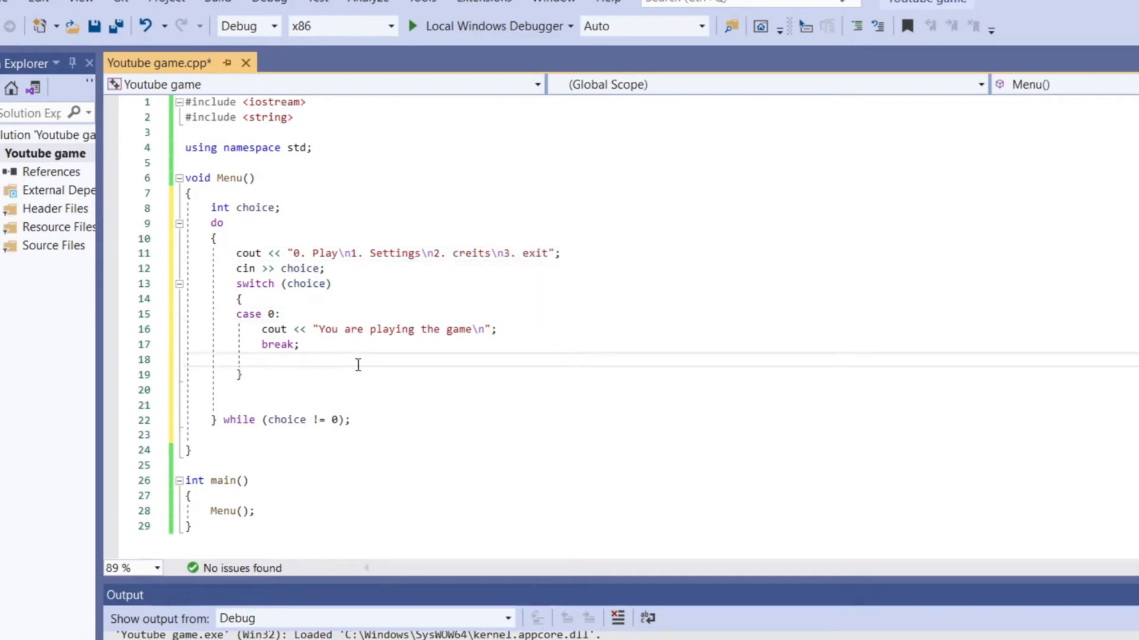
text(c)
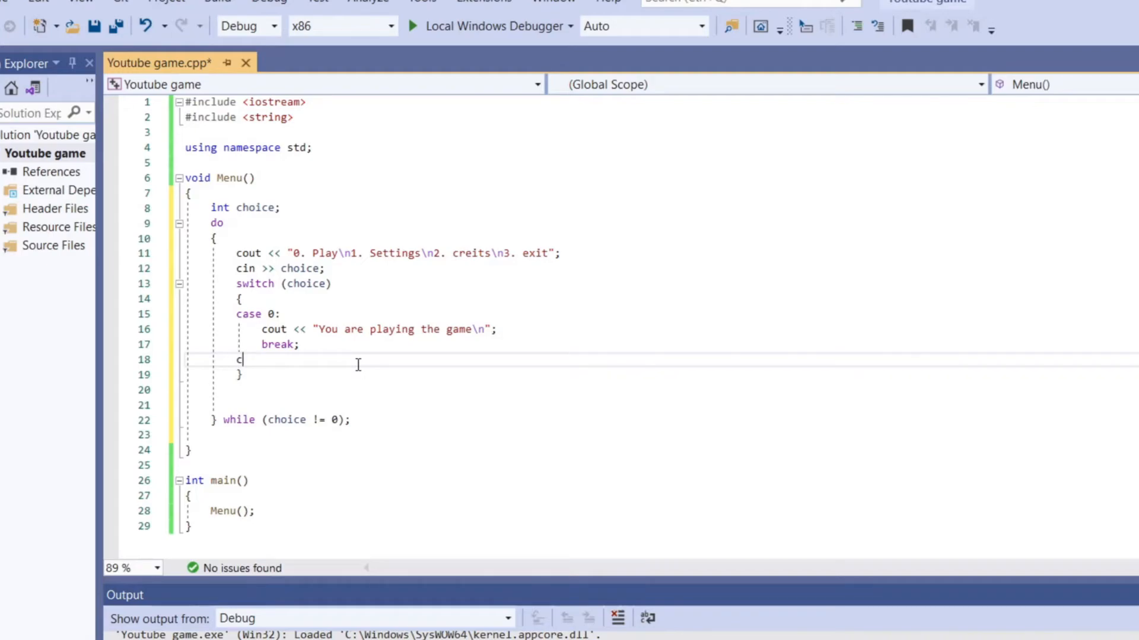
text(ase 1)
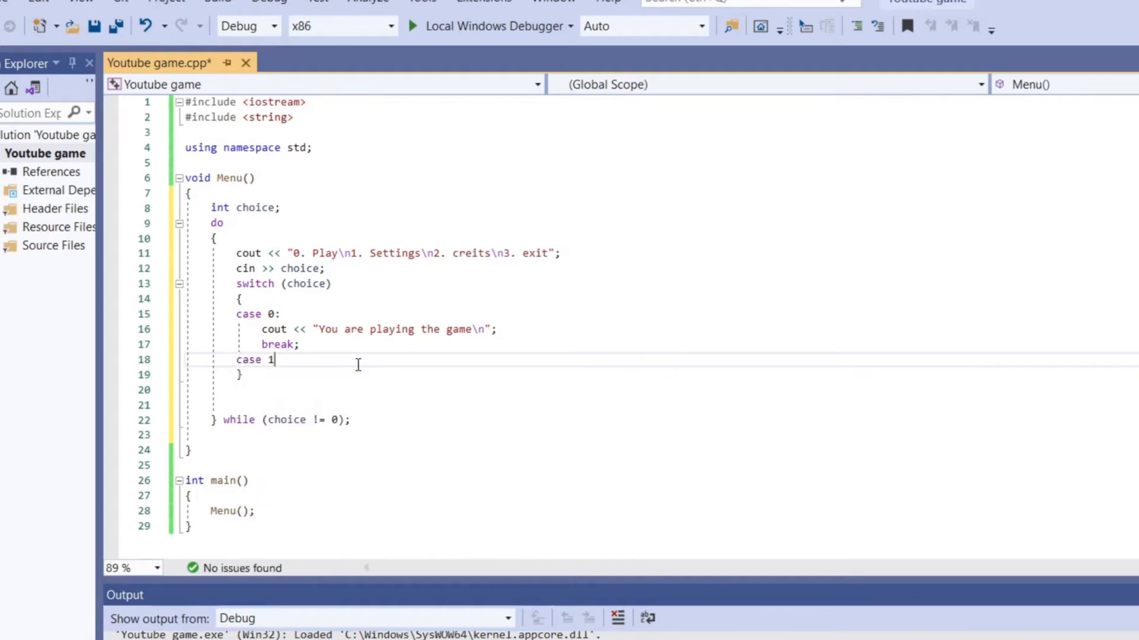
text(:)
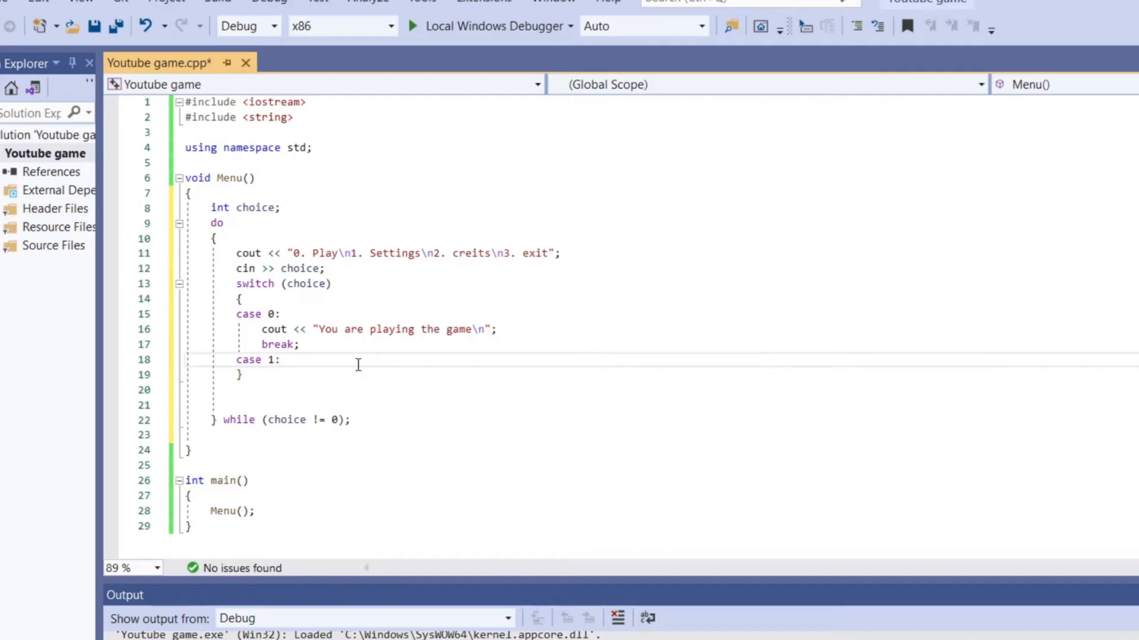
text(coit)
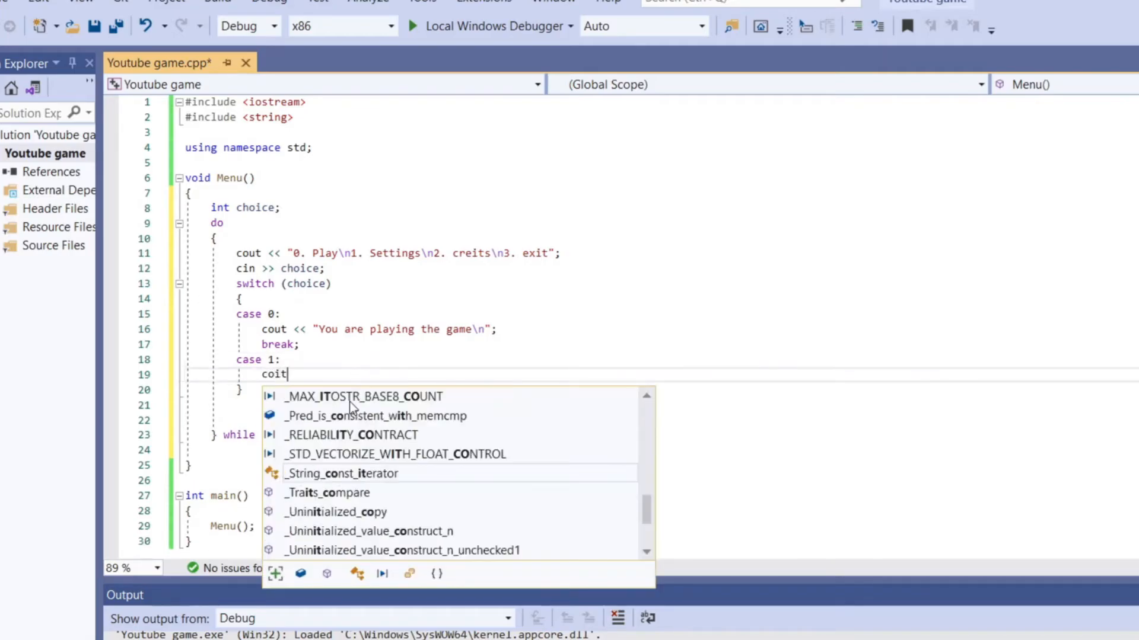
key(Backspace)
text(ut << ")
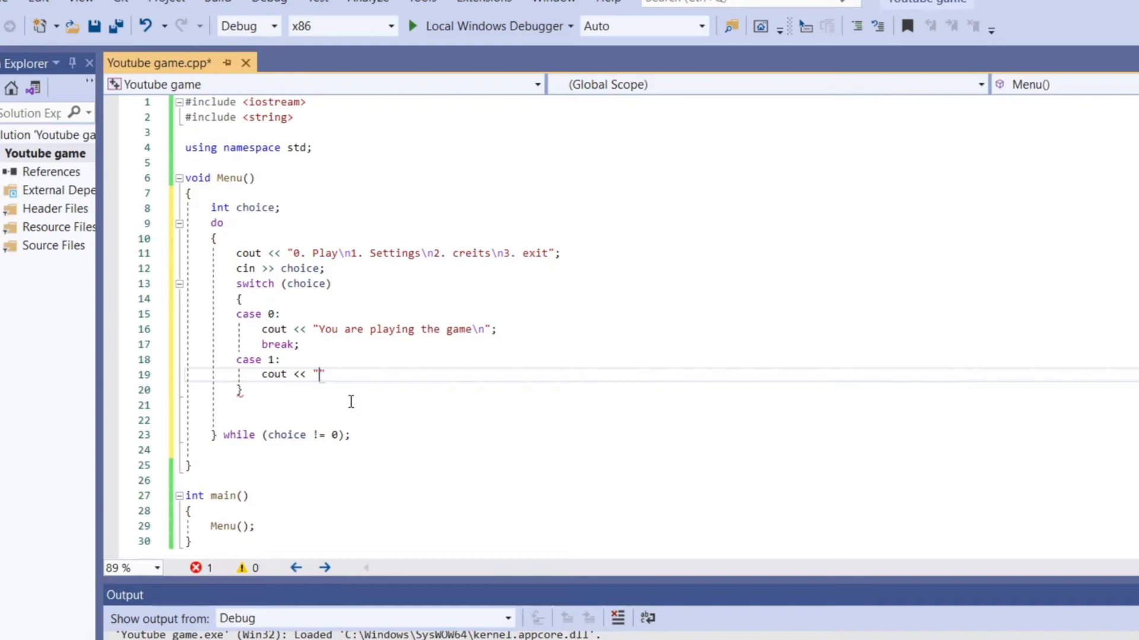
text(Your)
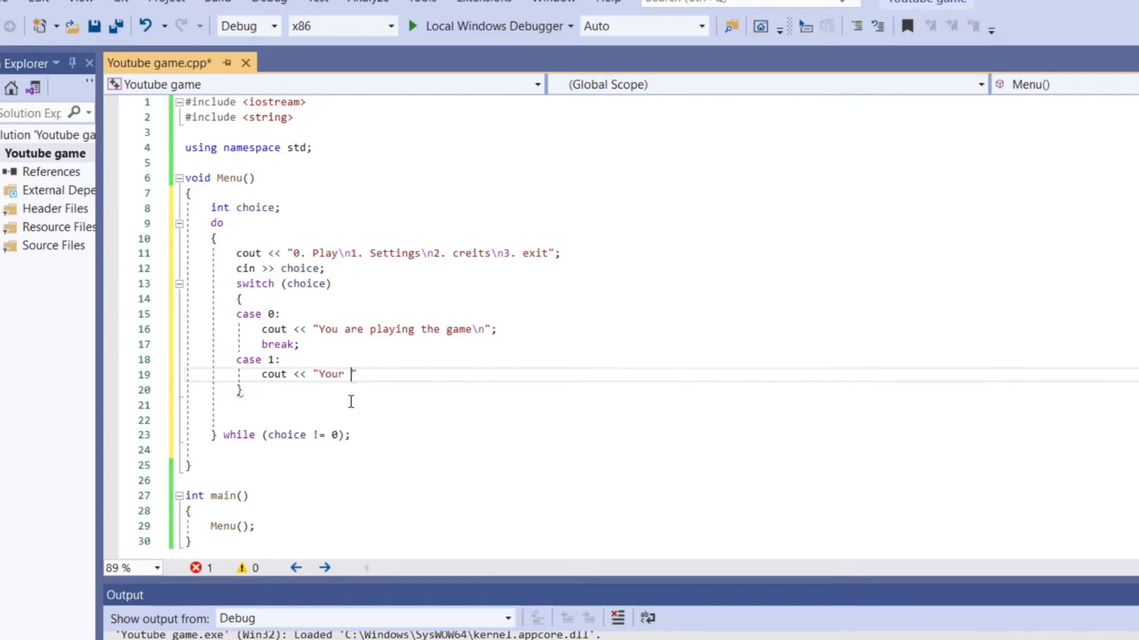
text(in the s)
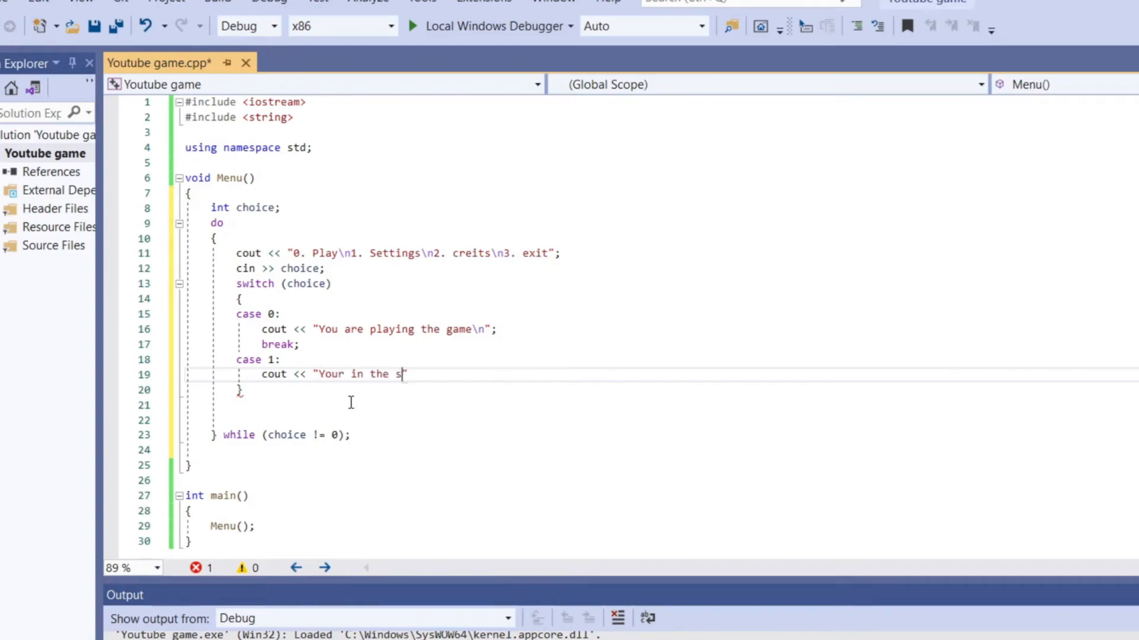
text(etting)
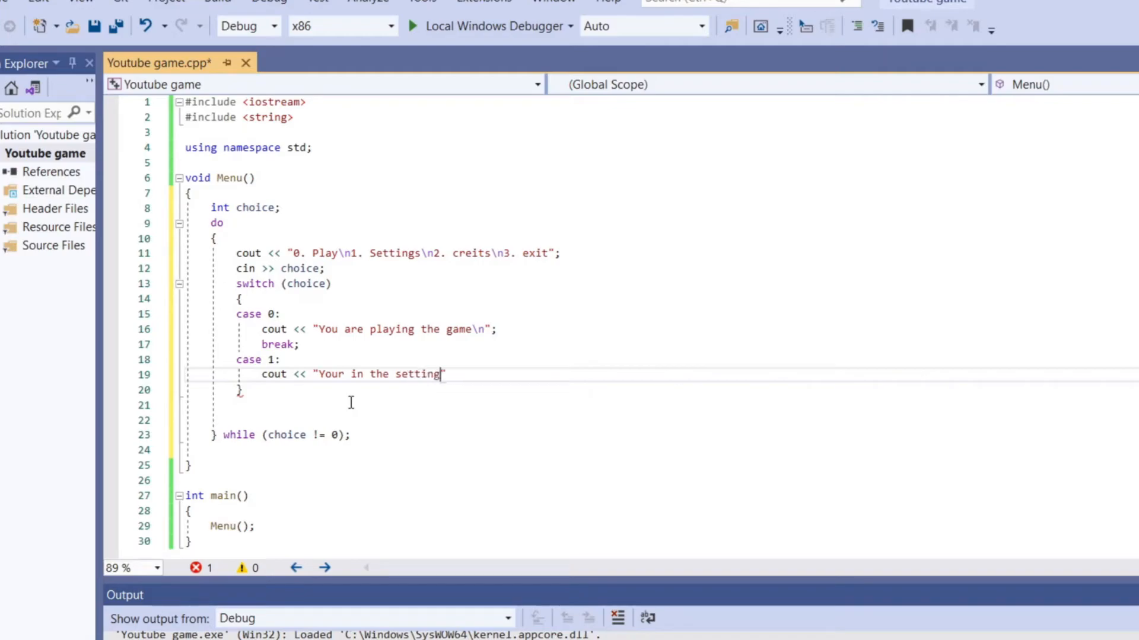
text(s\n)
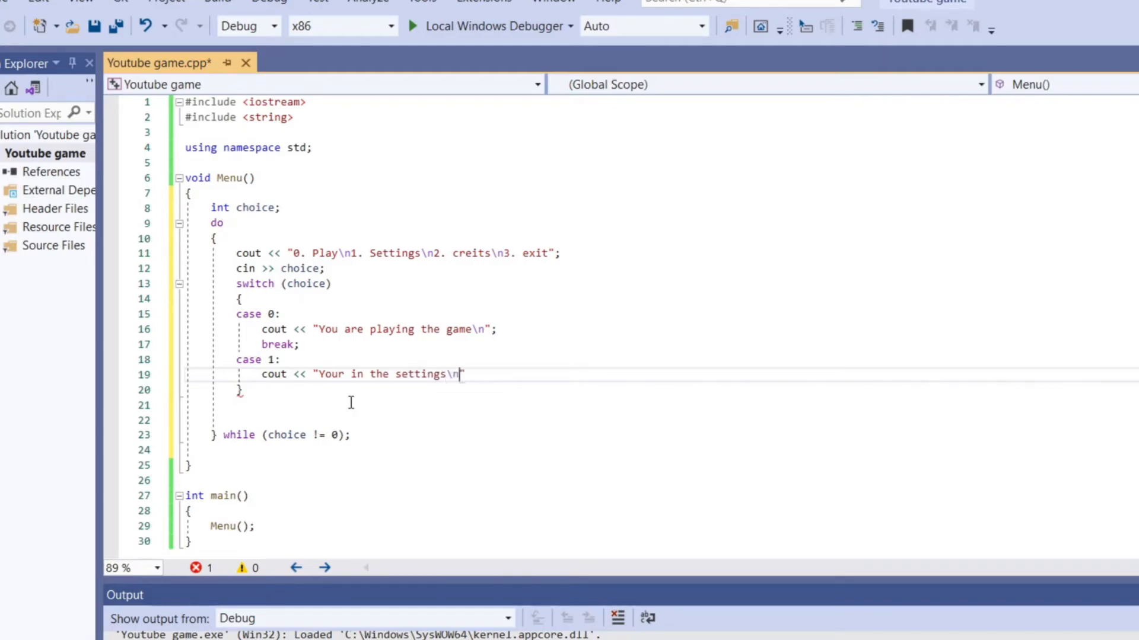
text(;)
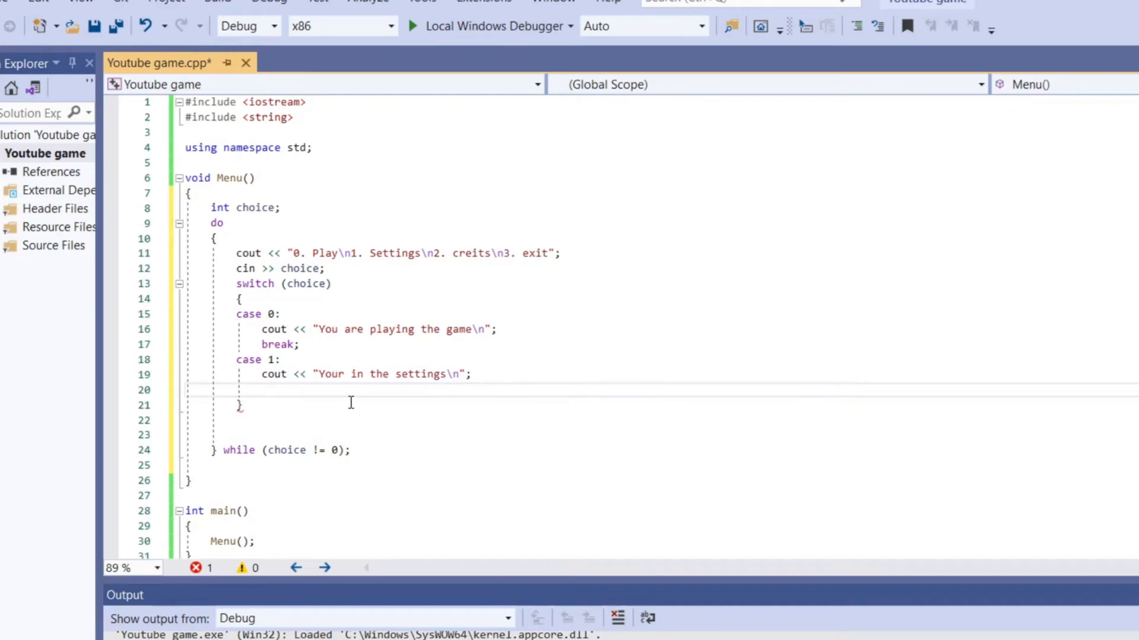
text(break;)
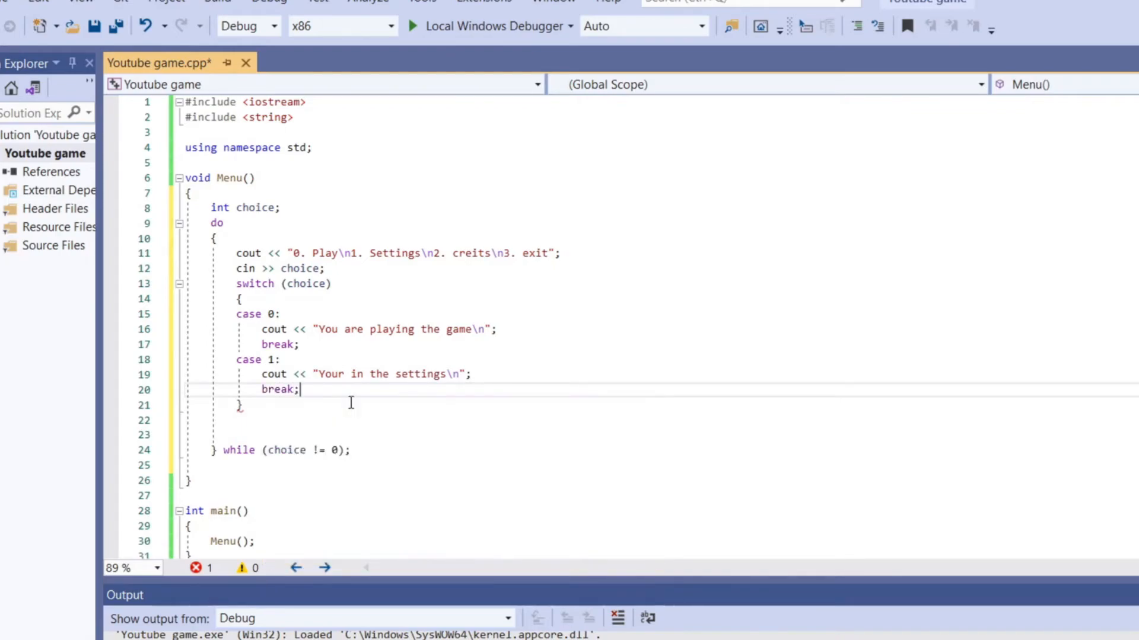
Add case 2 printing the "by appleninja36YT" credit line followed by break
text(case)
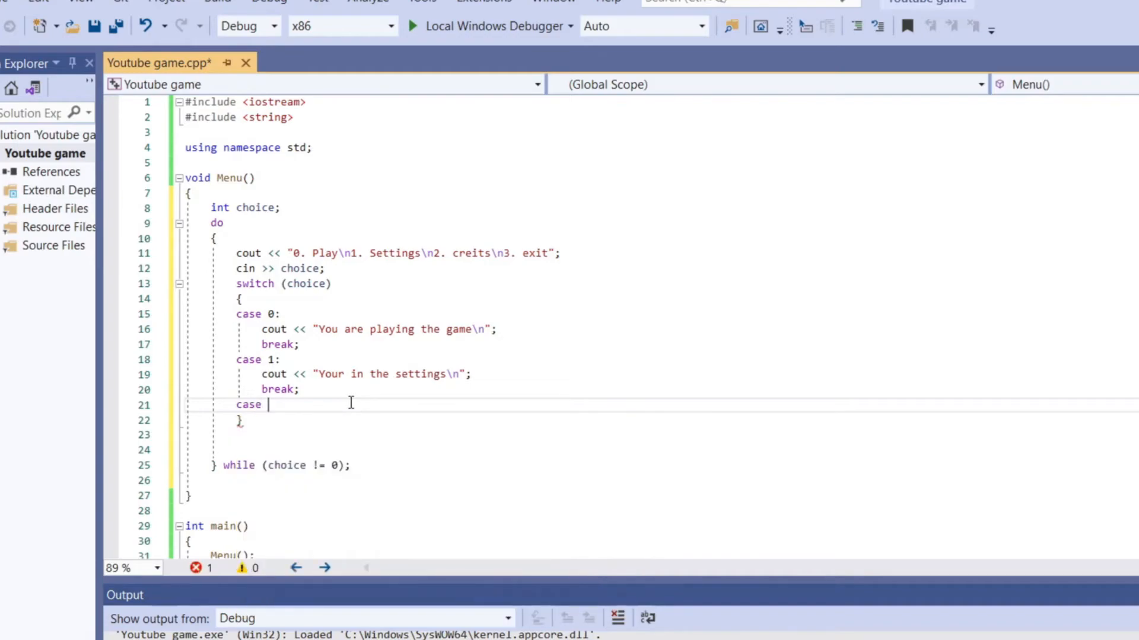
text(2:)
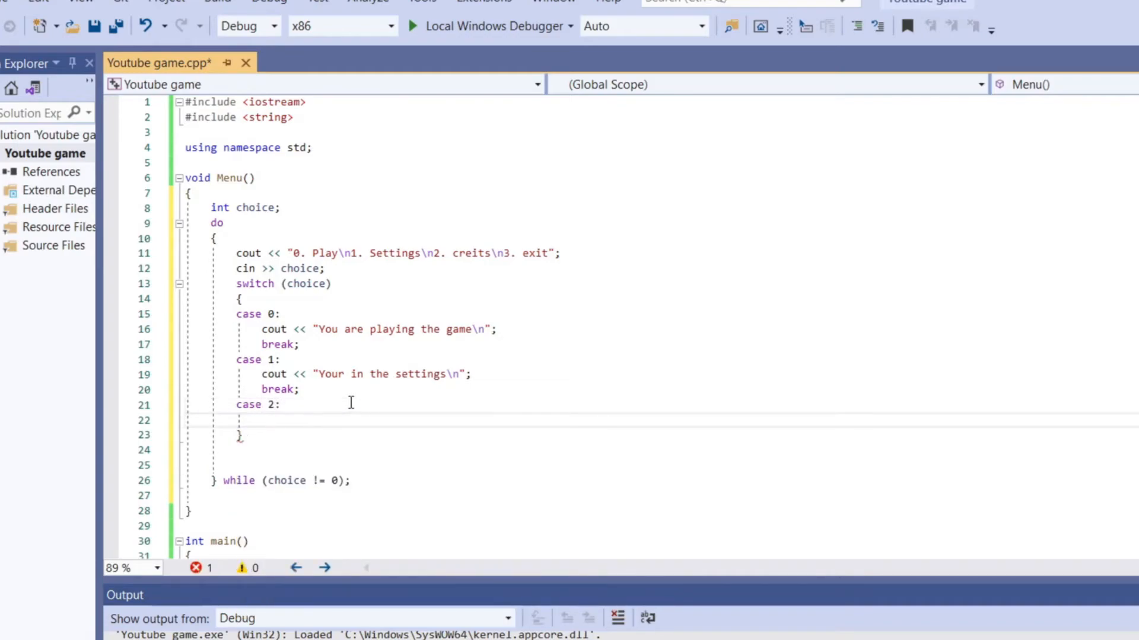
text(cout)
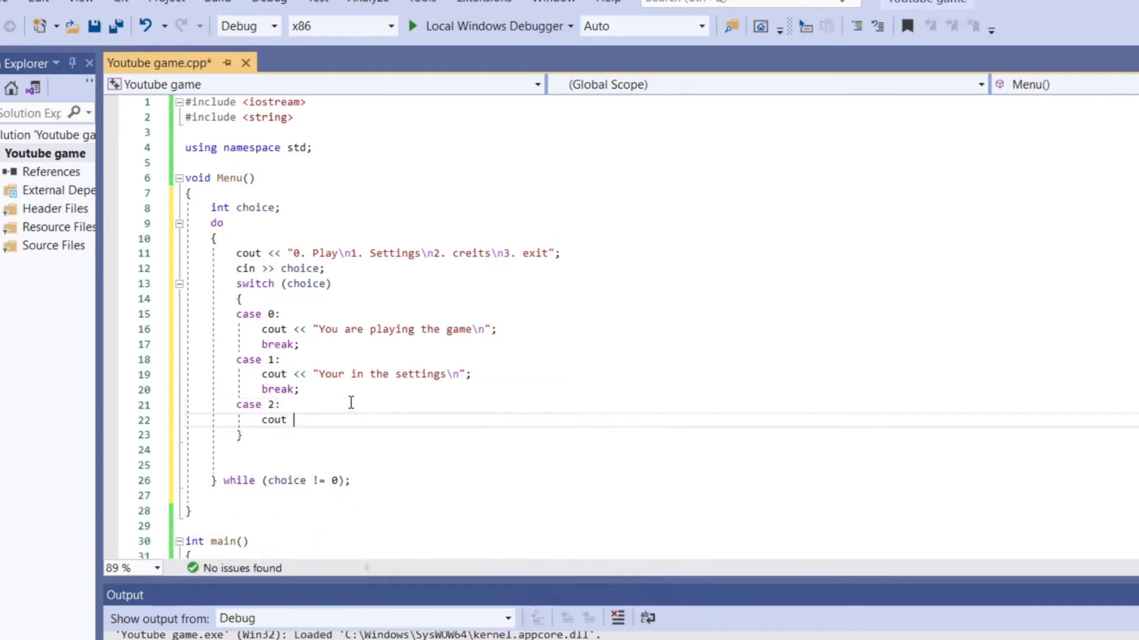
text(<< "")
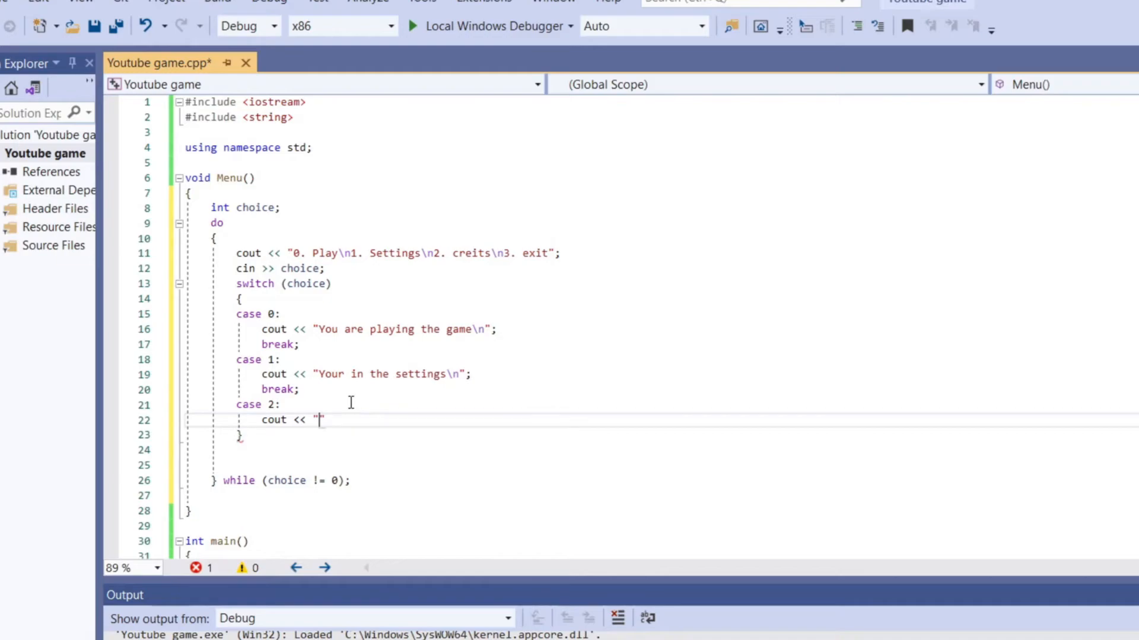
text(by)
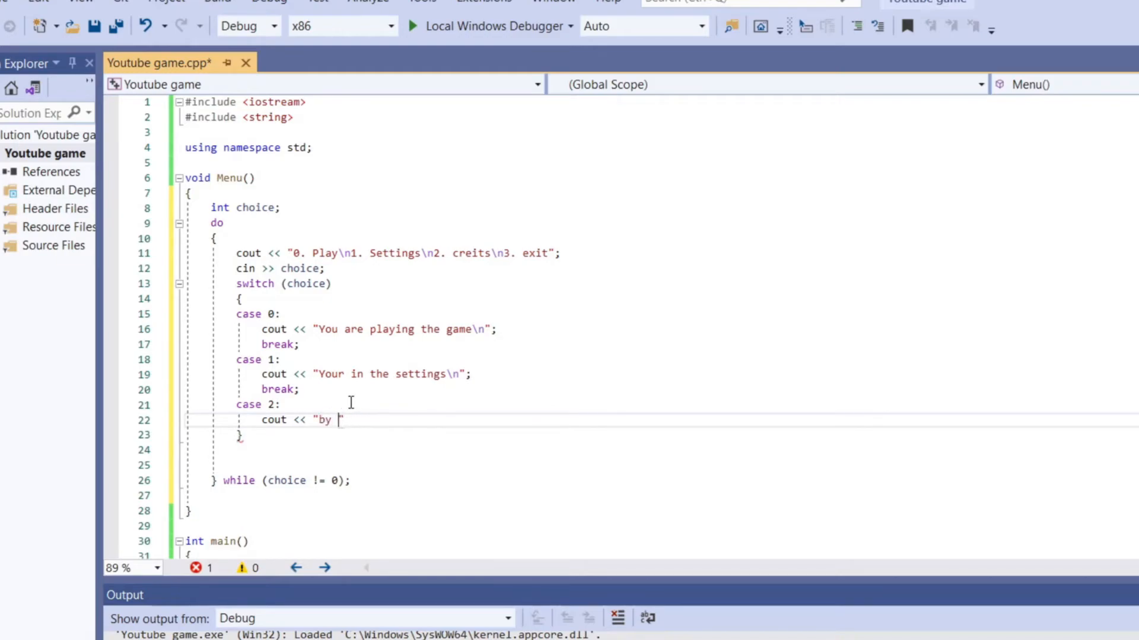
text(apple)
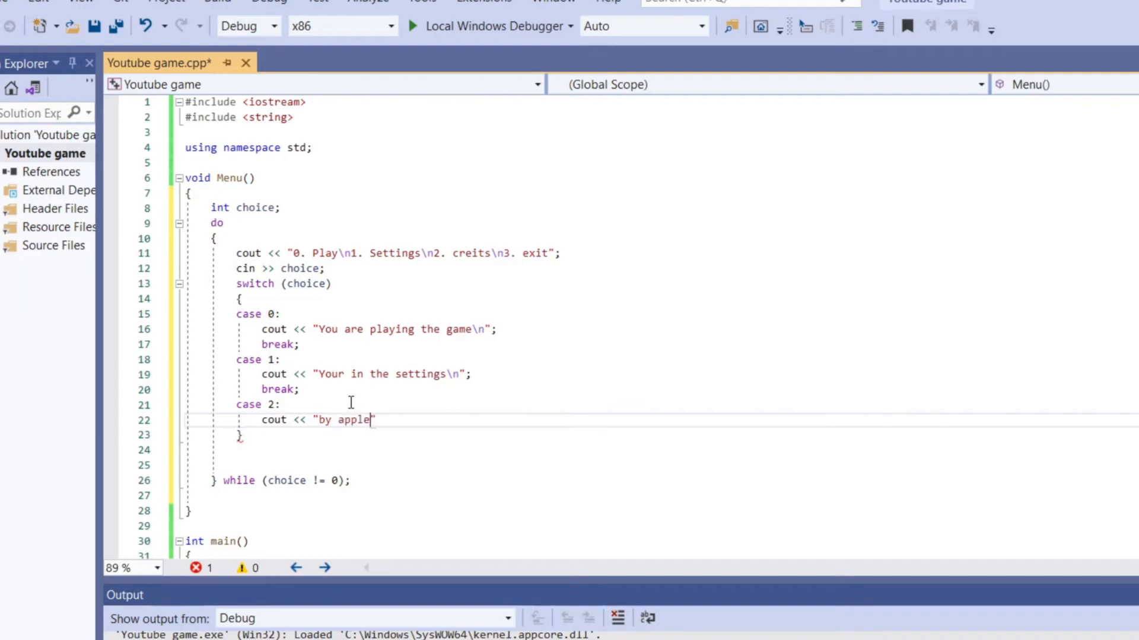
text(ninja36)
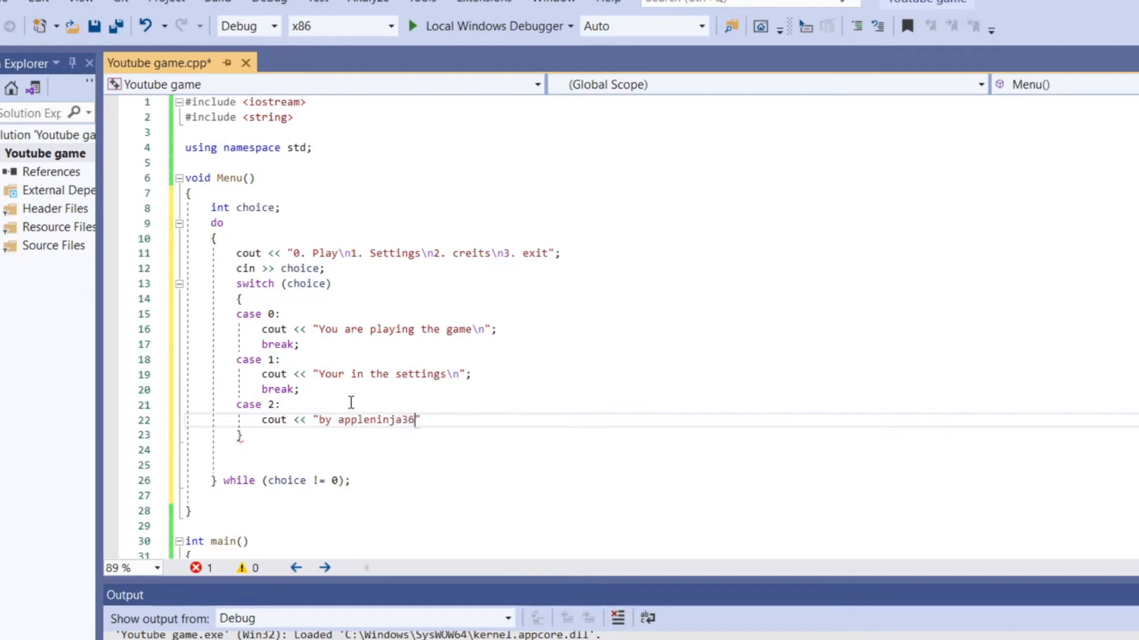
text(YT)
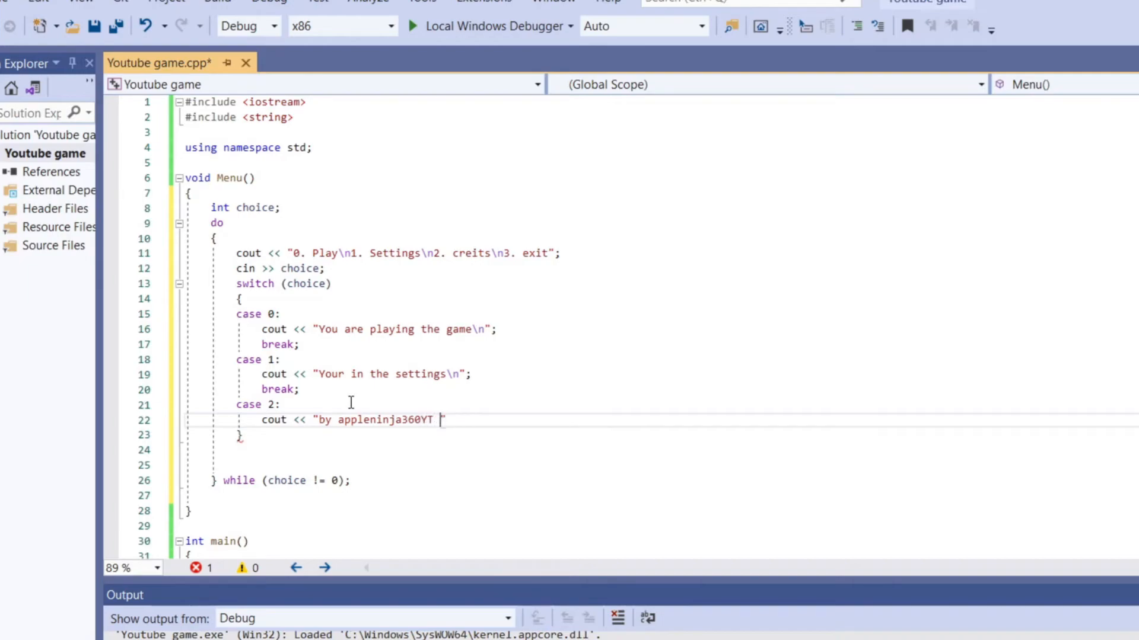
text(\n)
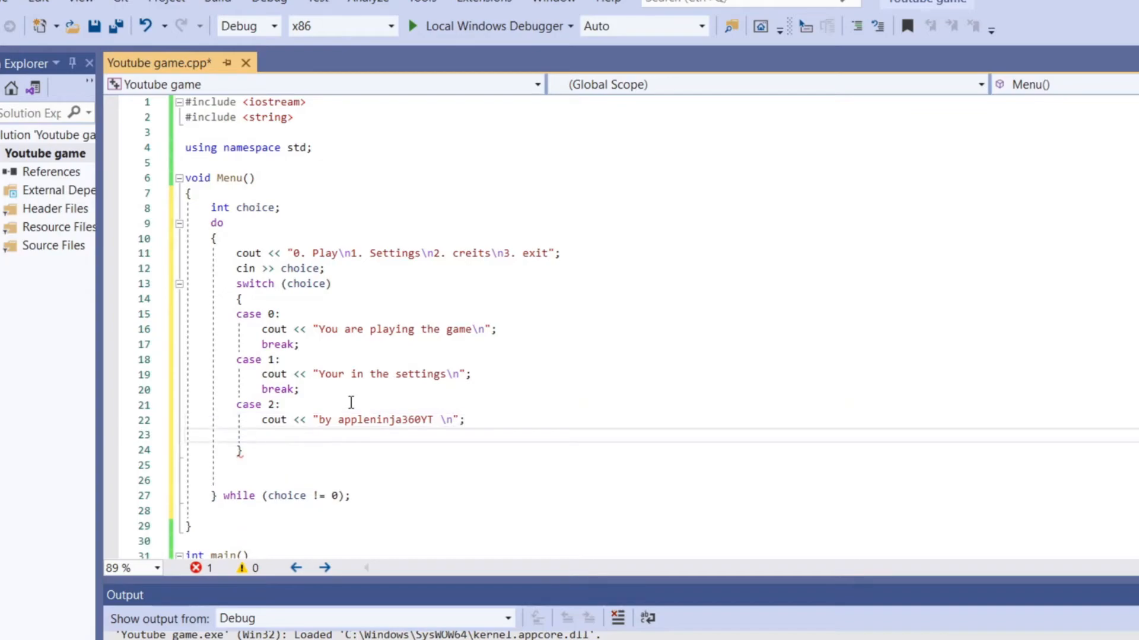
text(break;)
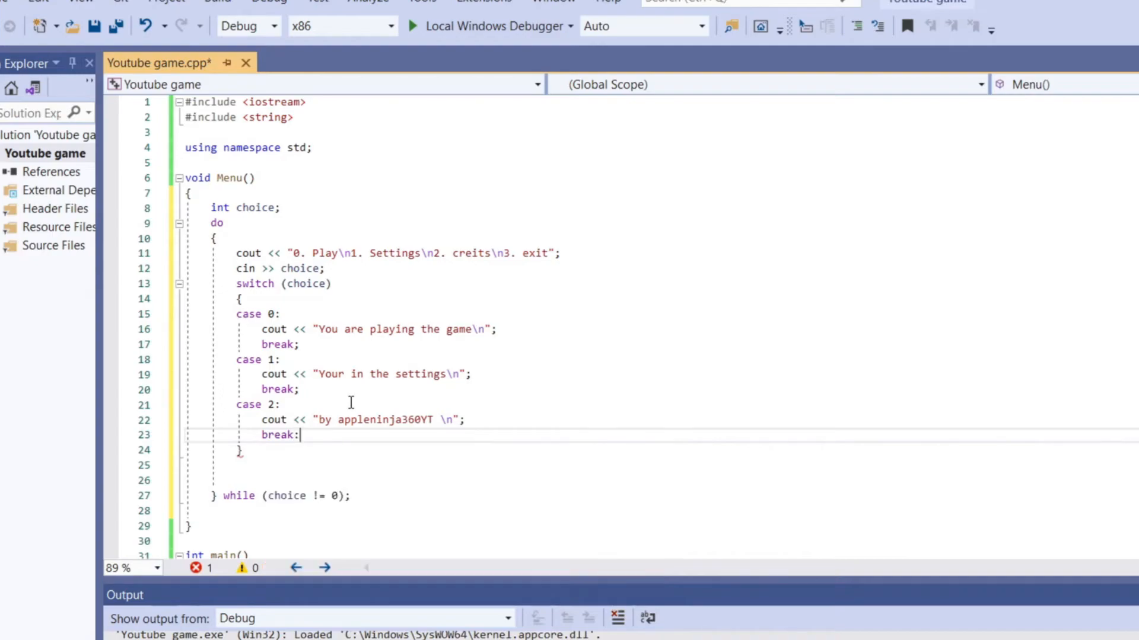
key(Backspace)
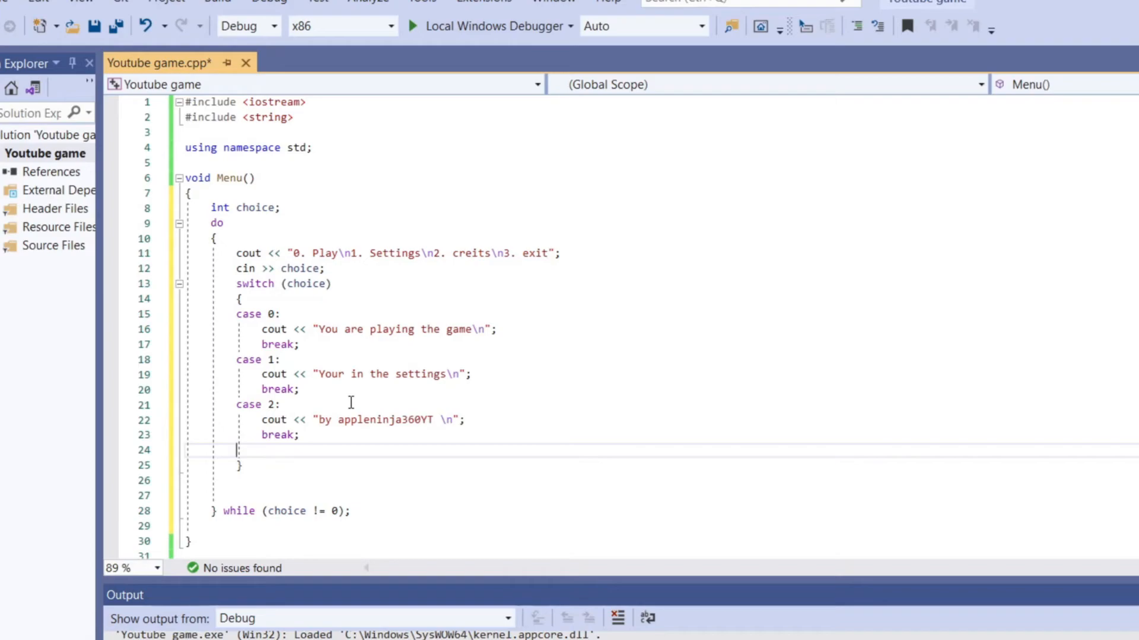
Add case 3 printing "Ok Bye" followed by break
text(case)
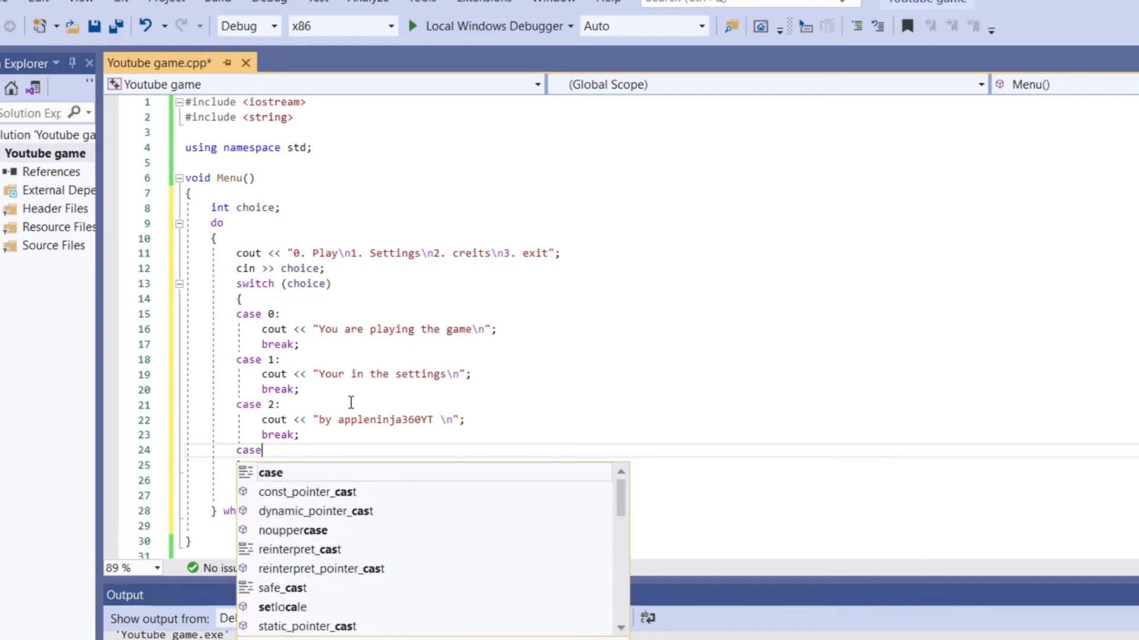
text(3:)
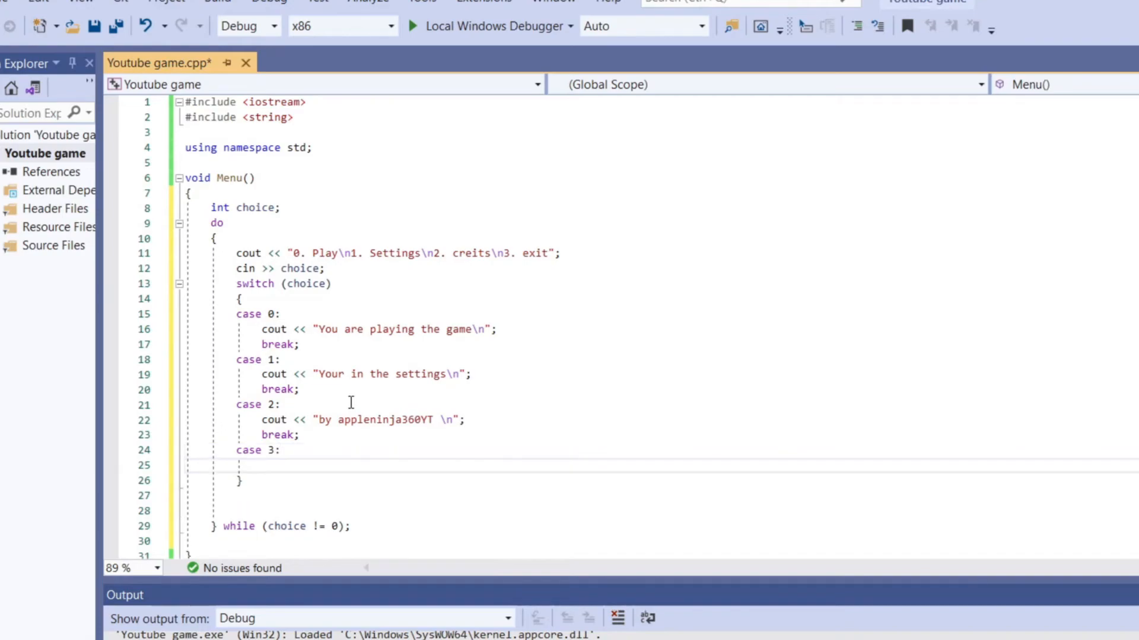
text(cout << "Ok)
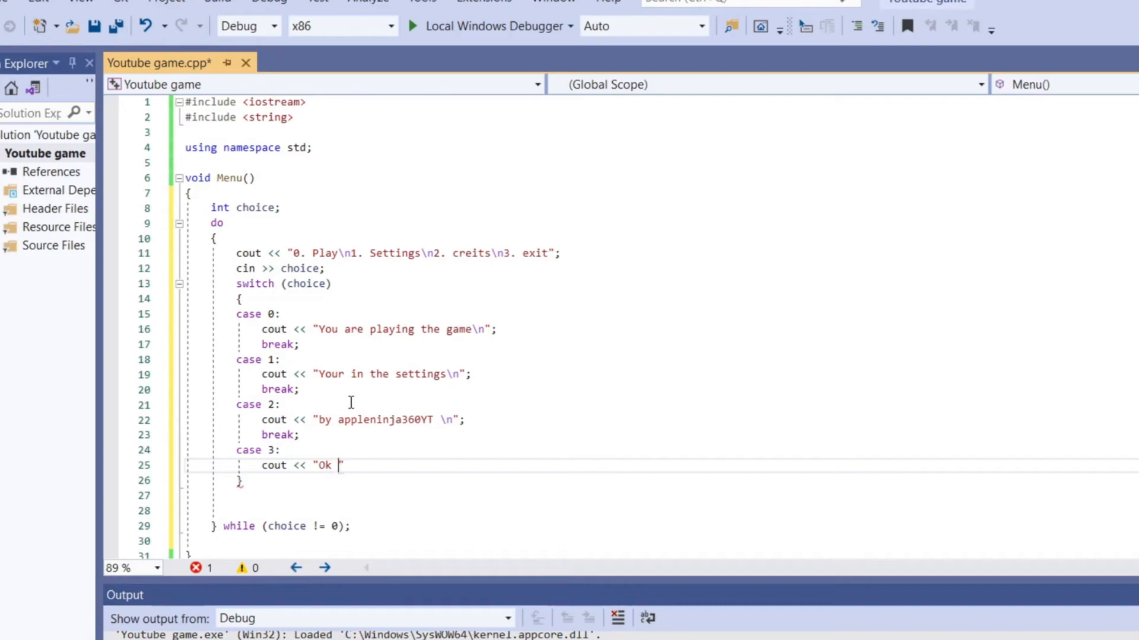
text(Bye\n)
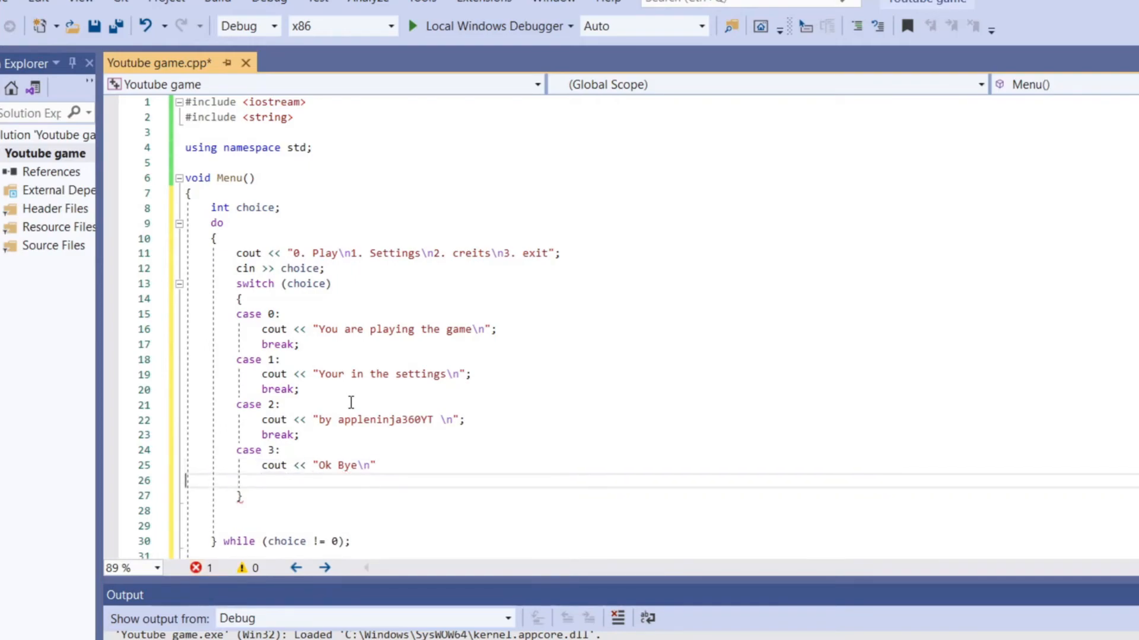
text(;)
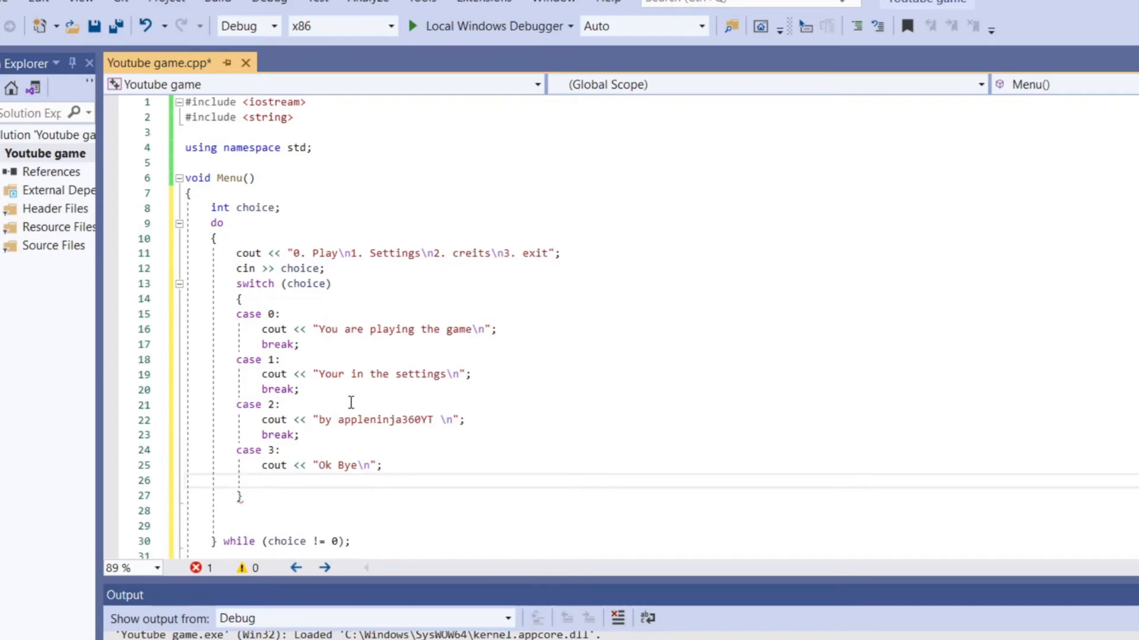
text(break;)
click(658, 252)
text(\n\n)
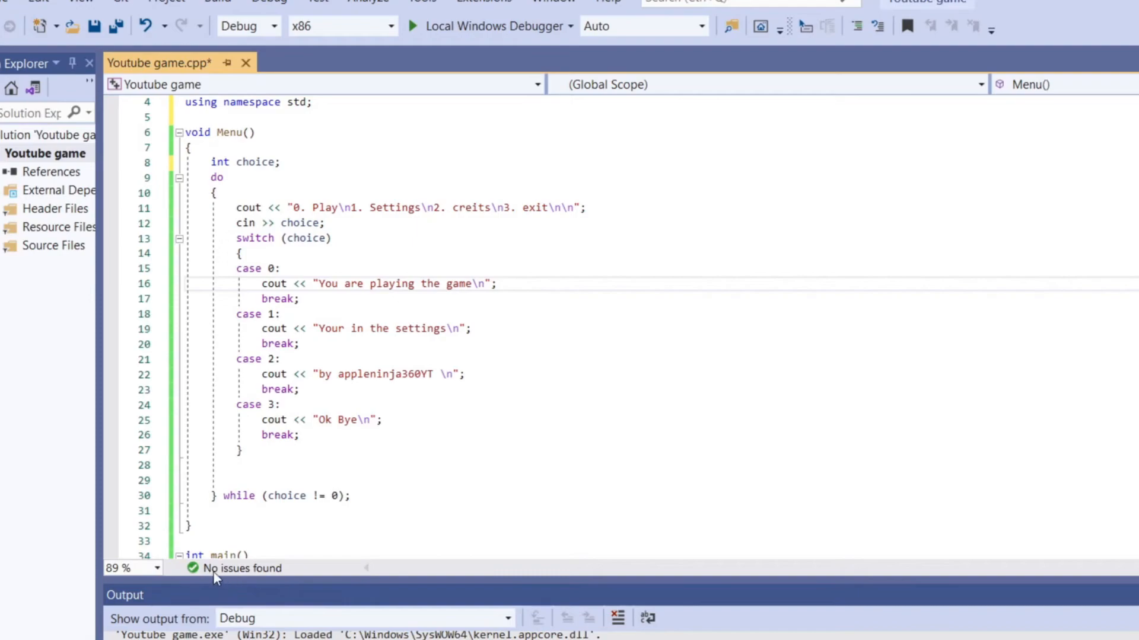
mouse_move(332, 570)
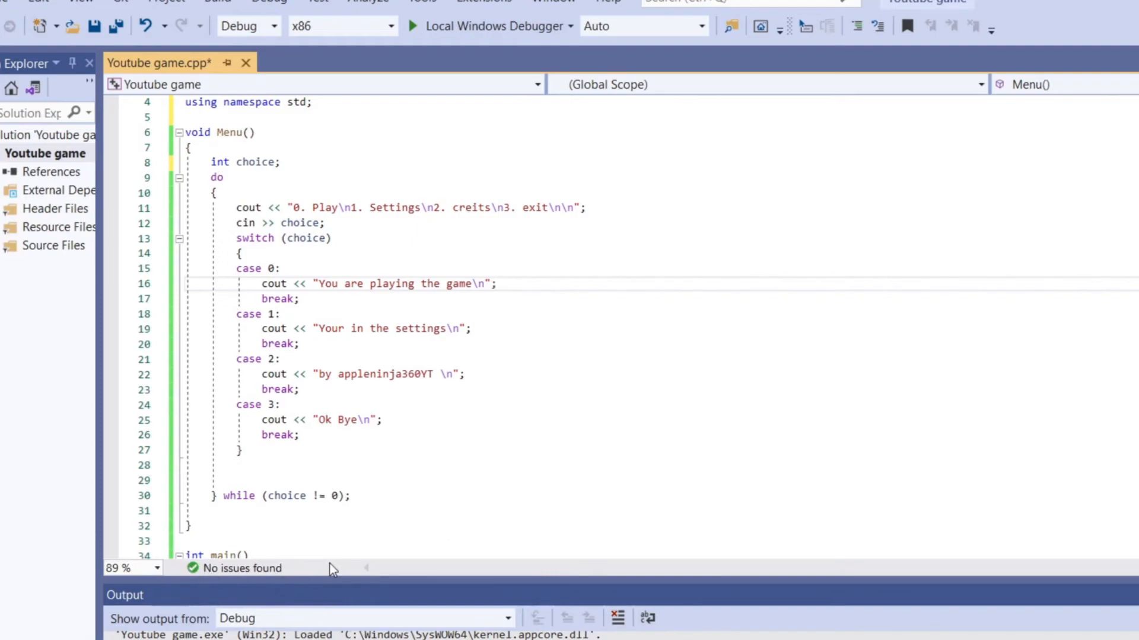
mouse_move(409, 50)
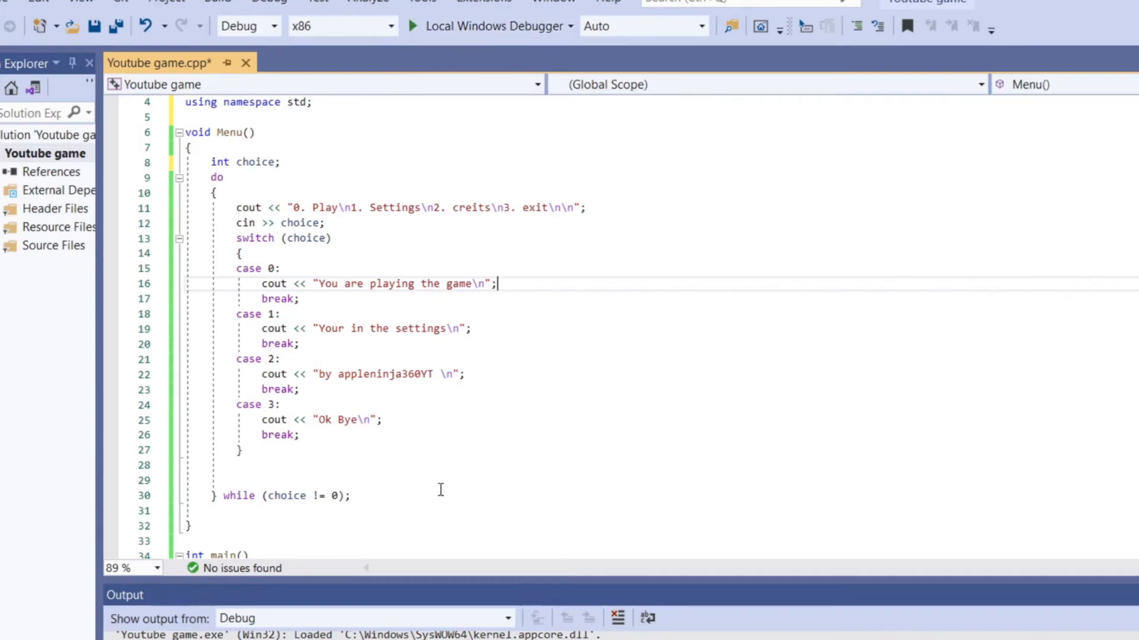
mouse_move(415, 30)
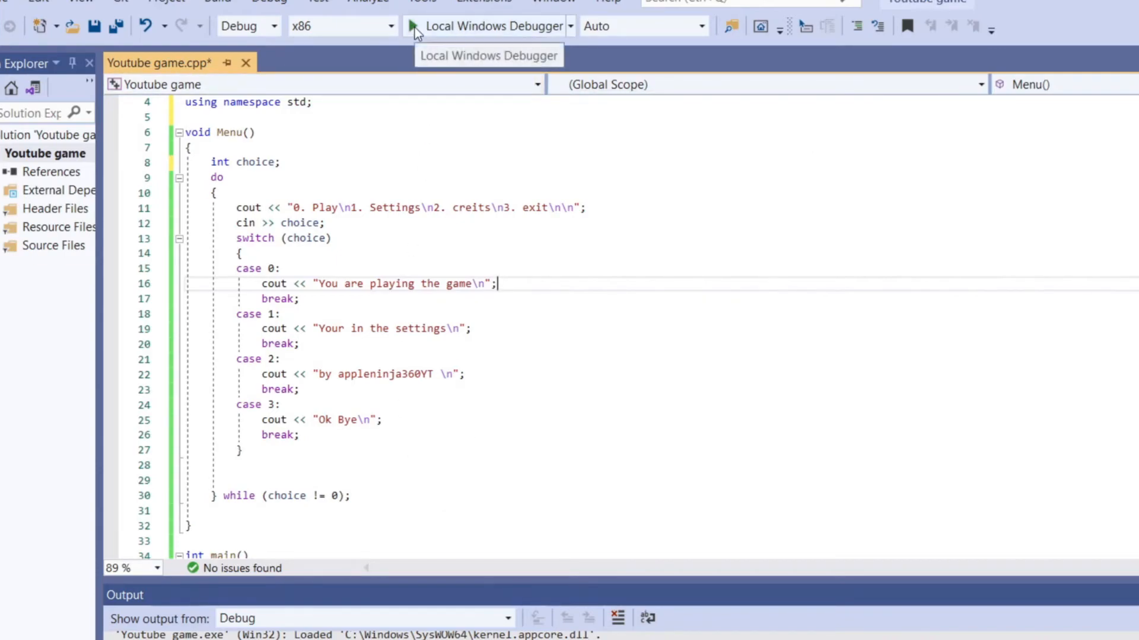
Run with Local Windows Debugger, choose 0 to print the game message, and close the console
click(415, 26)
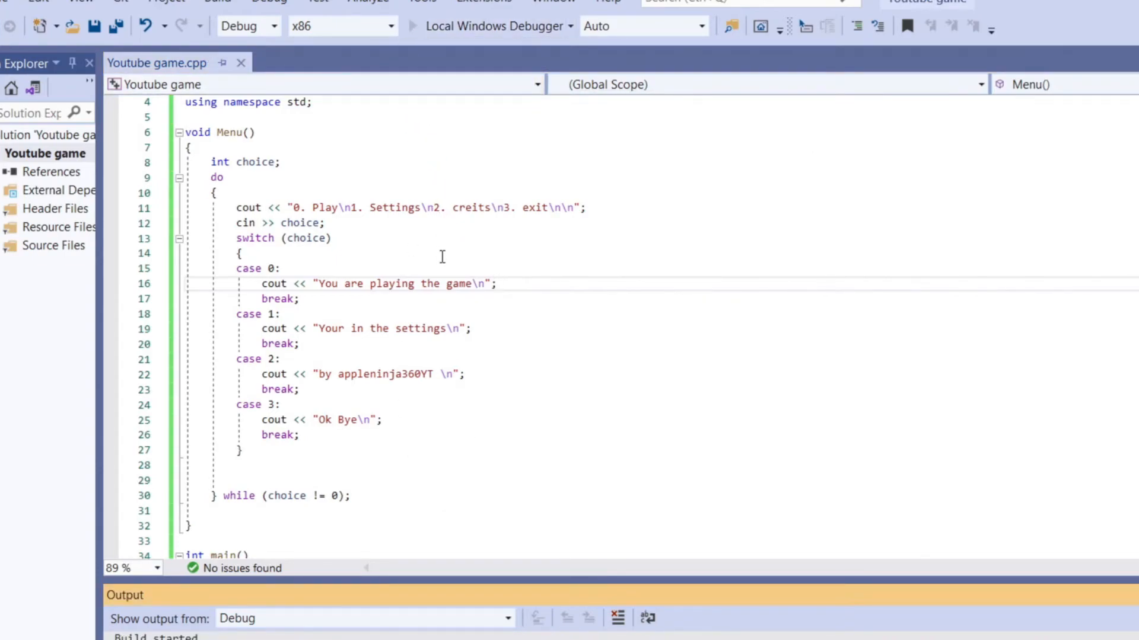
click(485, 26)
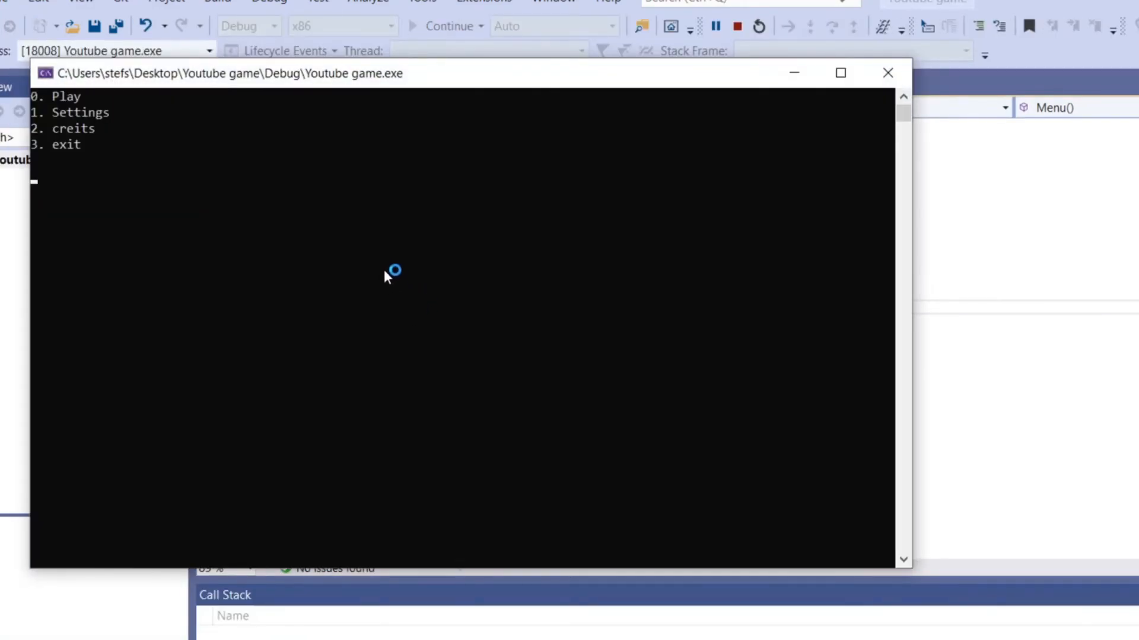
mouse_move(361, 295)
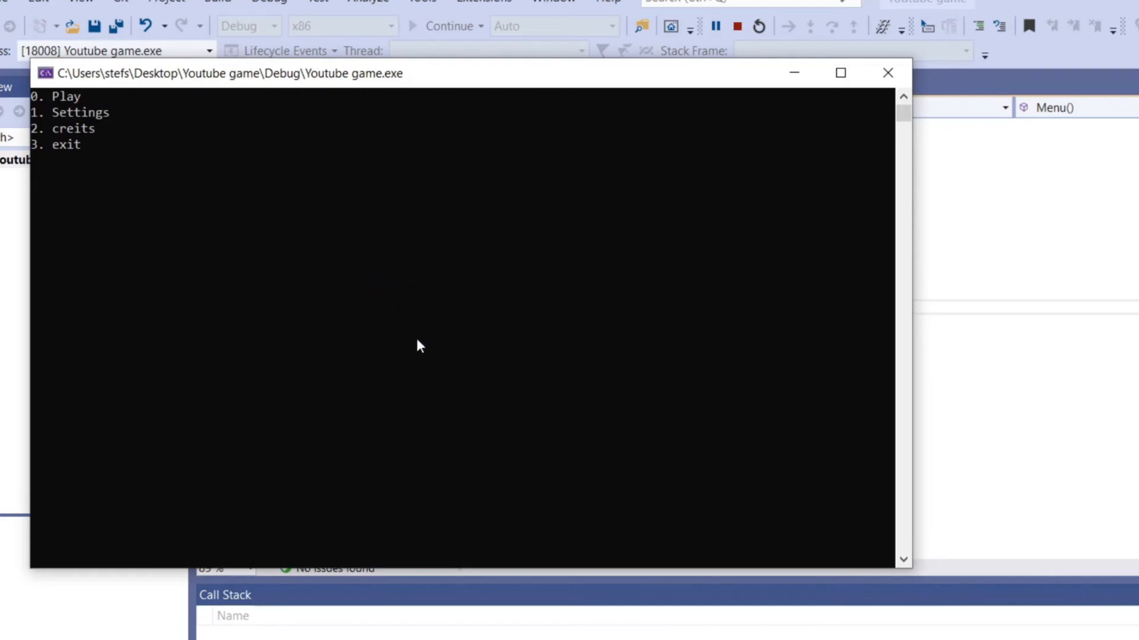
mouse_move(415, 350)
text(0)
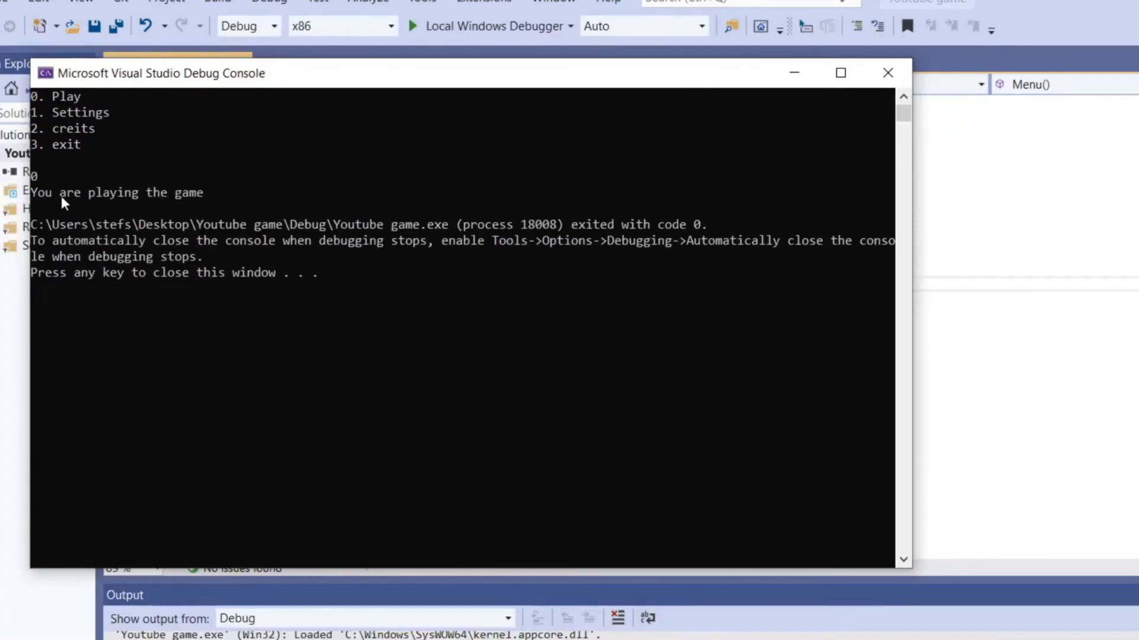
mouse_move(814, 108)
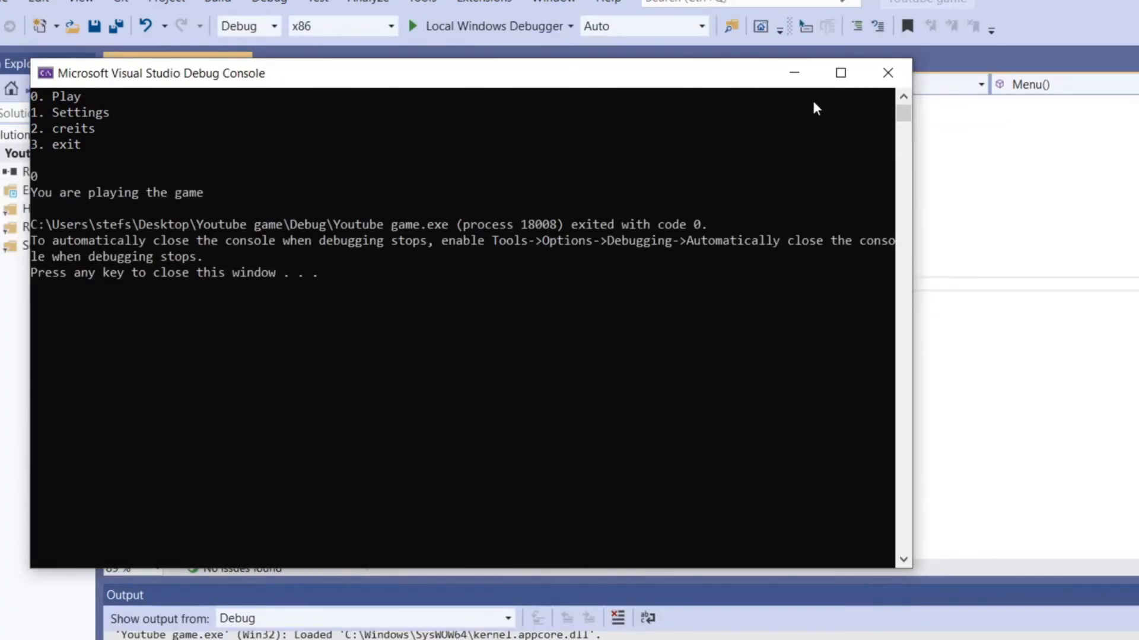
click(887, 72)
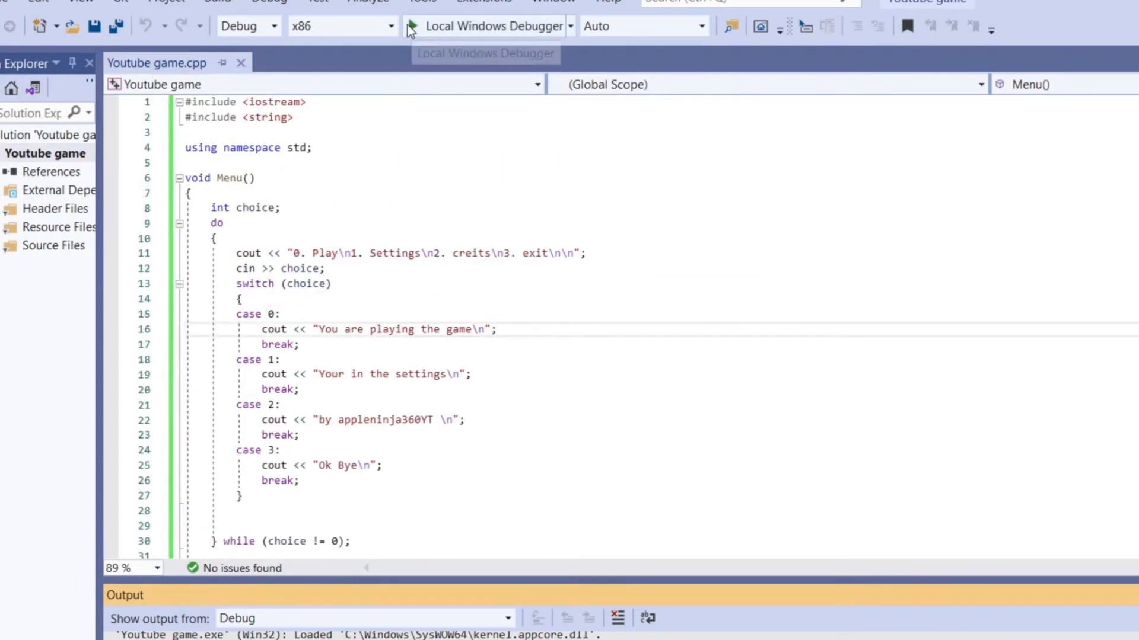
Run again and choose 2 to see the appleninja360YT credit and the menu repeat
click(411, 26)
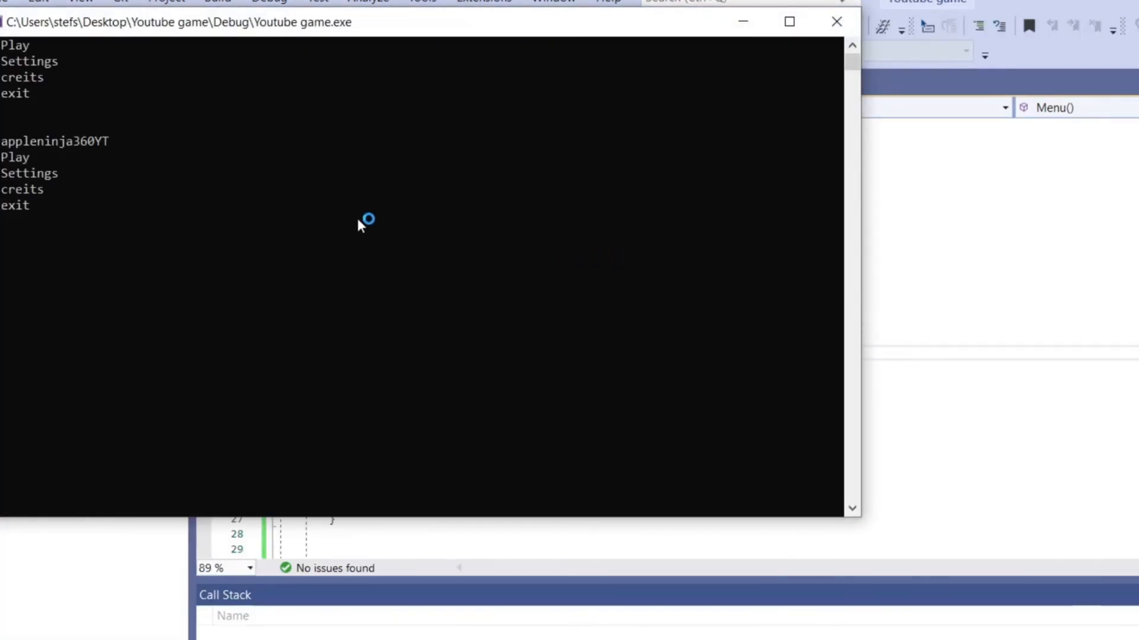
mouse_move(187, 215)
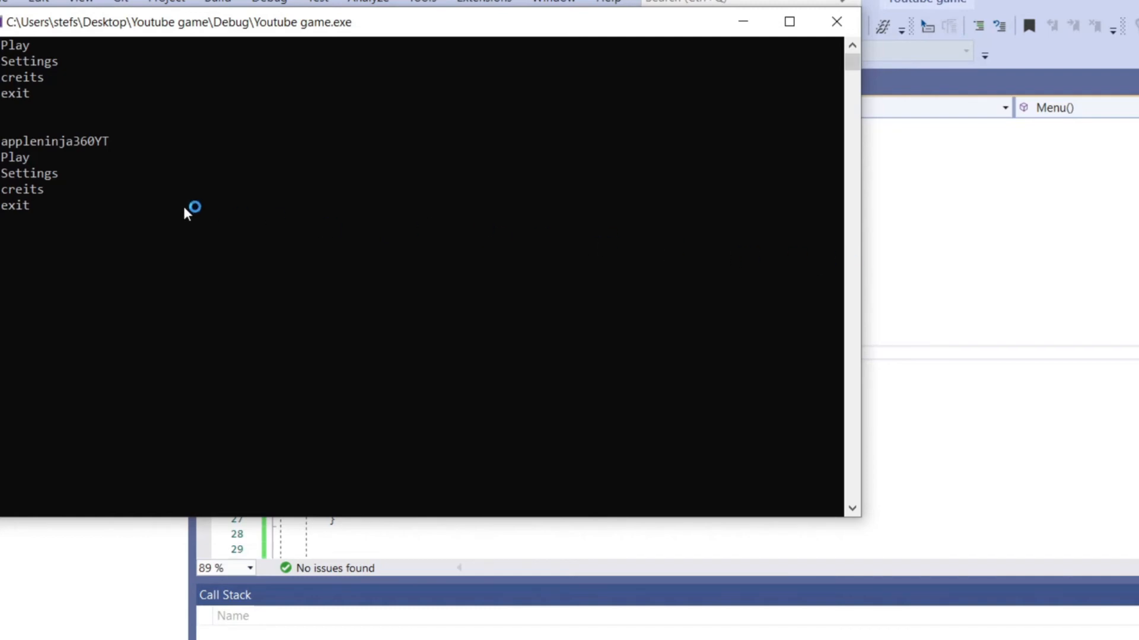
mouse_move(435, 192)
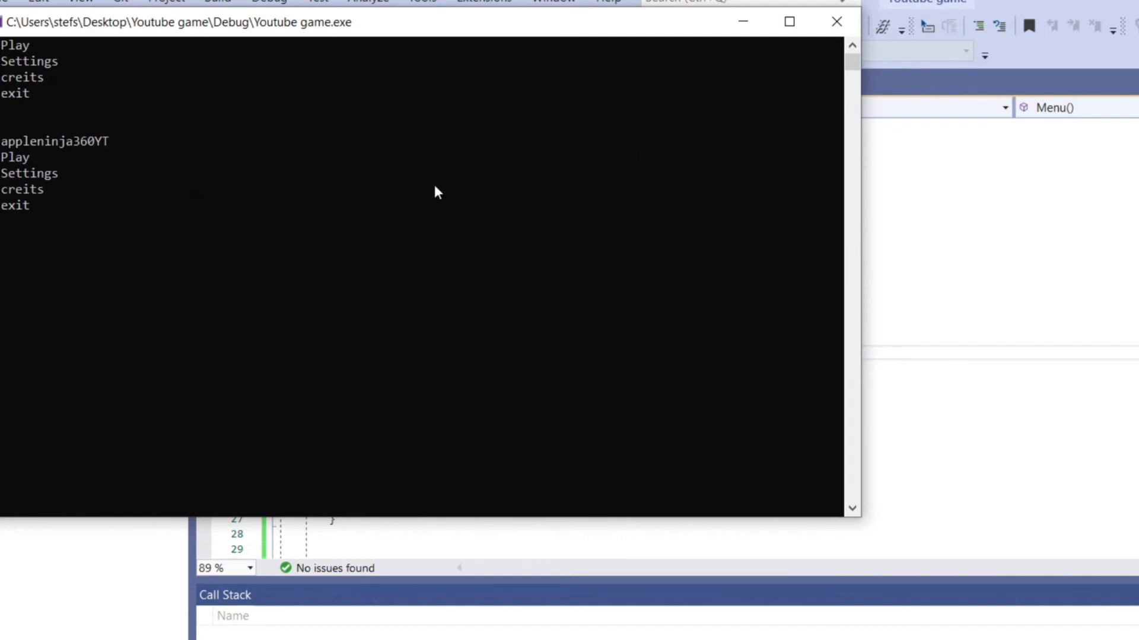
mouse_move(588, 214)
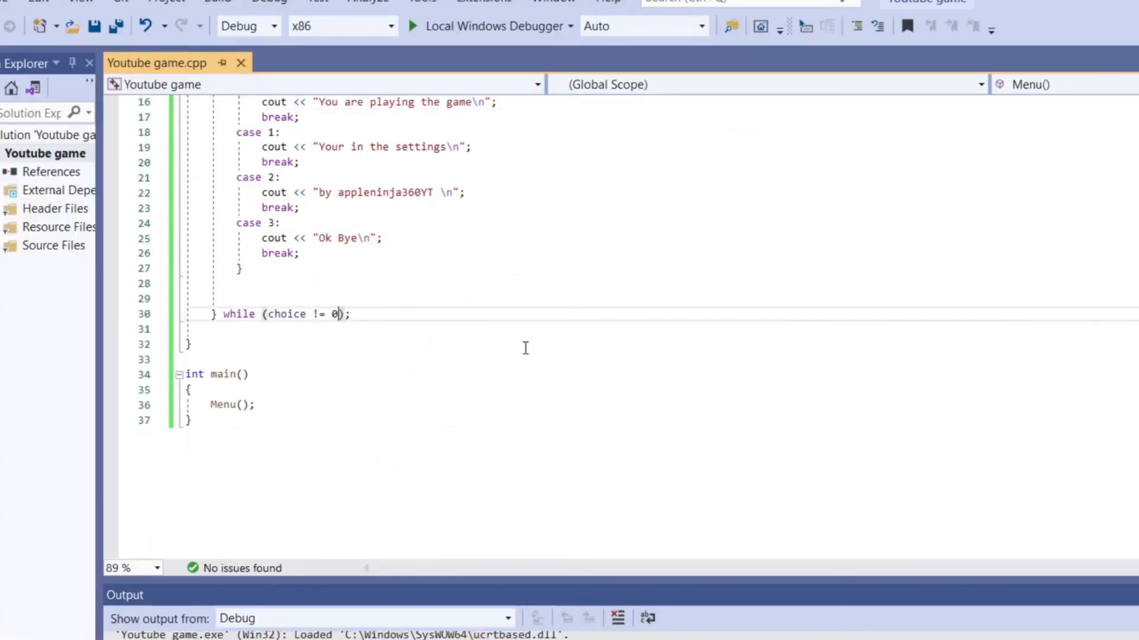
Change the loop condition to while (choice != 3), test with 0 then 3, and close the console
text(3)
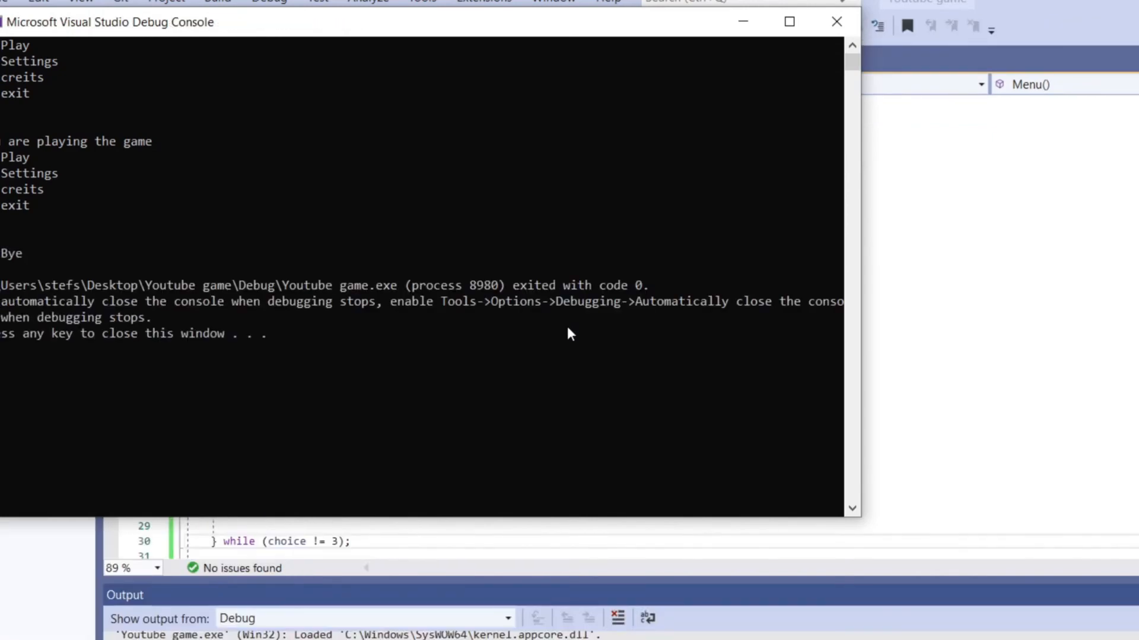
click(836, 21)
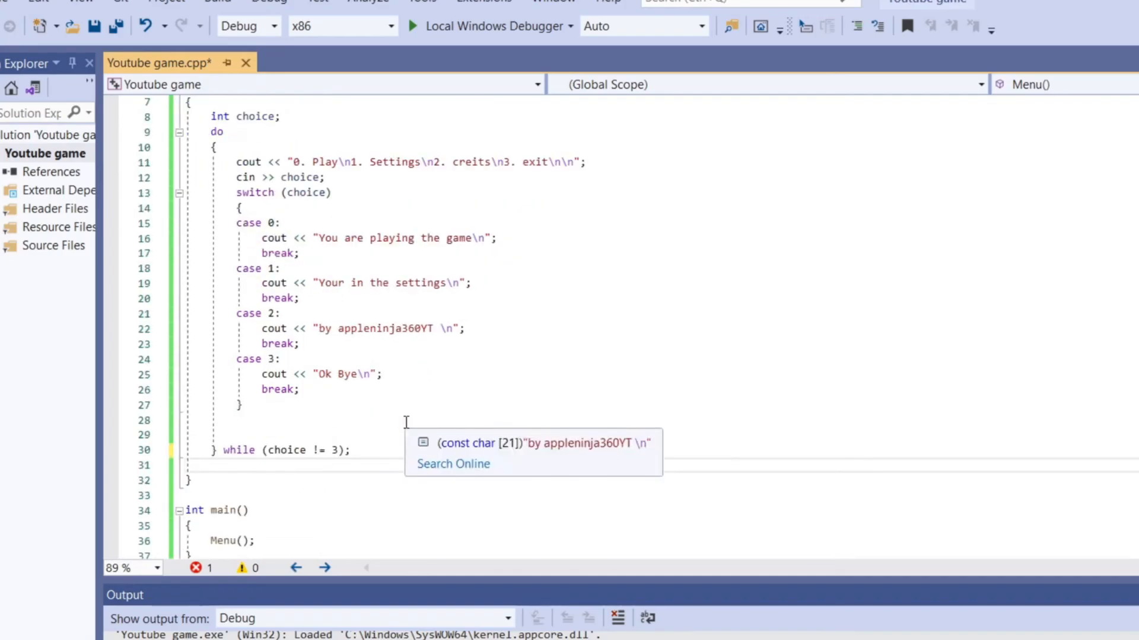
scroll(down, 3)
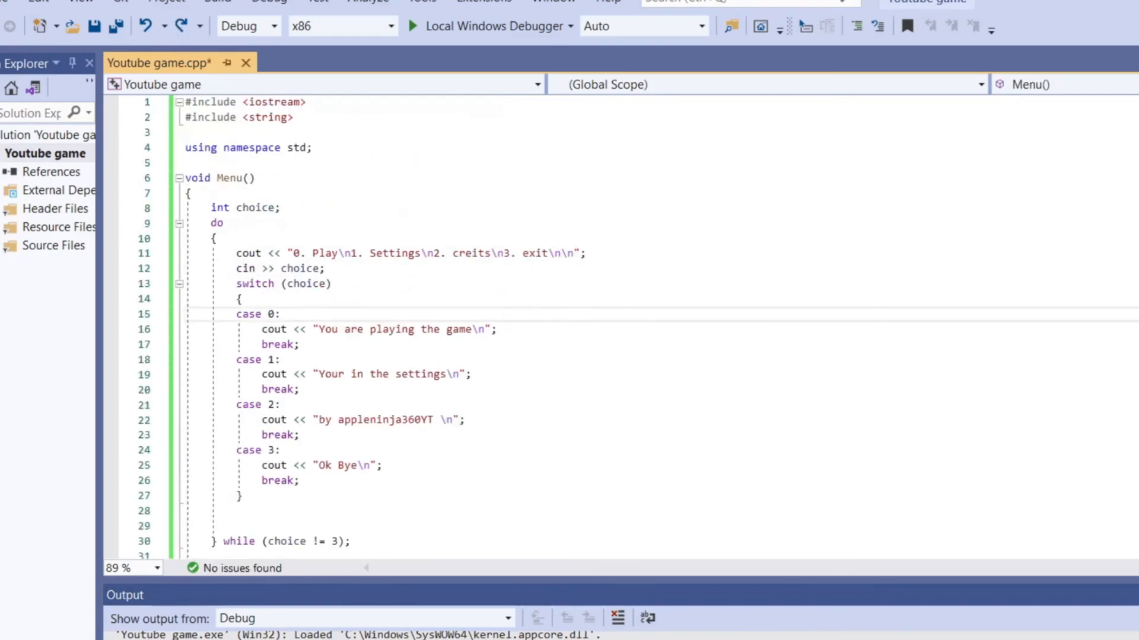
click(223, 239)
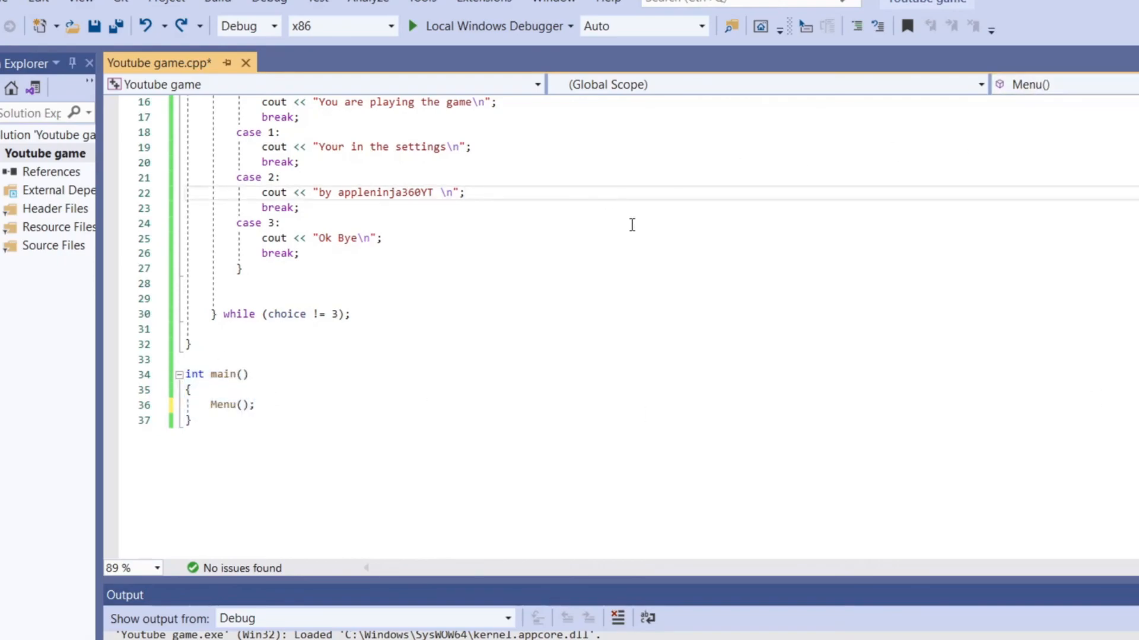
double_click(223, 405)
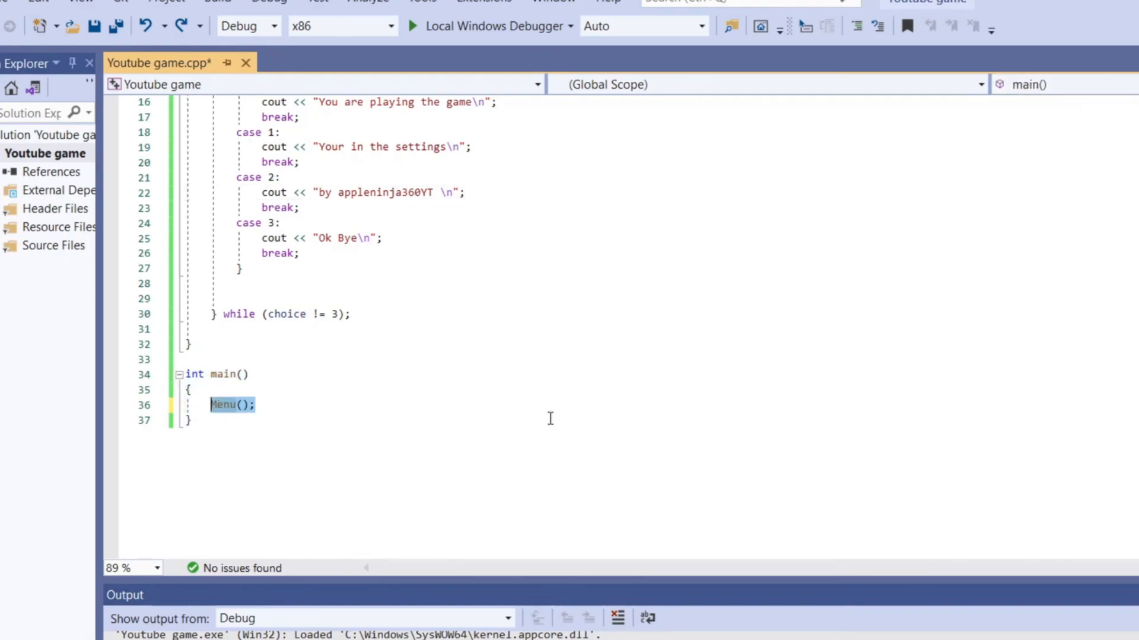
key(Delete)
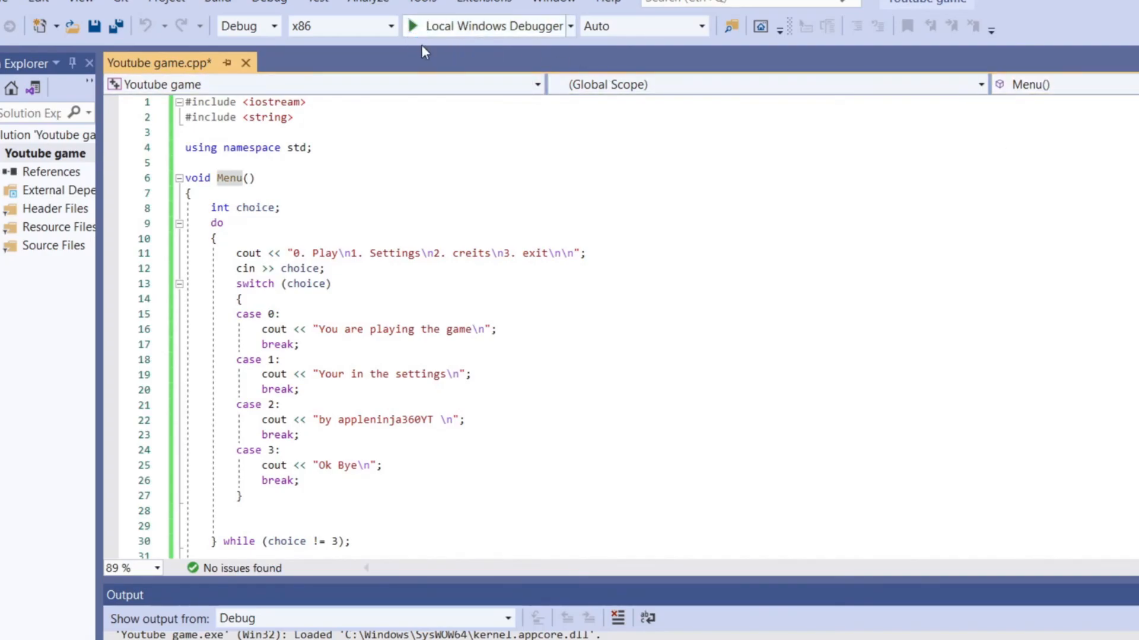
click(410, 26)
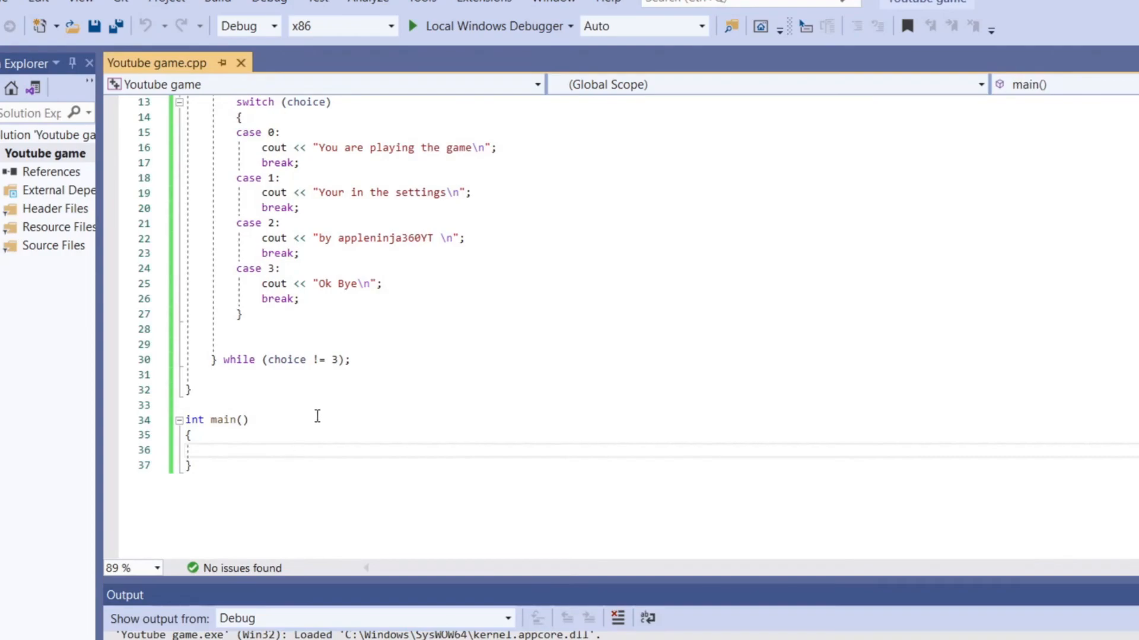
text(Menu();)
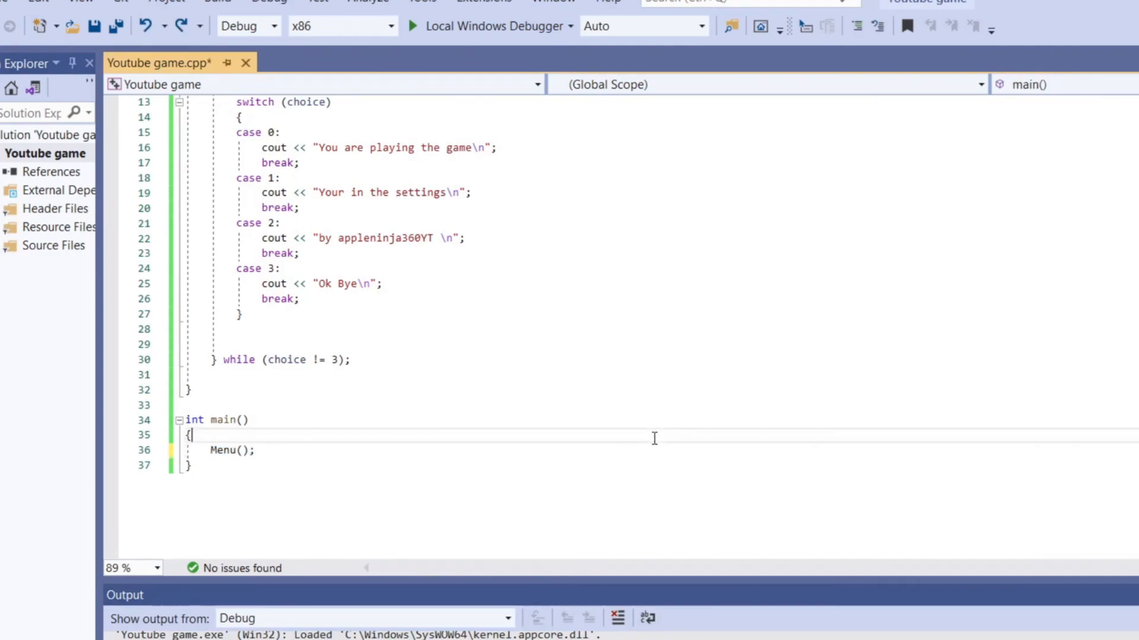